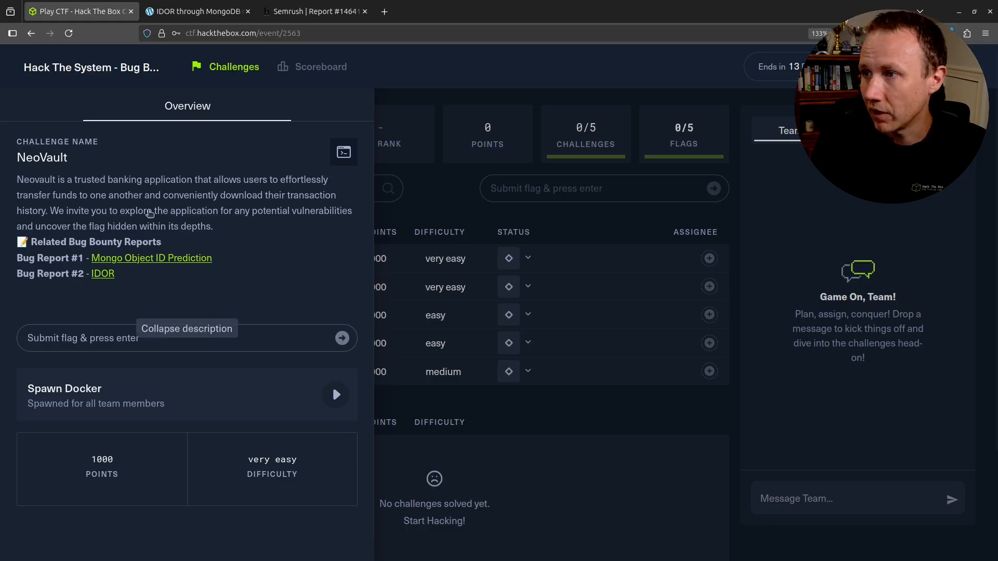
mouse_move(228, 157)
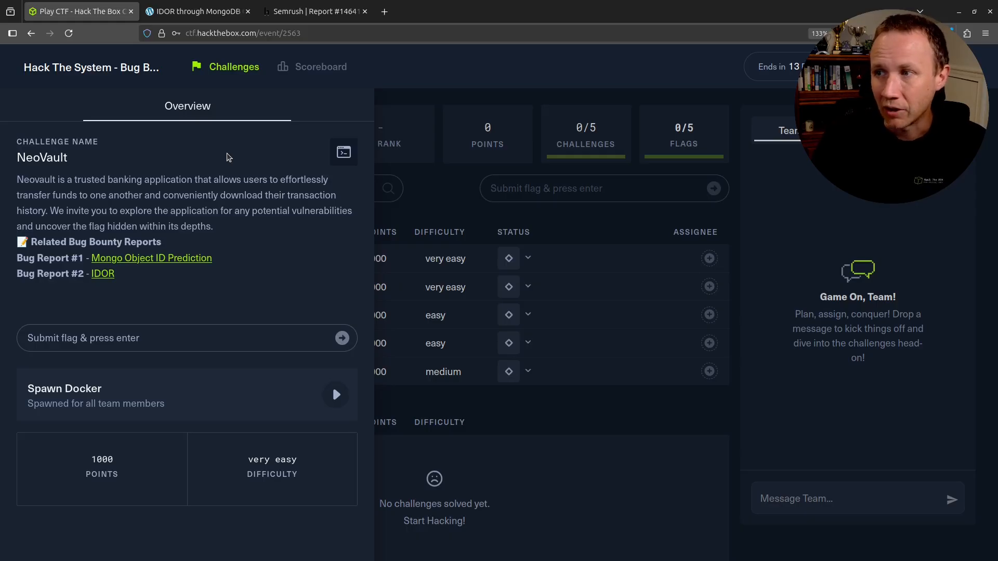
mouse_move(740, 163)
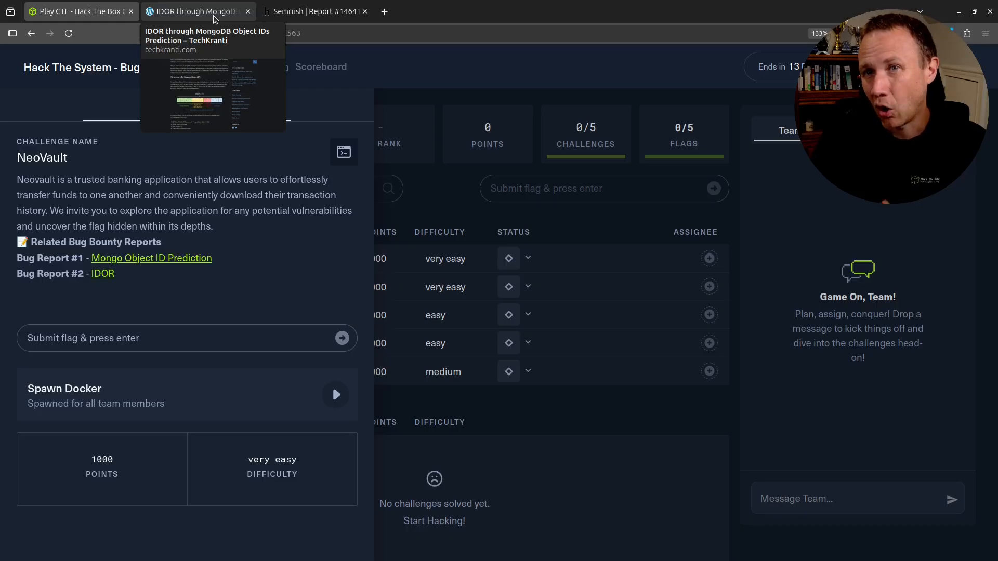
- Read the TechKranti article on MongoDB Object ID structure and the mongo-objectid-predict tool to its end
left_click(197, 11)
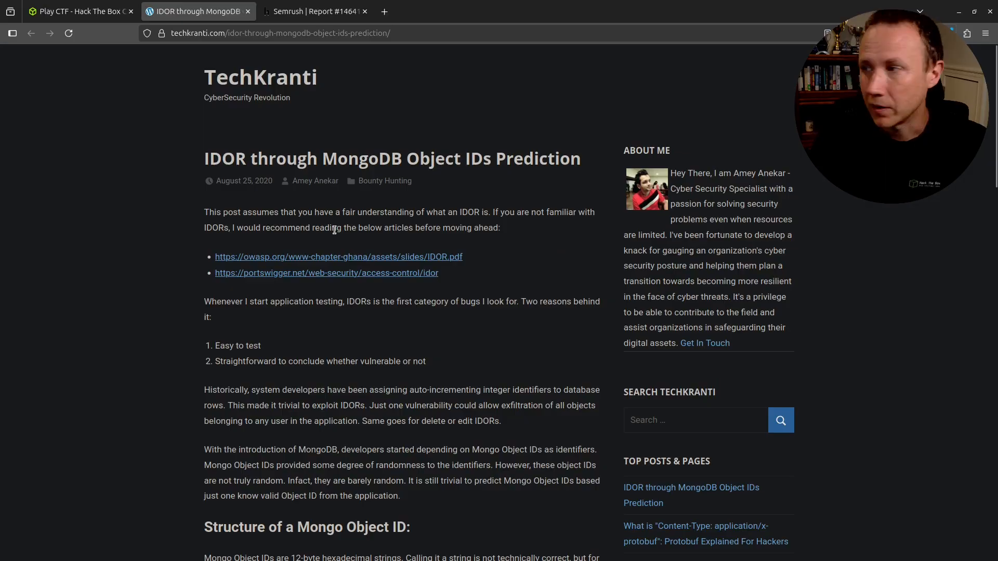
scroll("down", 3)
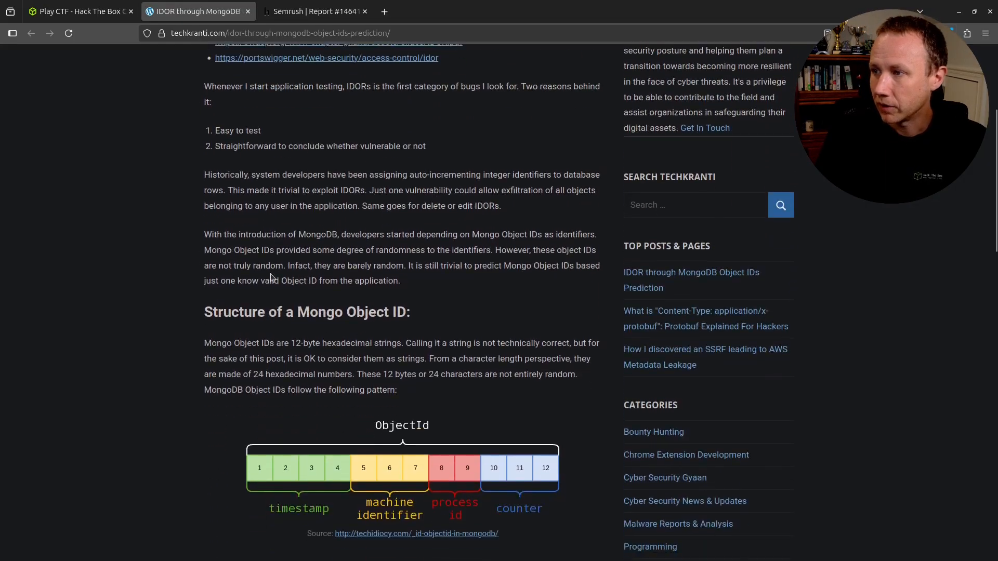
scroll("down", 3)
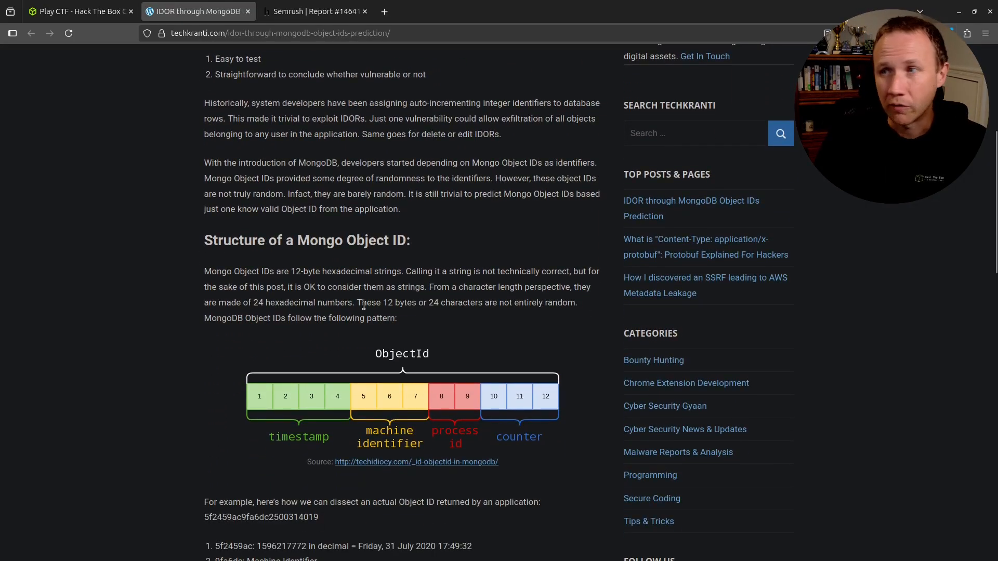
scroll("down", 3)
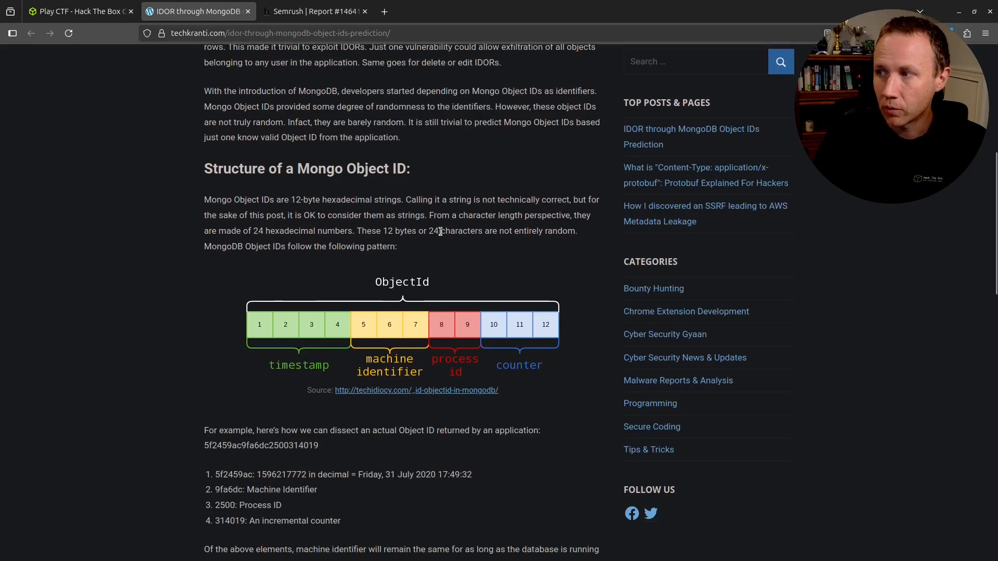
mouse_move(327, 308)
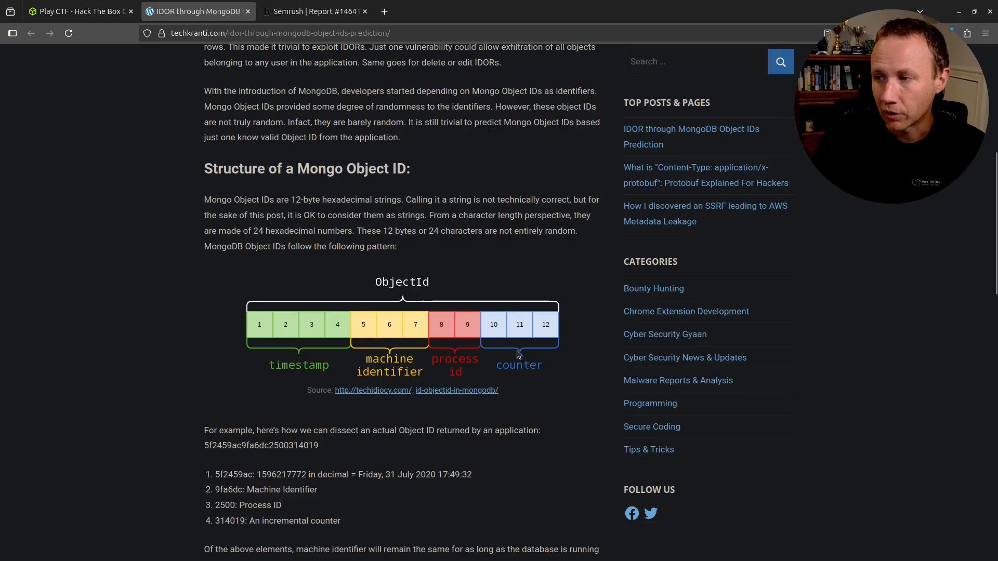
scroll("down", 3)
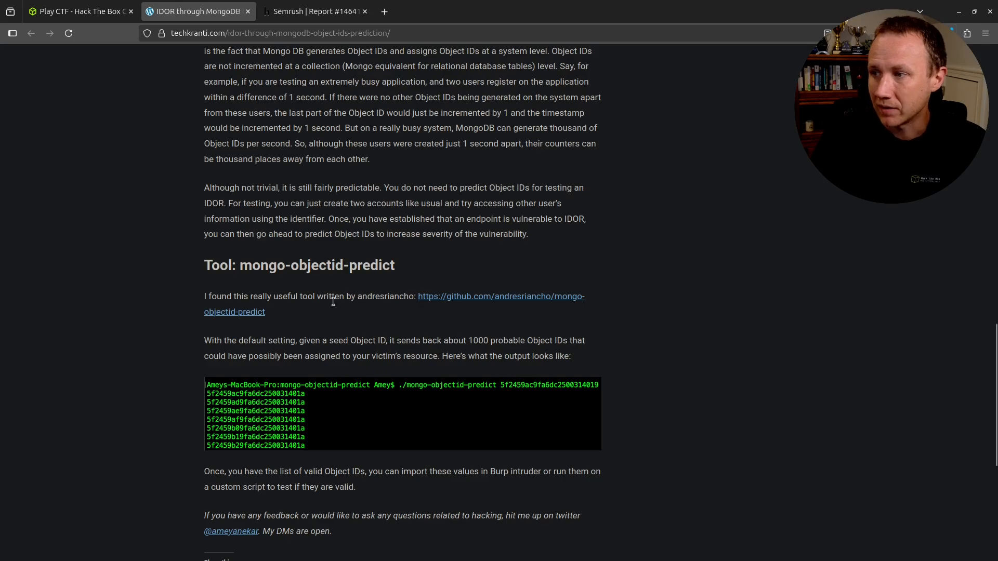
mouse_move(387, 297)
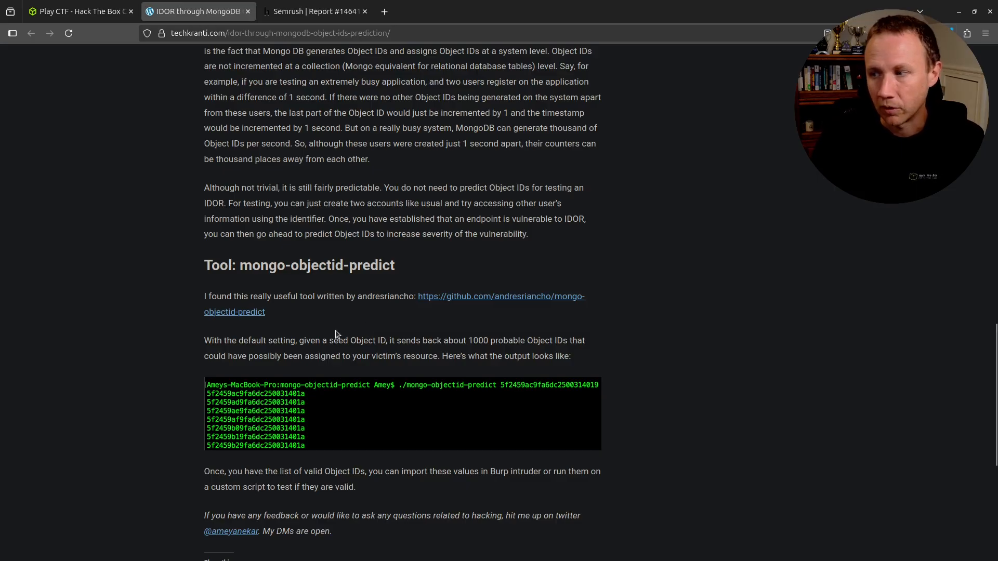
scroll("down", 3)
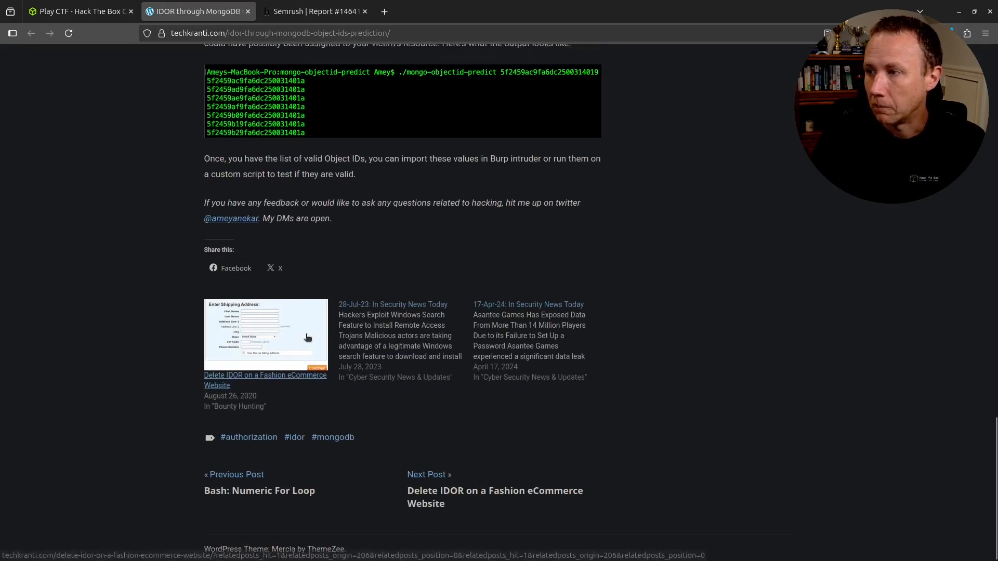
- Review HackerOne's Semrush report on token IDOR via weak MongoDB ids, then return to the NeoVault challenge
left_click(315, 11)
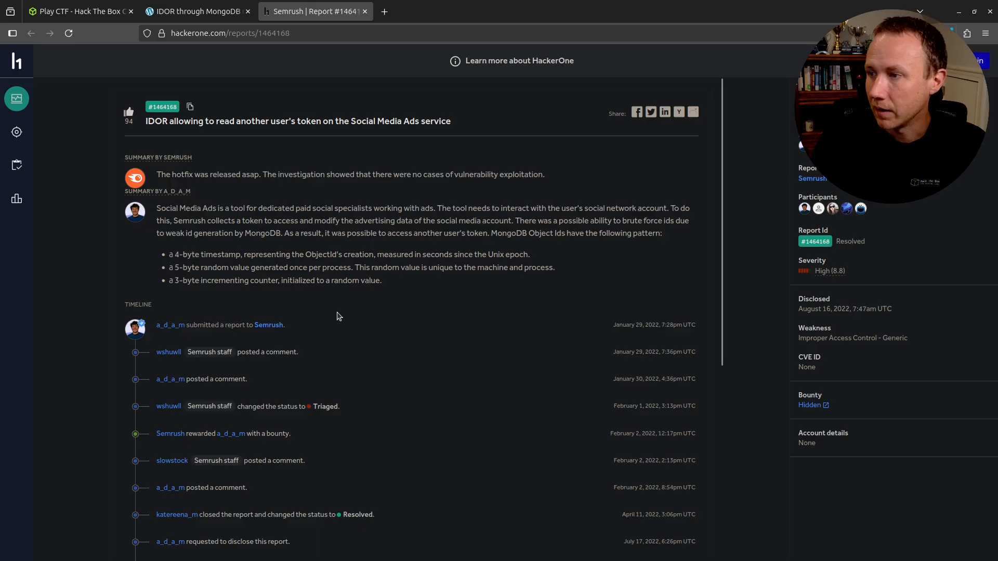
scroll("down", 3)
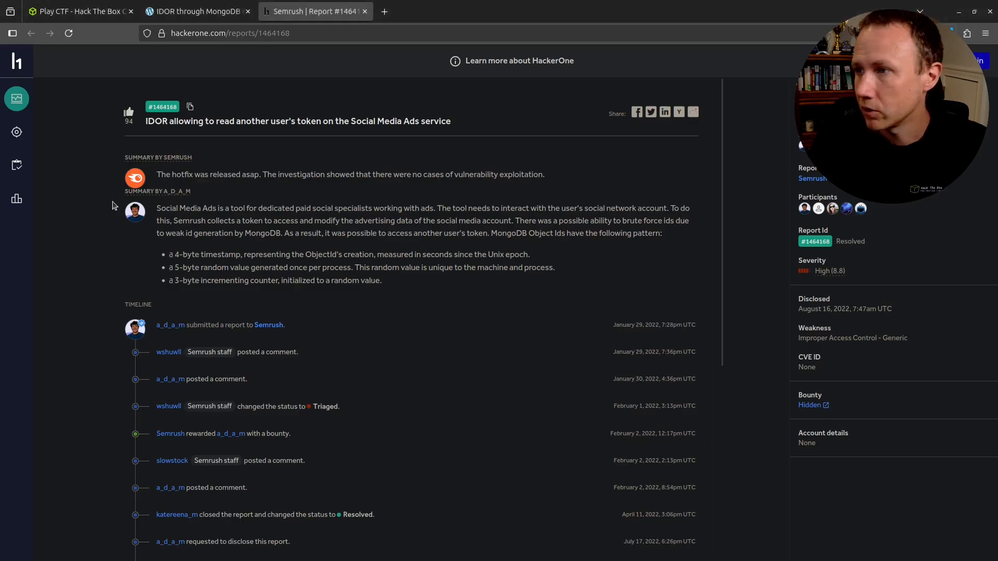
left_click(76, 10)
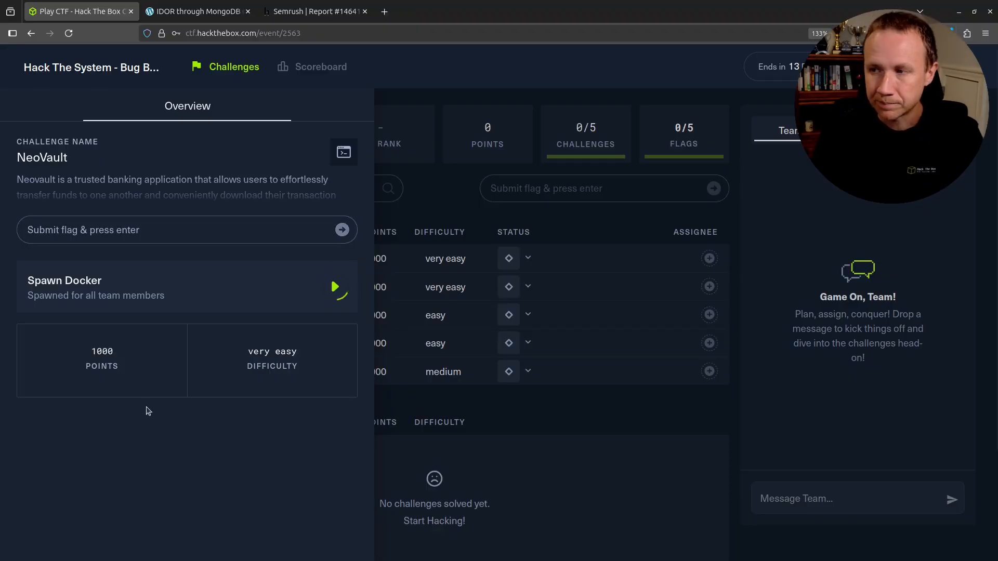
- Spawn the NeoVault Docker instance so its banking homepage can be opened
left_click(336, 287)
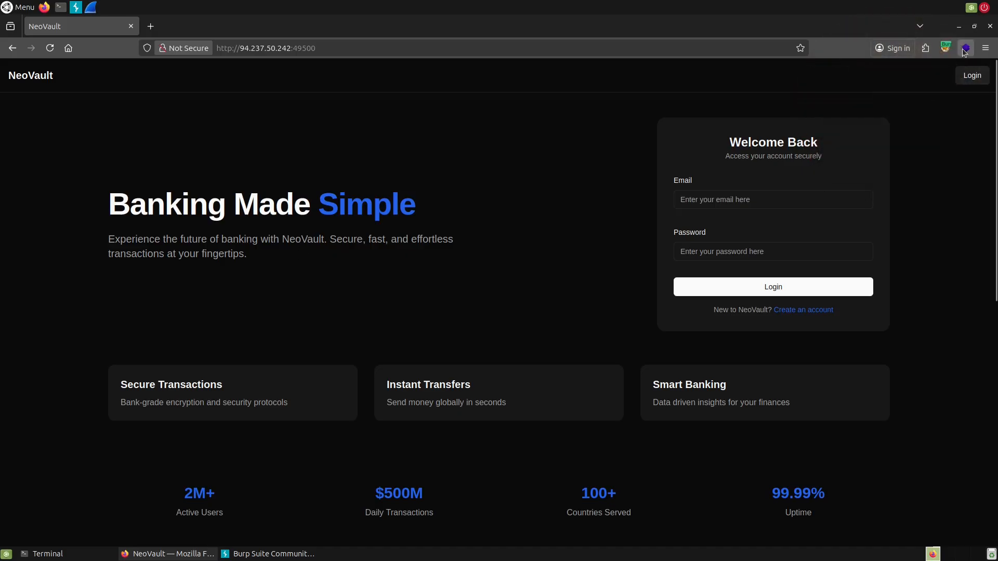
left_click(965, 48)
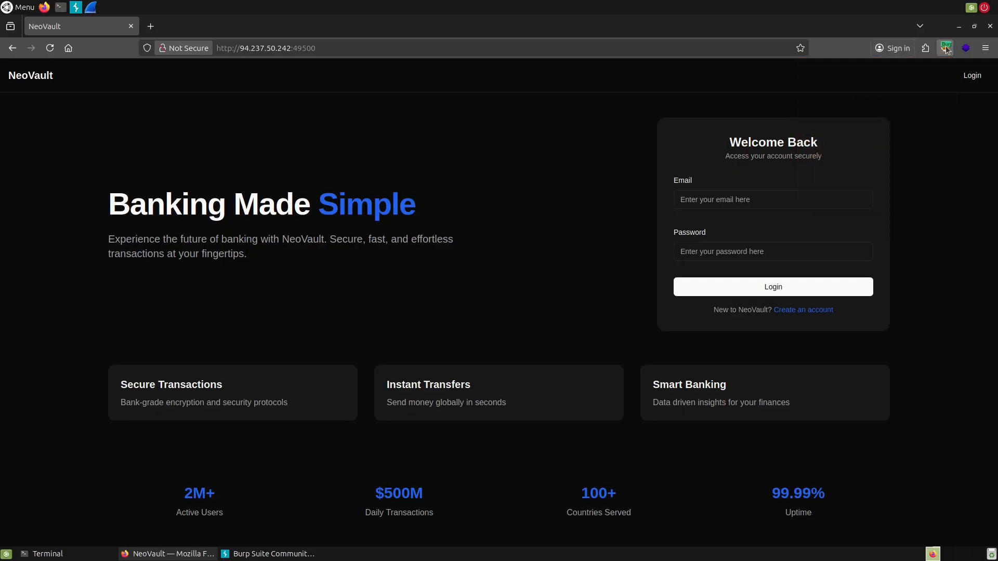
scroll("down", 3)
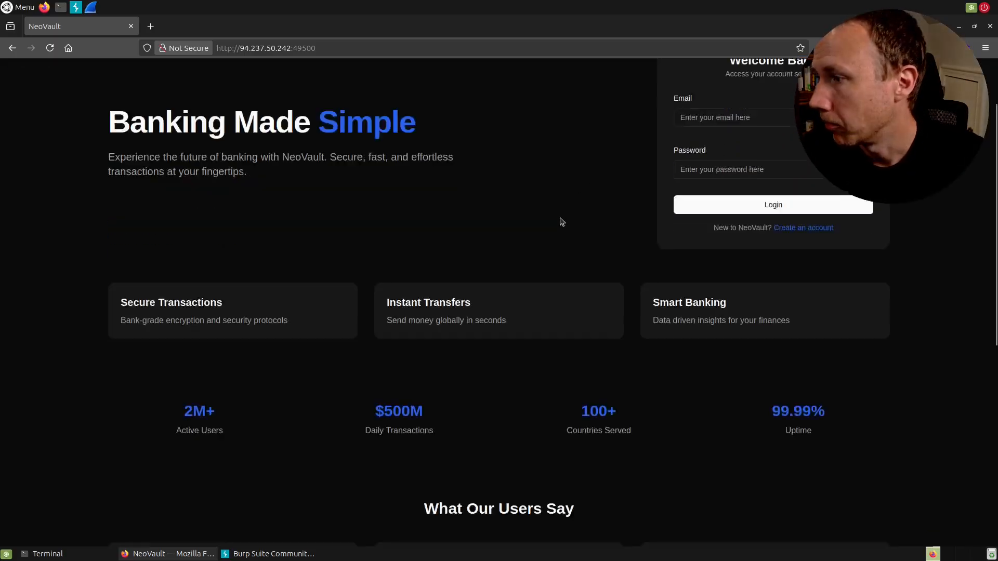
scroll("down", 3)
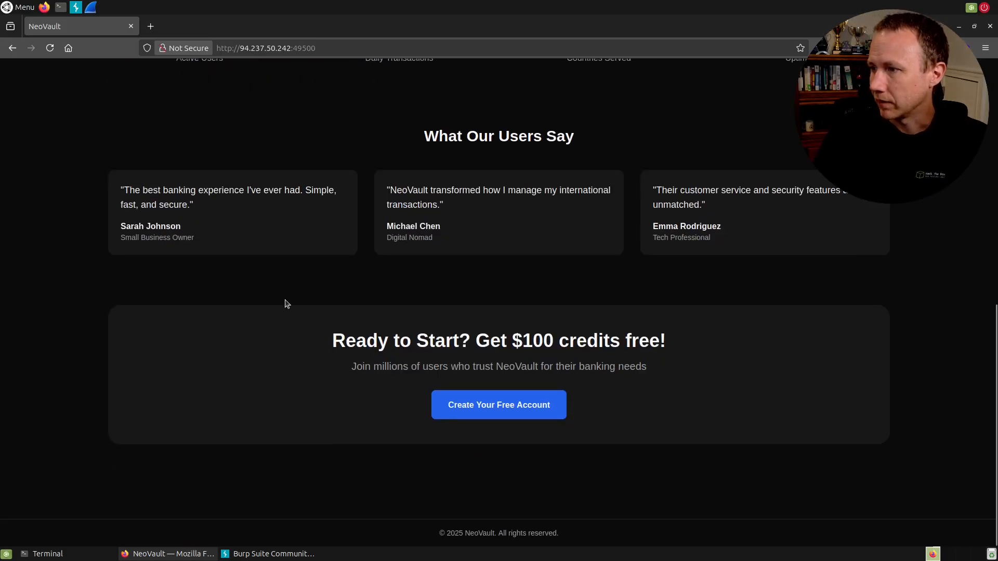
scroll("up", 3)
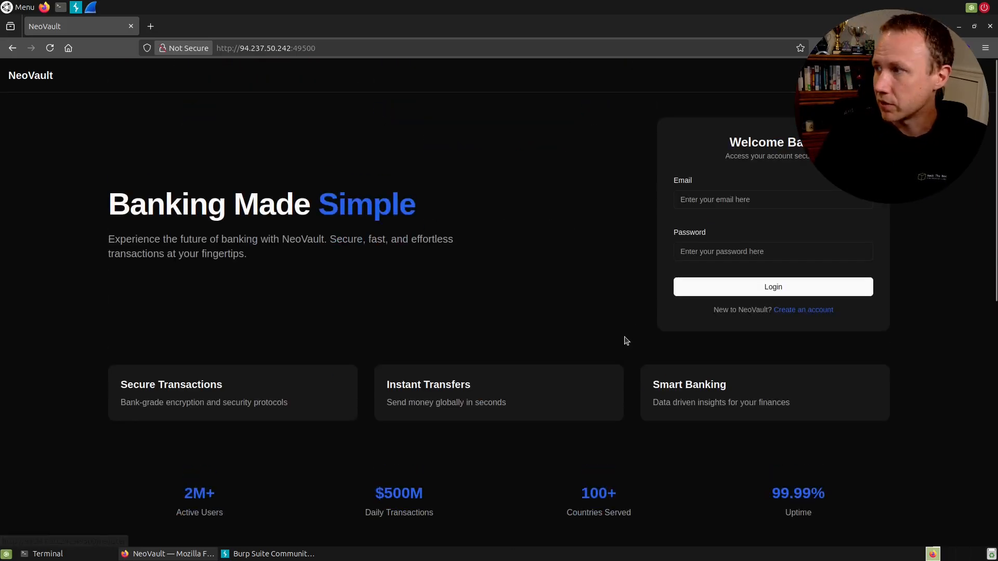
mouse_move(803, 310)
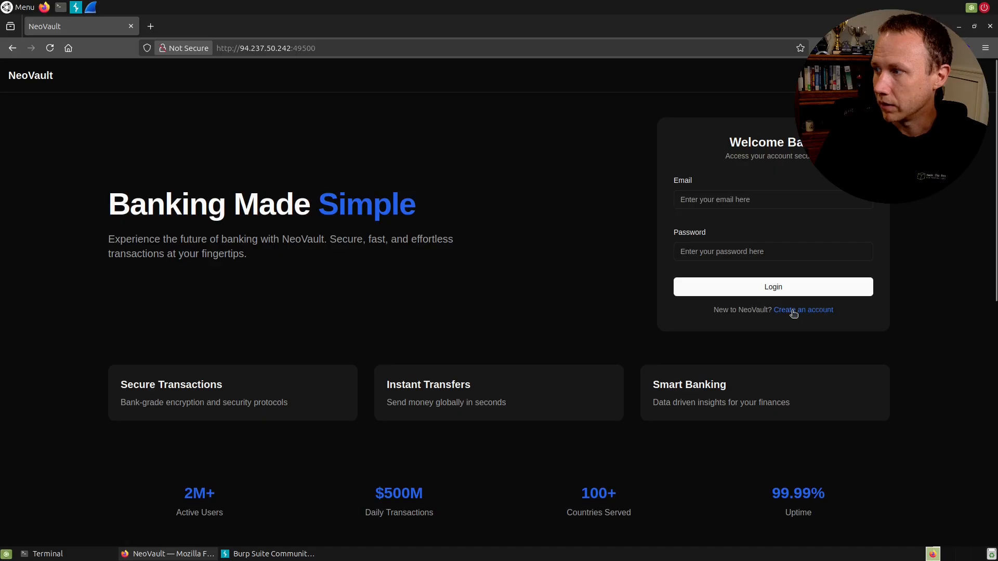
- Register user 0xdf with email 0xdf@aol and a password, then begin logging in with that email
left_click(803, 310)
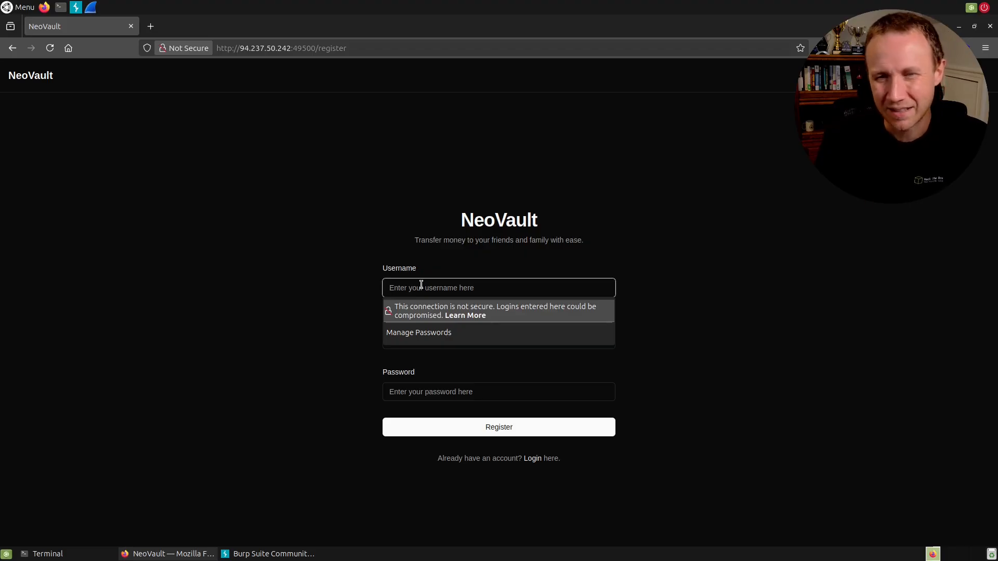
type("0xdf")
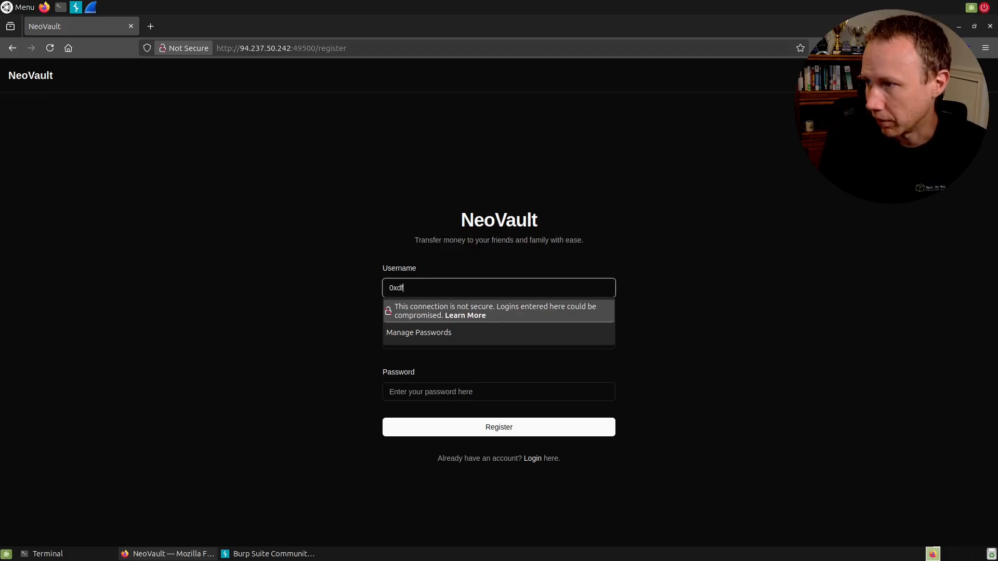
type("0")
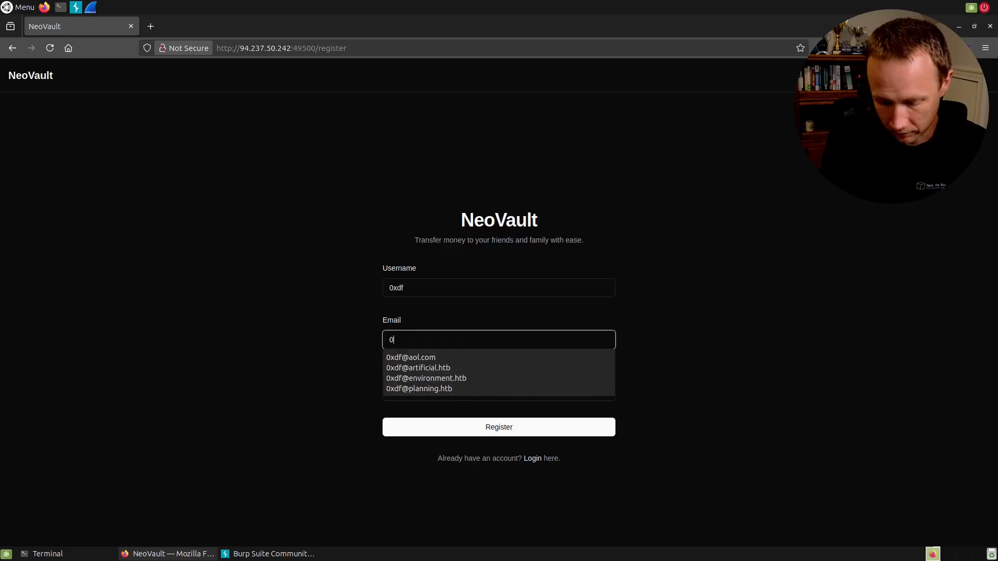
type("xdf@aol")
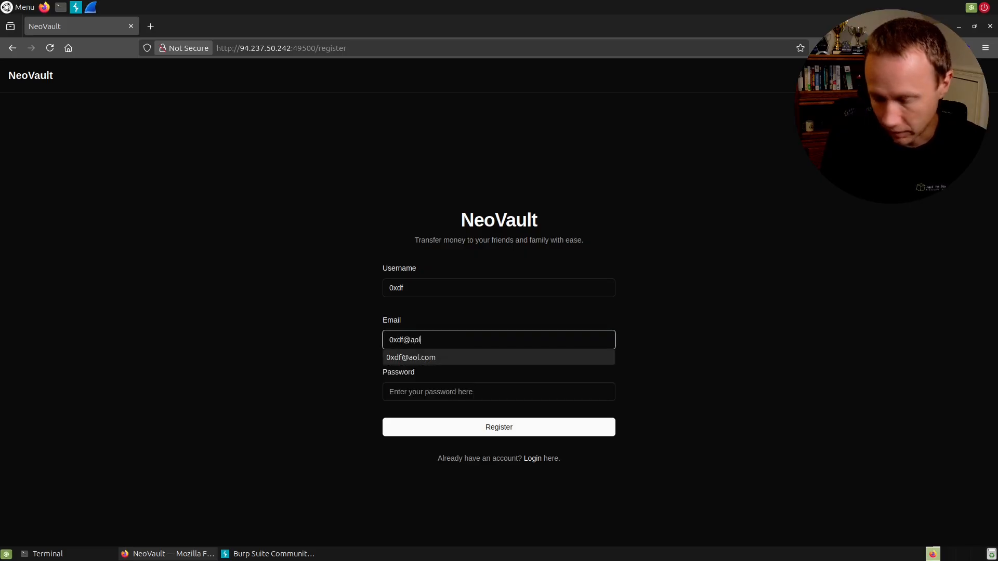
type("••••")
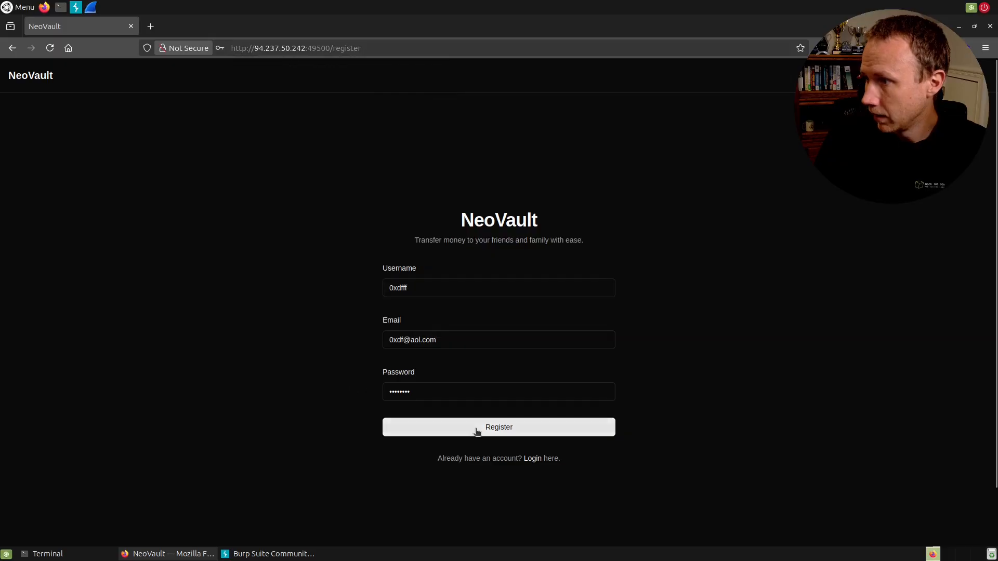
left_click(498, 427)
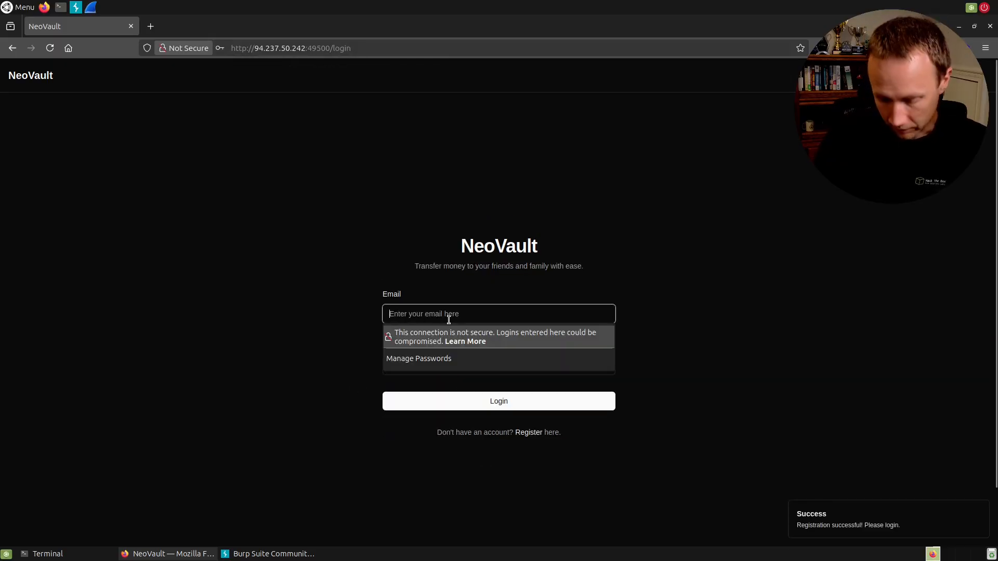
type("0xdf@aol")
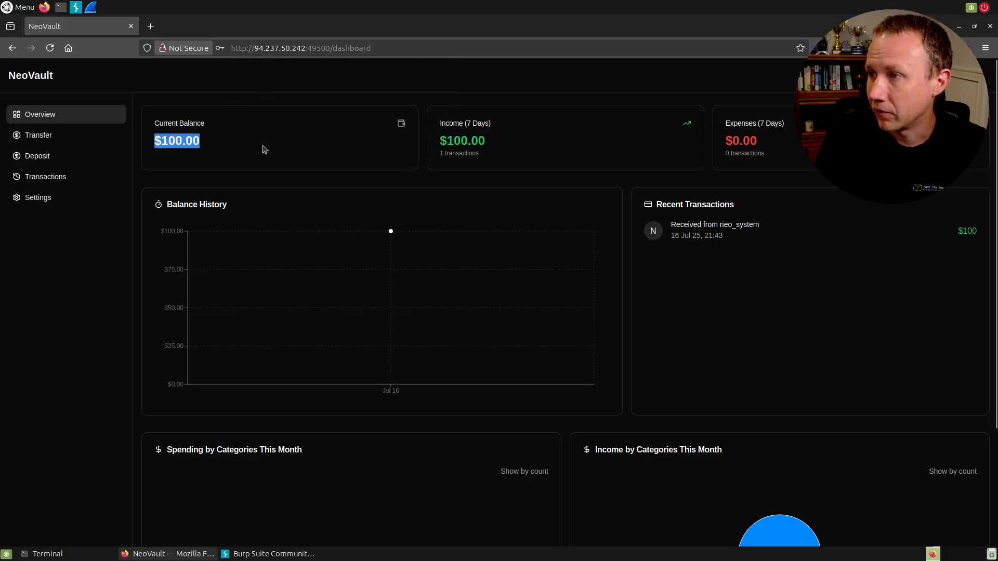
- Attempt a $1 'test' transfer in category Food to admin, rejected with 'User not found'
scroll("down", 3)
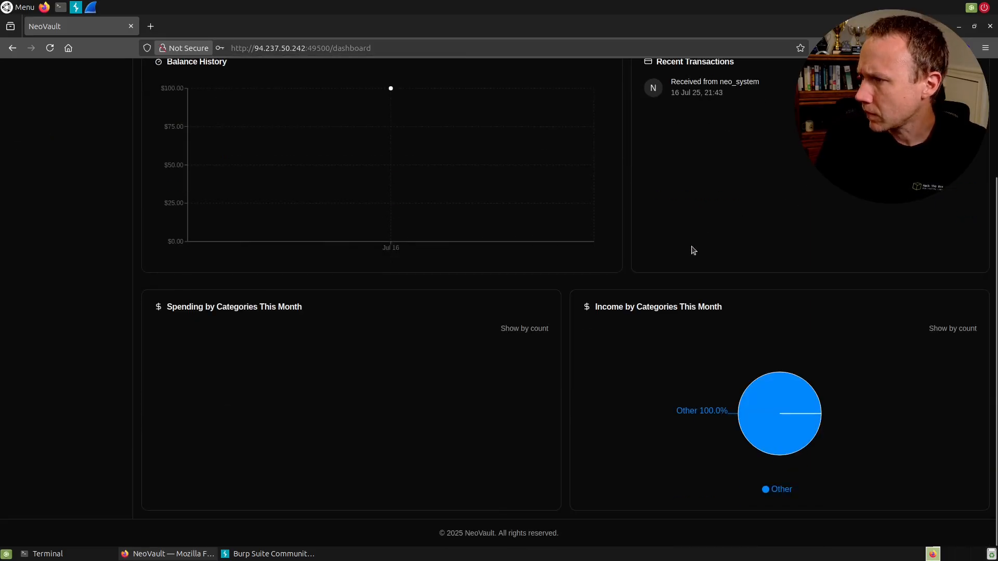
left_click(39, 135)
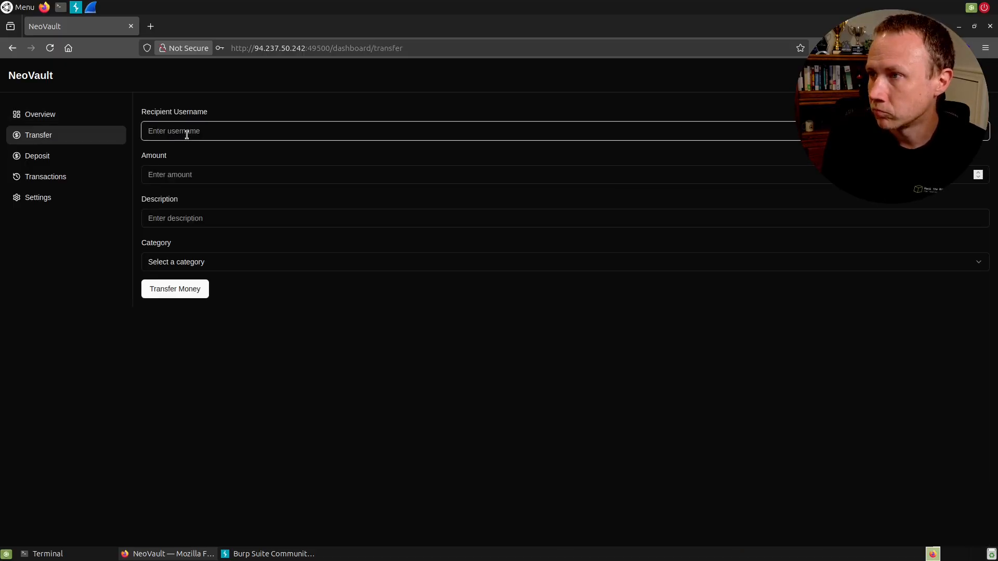
type("0x")
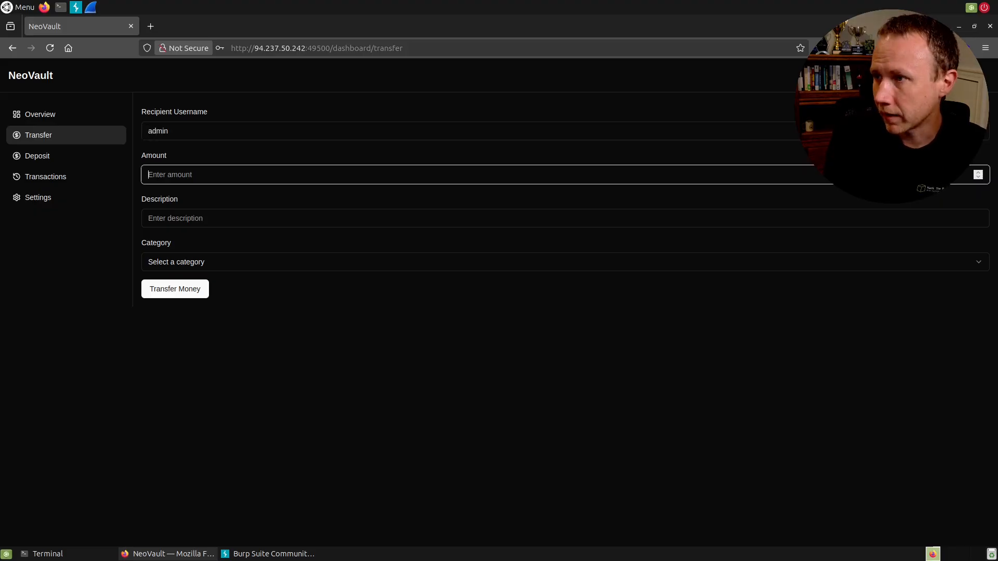
type("1")
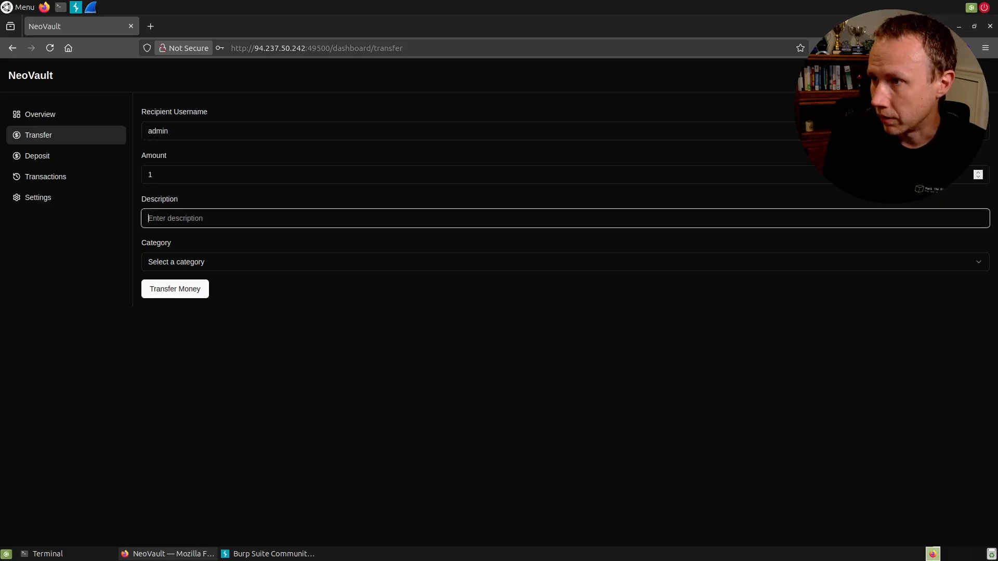
left_click(560, 262)
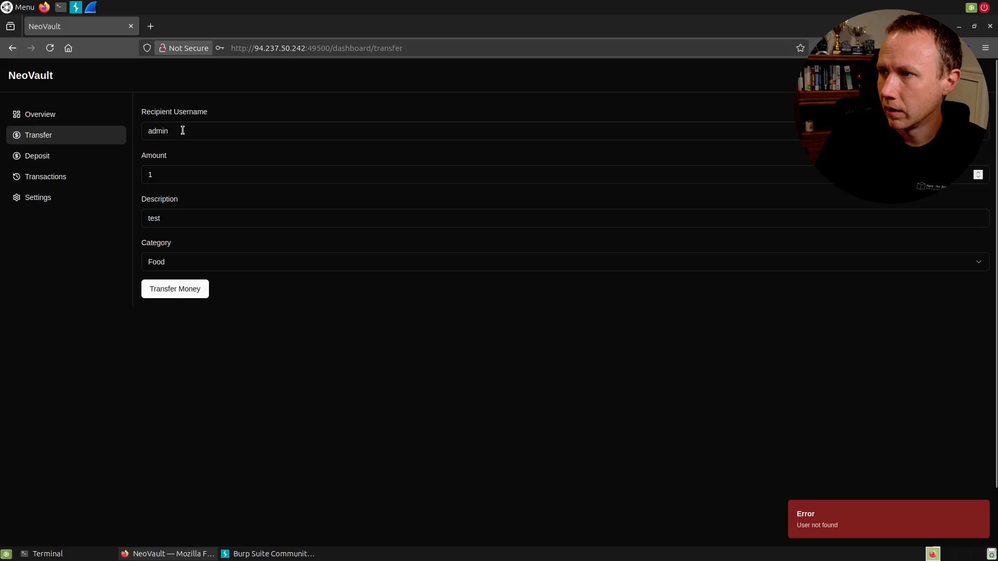
- Retry the $1 transfer to own username 0xdf, rejected with 'Cannot inquire own account'
type("0xdfff")
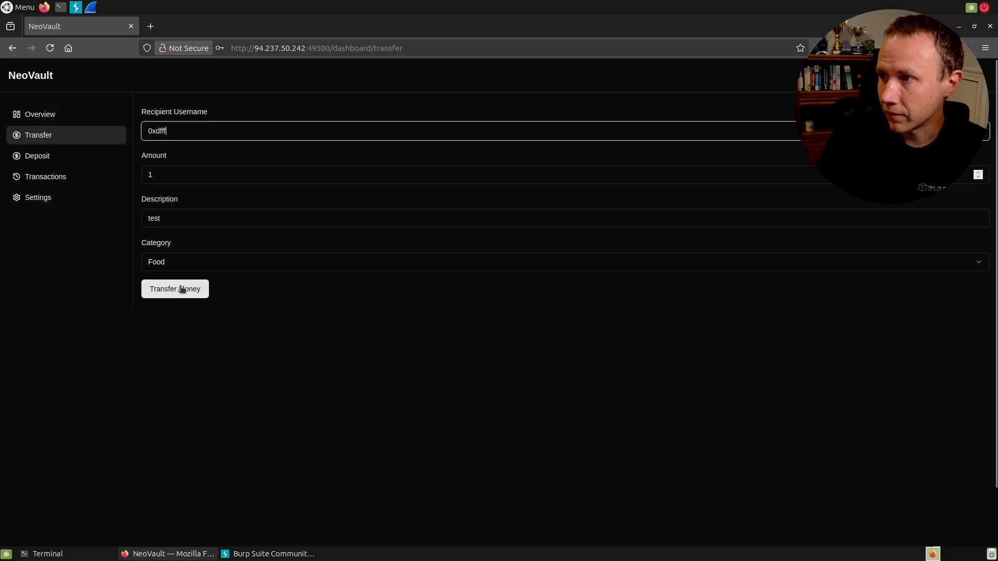
left_click(175, 289)
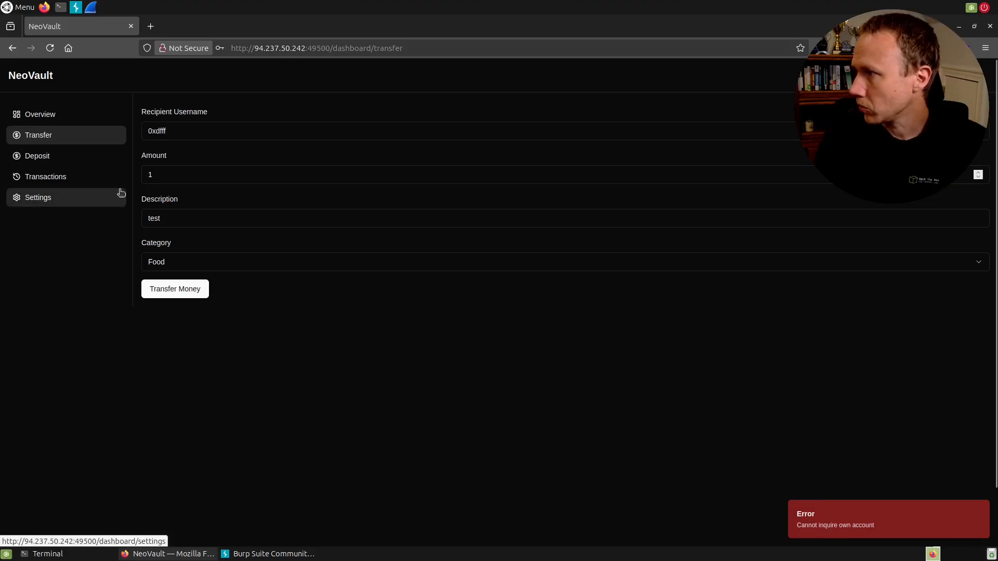
- Attempt a deposit of 123123123, rejected as 'Under maintenance'
left_click(38, 155)
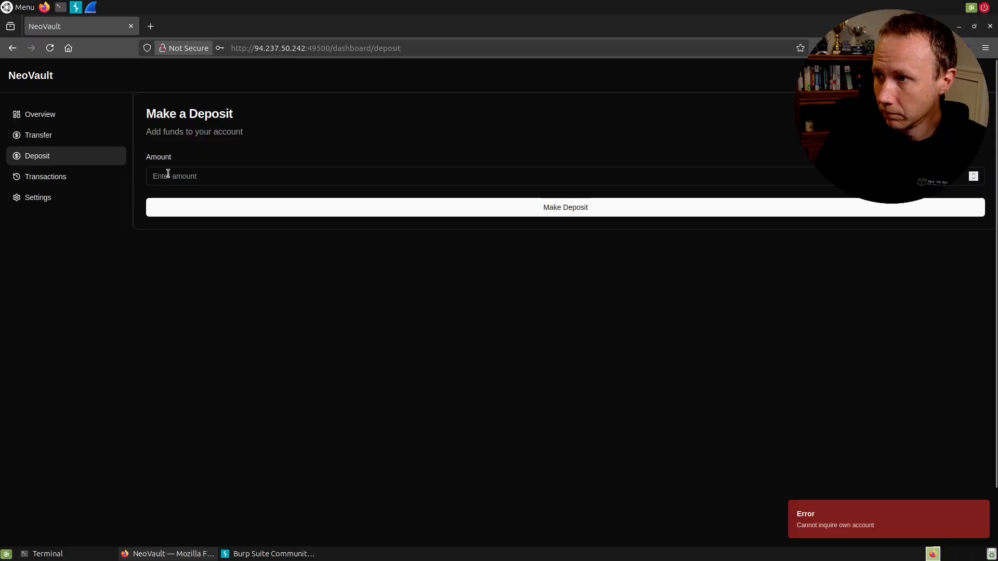
type("123123123")
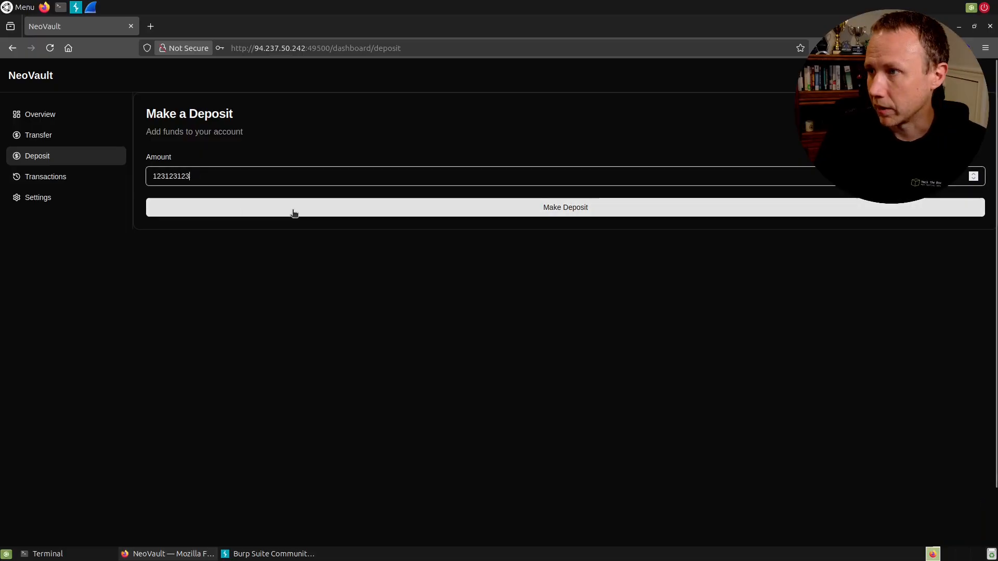
left_click(565, 207)
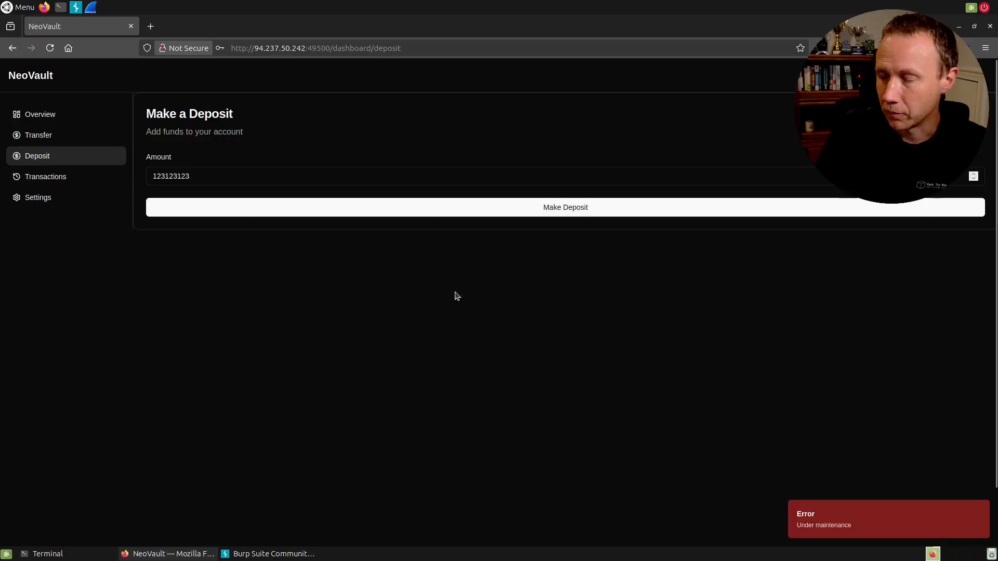
- Download the transaction history statement and move to the account settings page
left_click(45, 177)
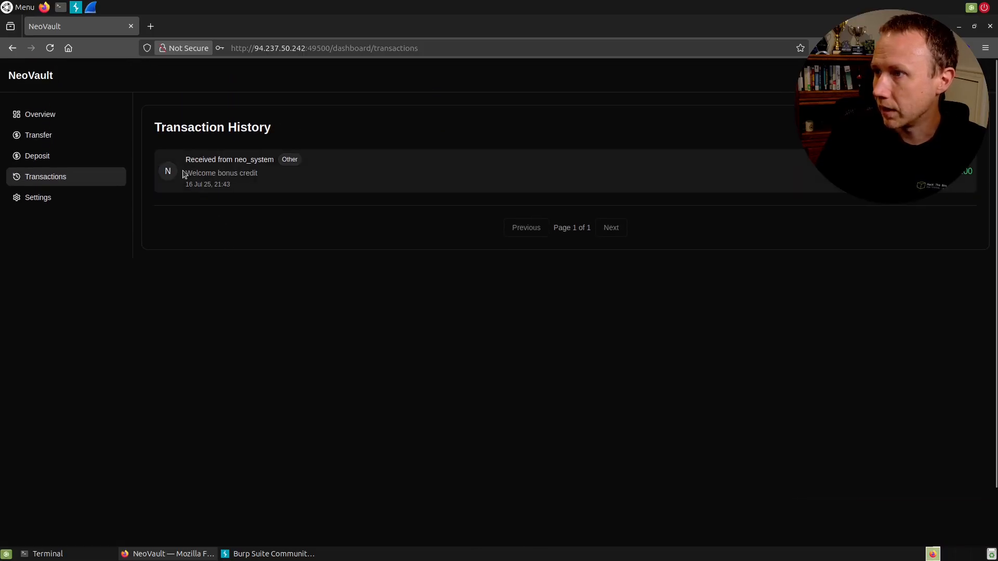
left_click_drag(185, 172, 258, 185)
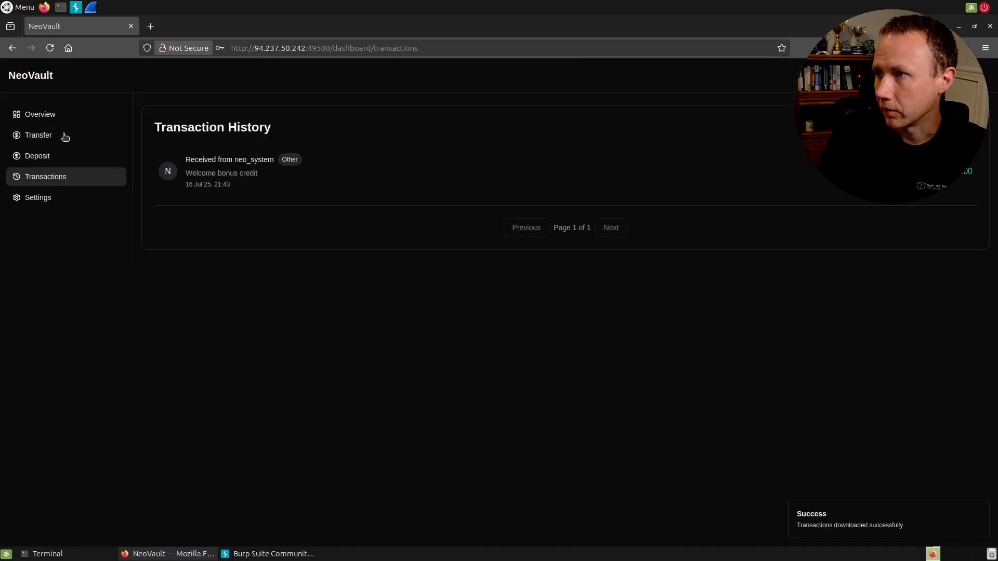
left_click(38, 197)
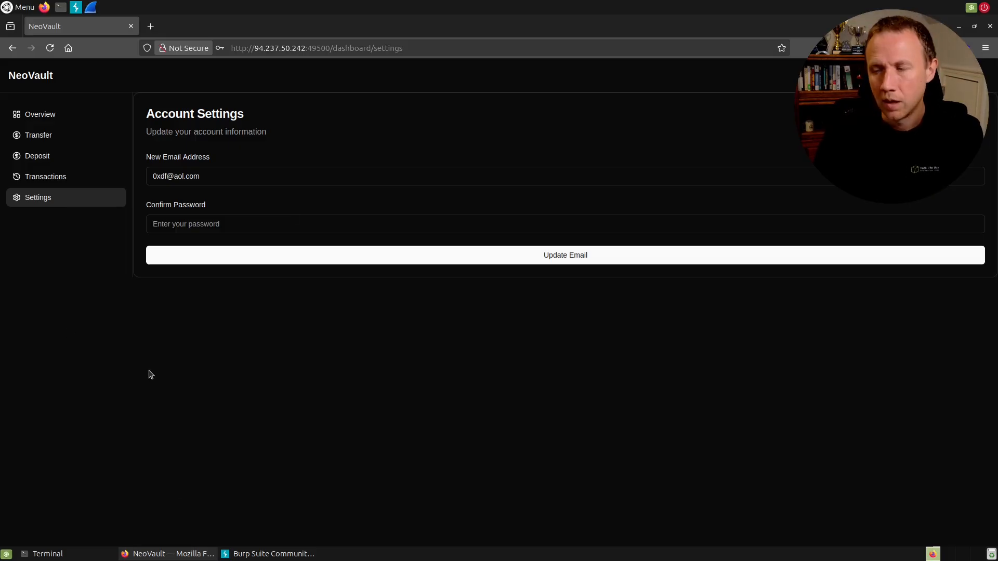
- Review the first captured API requests and their responses in Burp's Proxy HTTP history
left_click(273, 554)
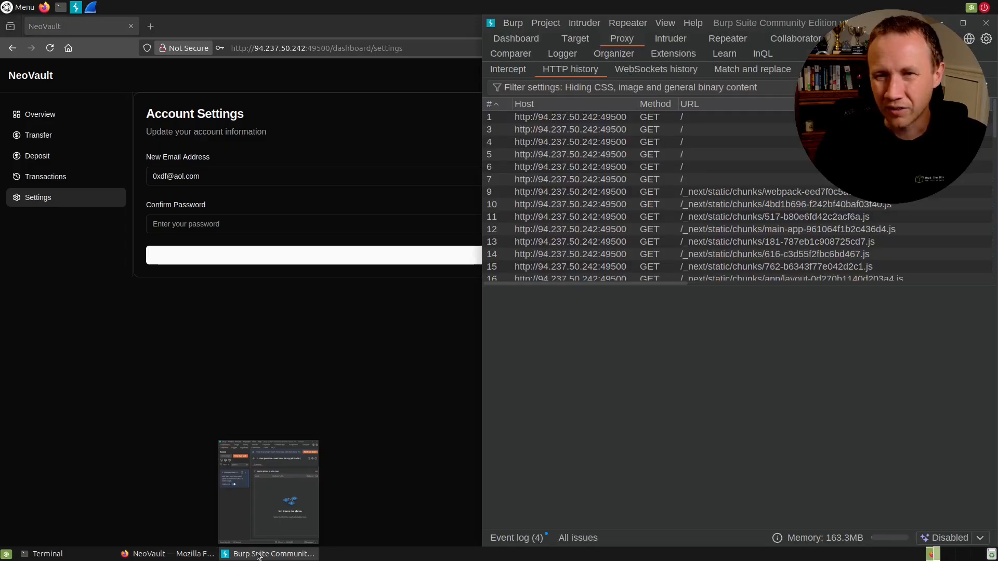
mouse_move(256, 544)
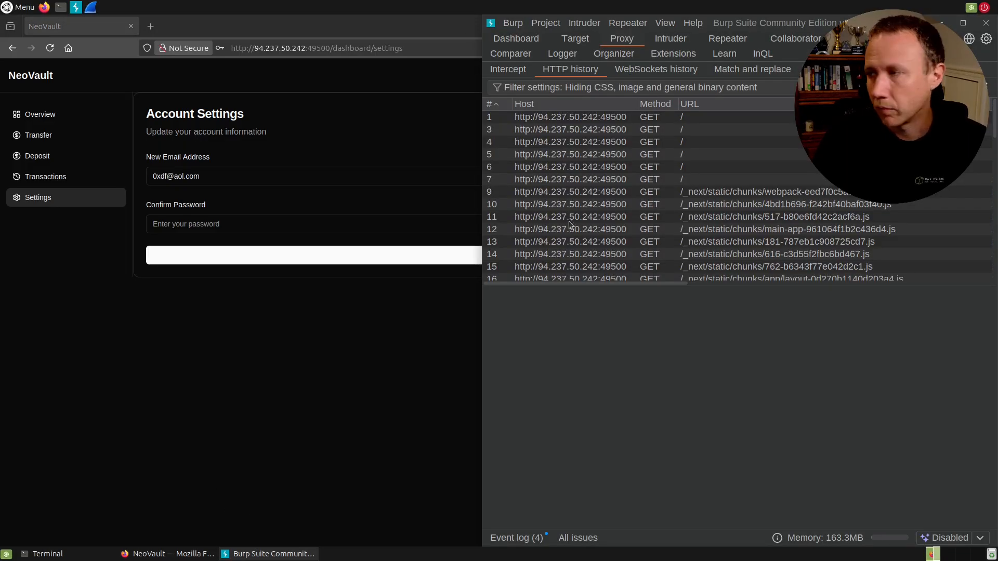
left_click(571, 118)
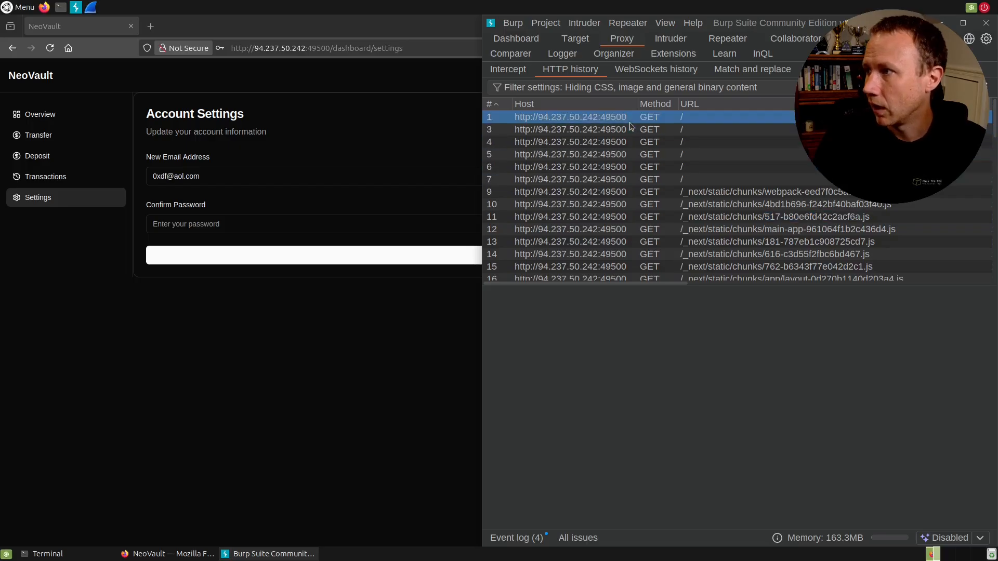
left_click(570, 178)
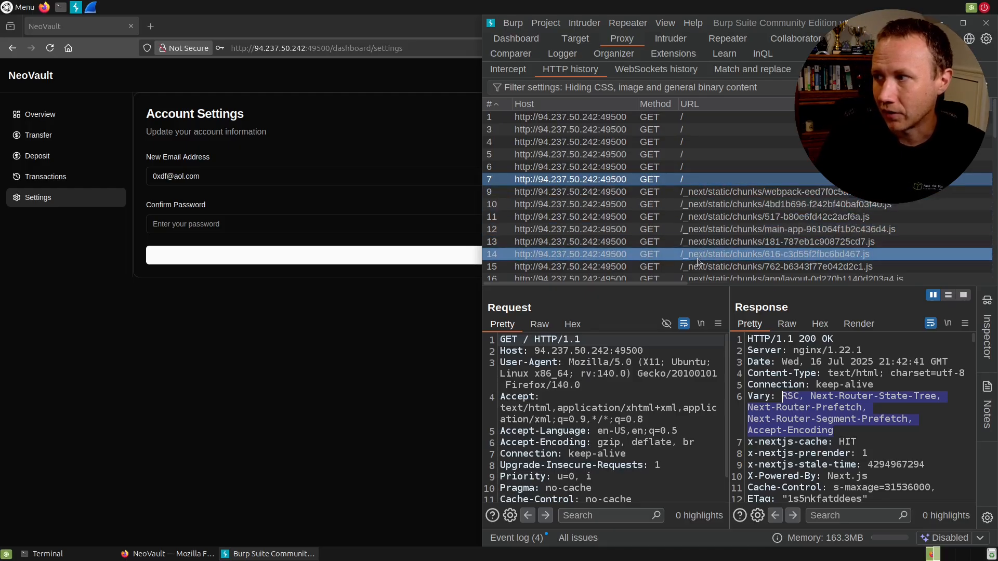
scroll("down", 3)
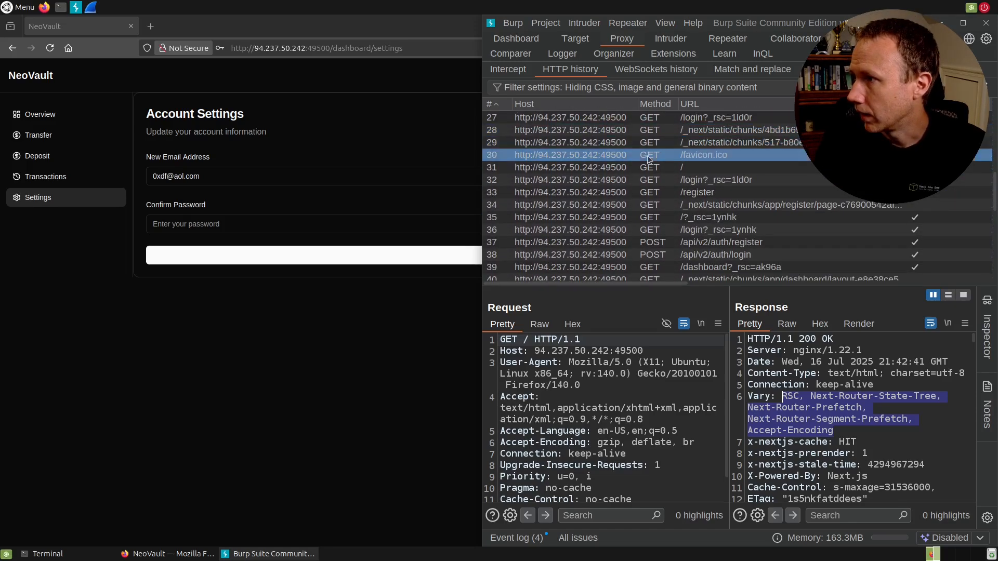
- Inspect the transactions API request and select the transaction's MongoDB object ID in its response
left_click(719, 216)
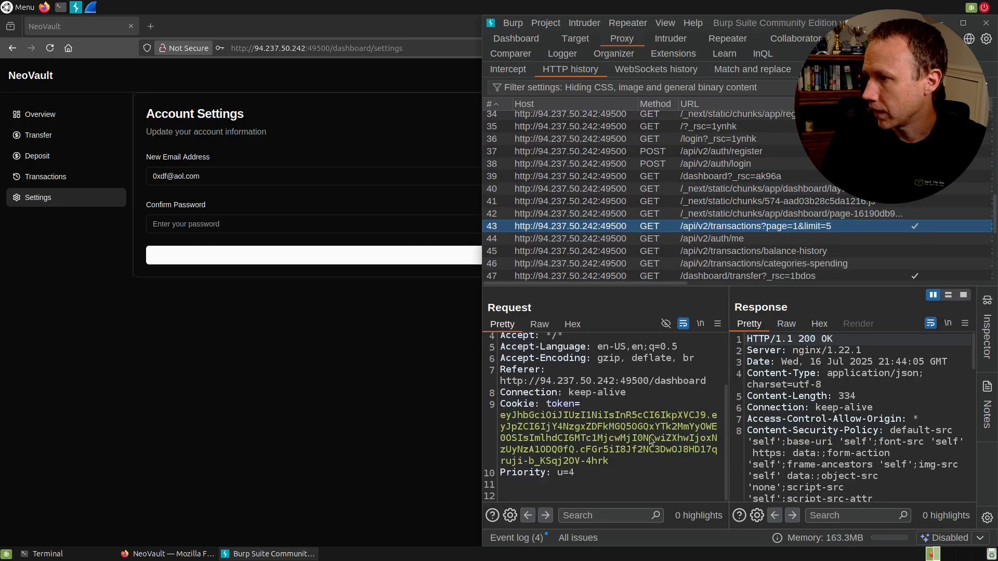
scroll("down", 3)
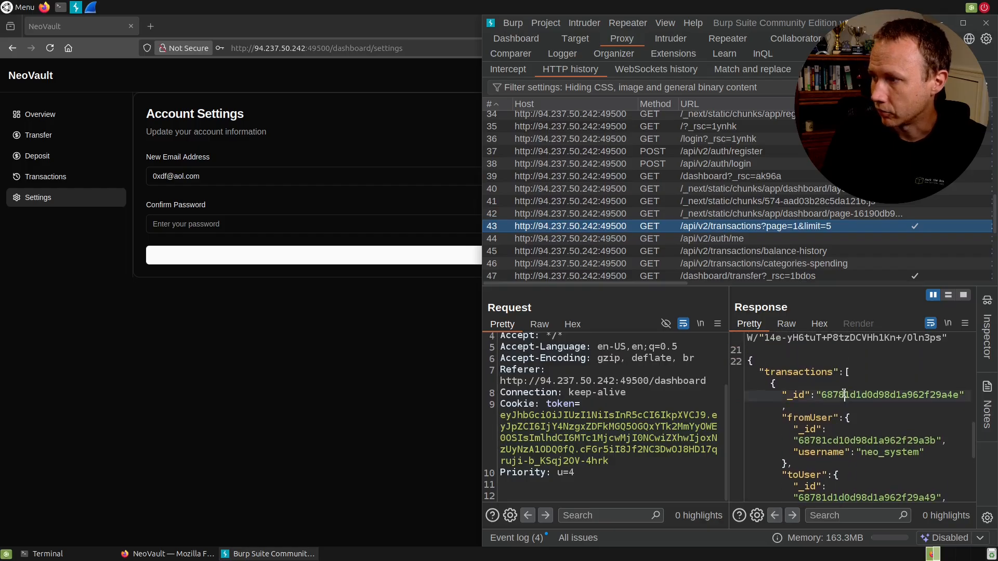
double_click(891, 395)
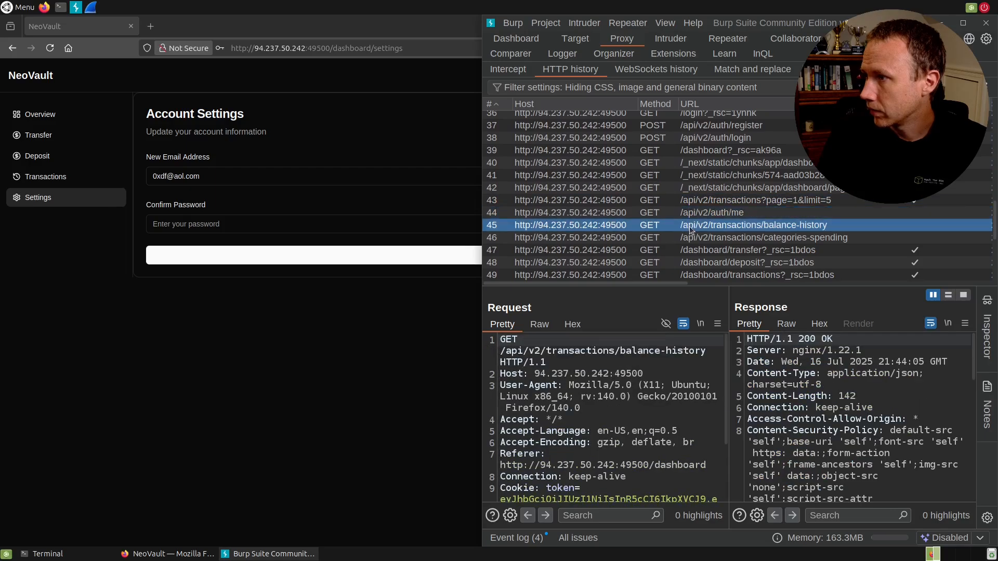
scroll("down", 3)
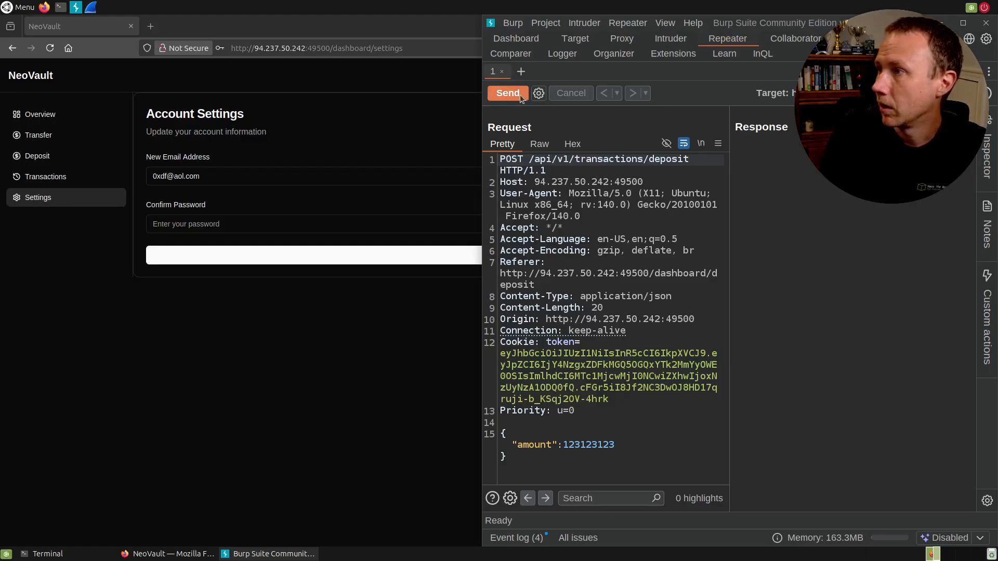
- Send the /api/v1/transactions/deposit request from Repeater and compare the captured deposit and transactions responses
left_click(507, 92)
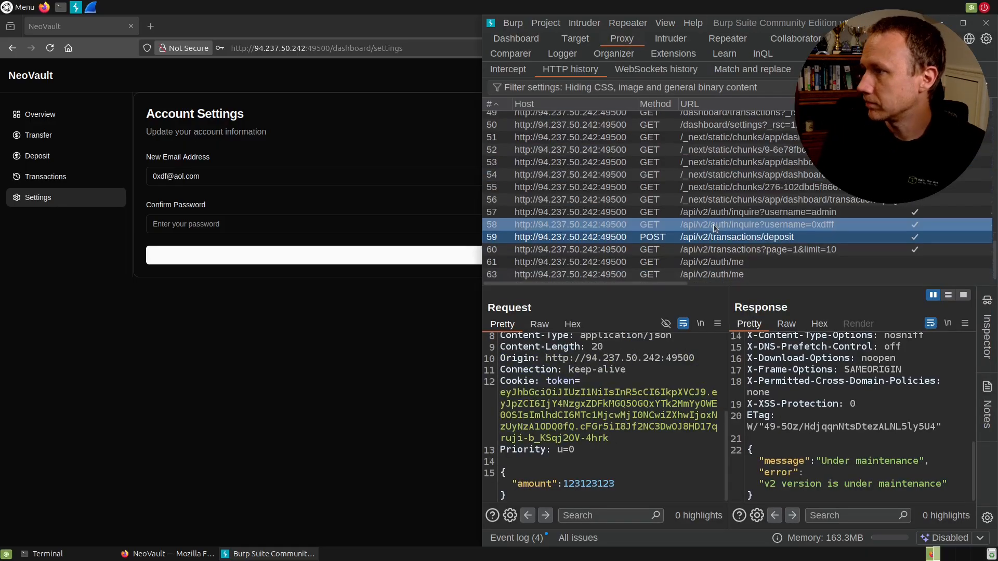
left_click(731, 249)
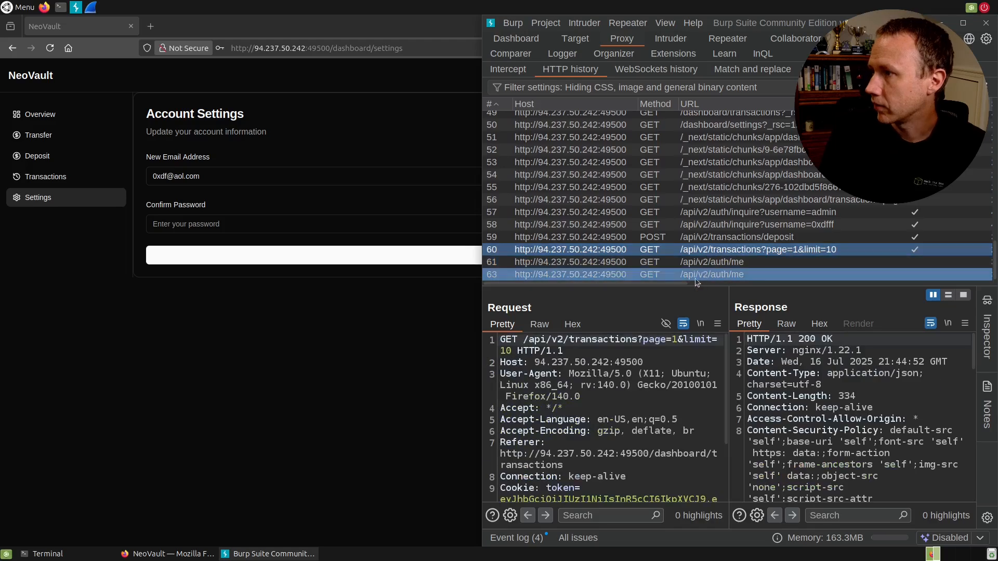
left_click(738, 237)
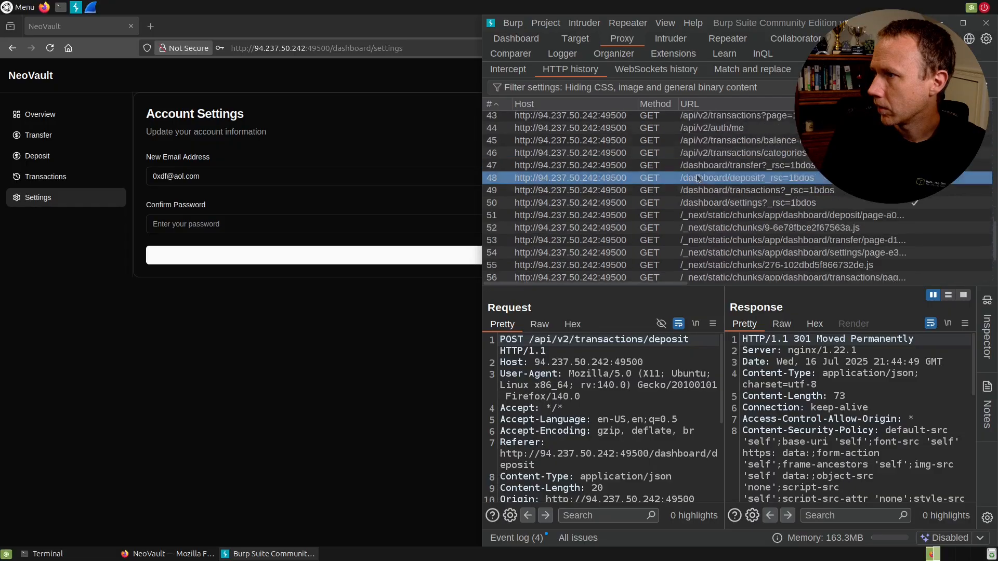
scroll("down", 3)
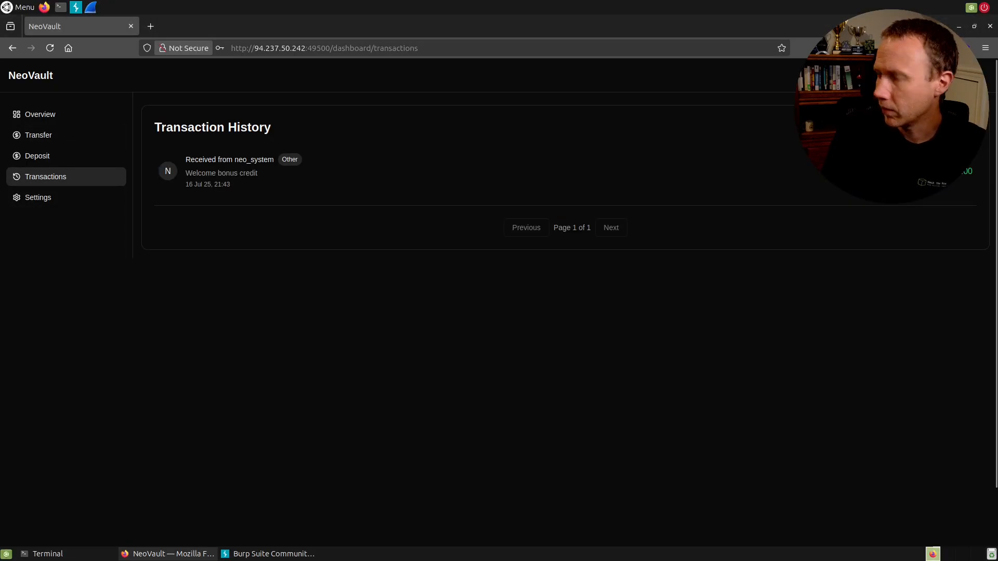
- Adjust the HTTP history's MIME type and status filters and apply them
left_click(269, 554)
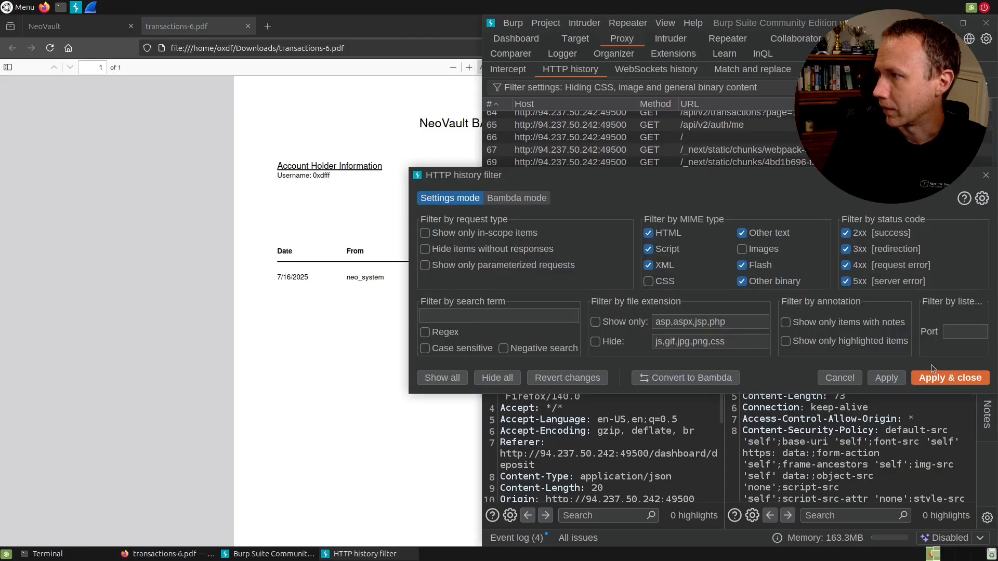
left_click(949, 377)
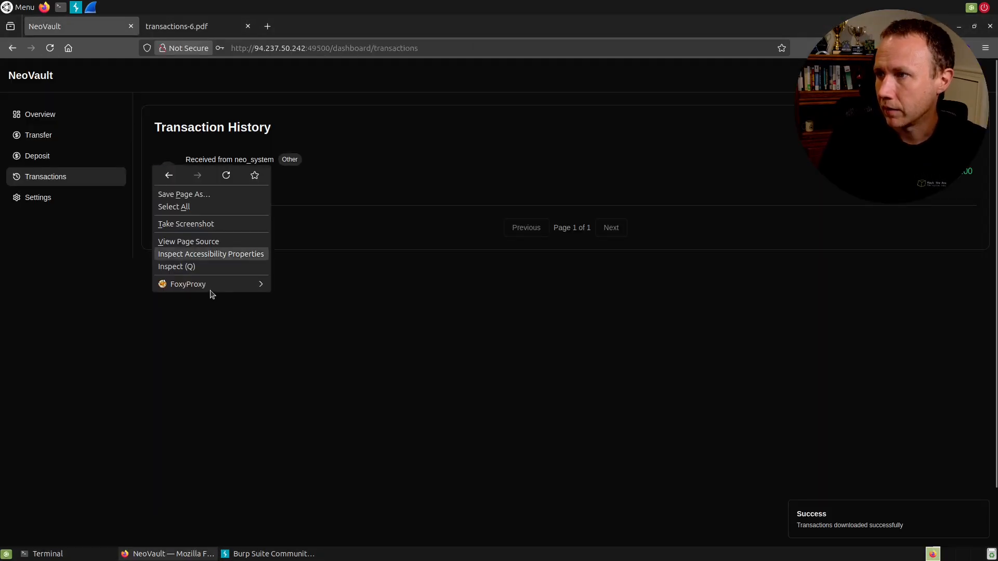
- Pretty-print the _next/static/chunks/app layout script in the Firefox Debugger
left_click(177, 266)
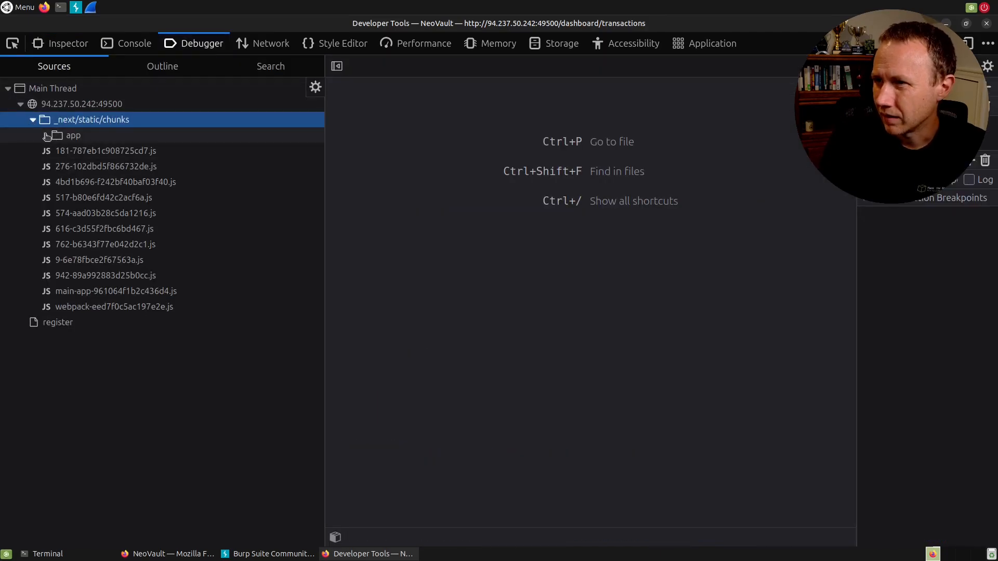
left_click(72, 135)
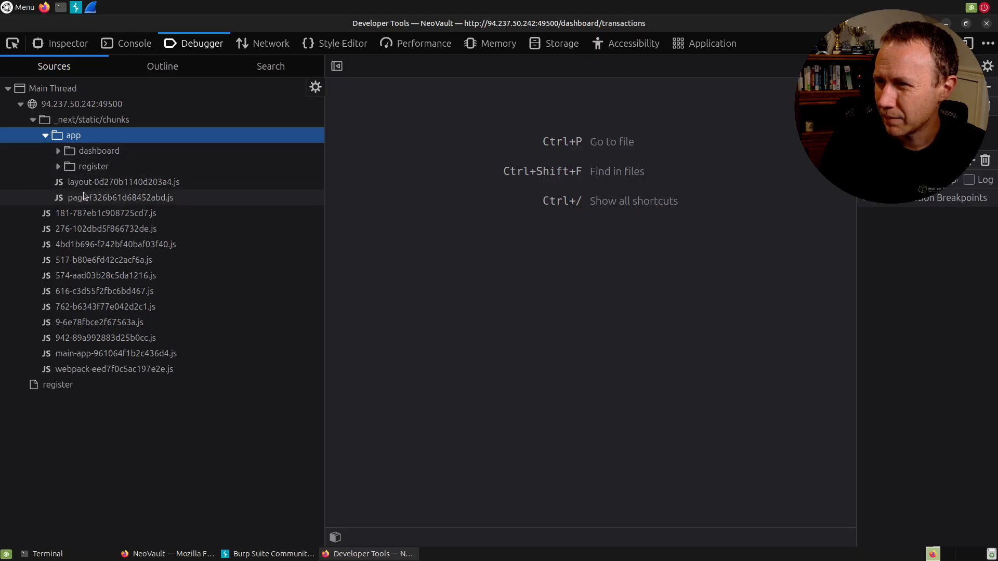
left_click(123, 181)
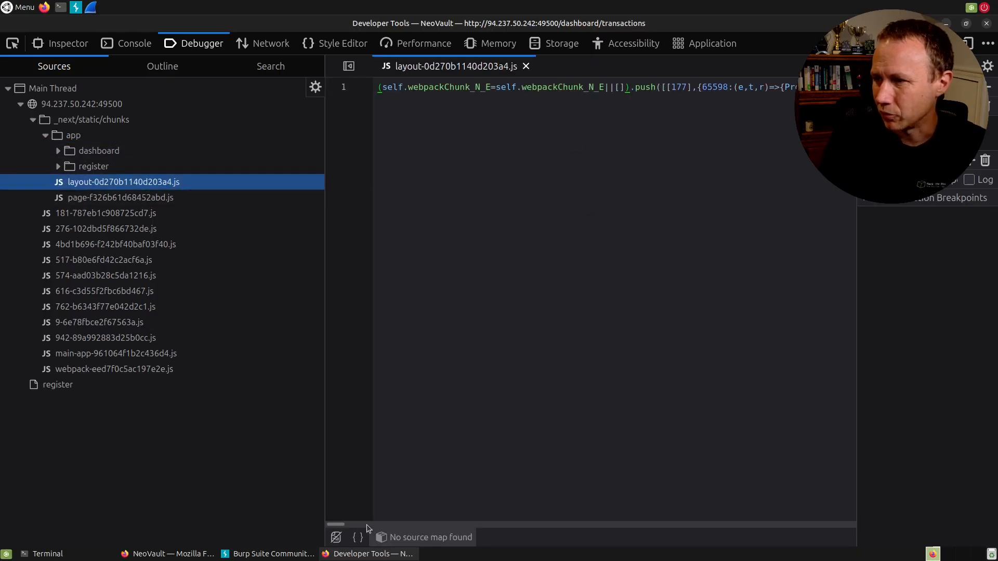
left_click(358, 538)
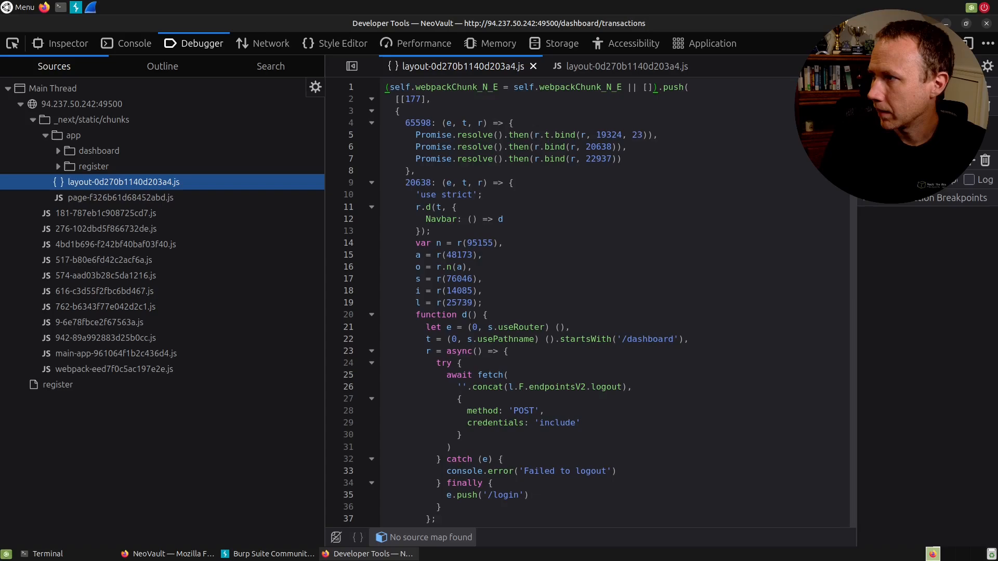
- Search the script for 'api/v' to find the v1 and v2 endpoint lists including inquireUser, then return to Burp
key("ctrl+f")
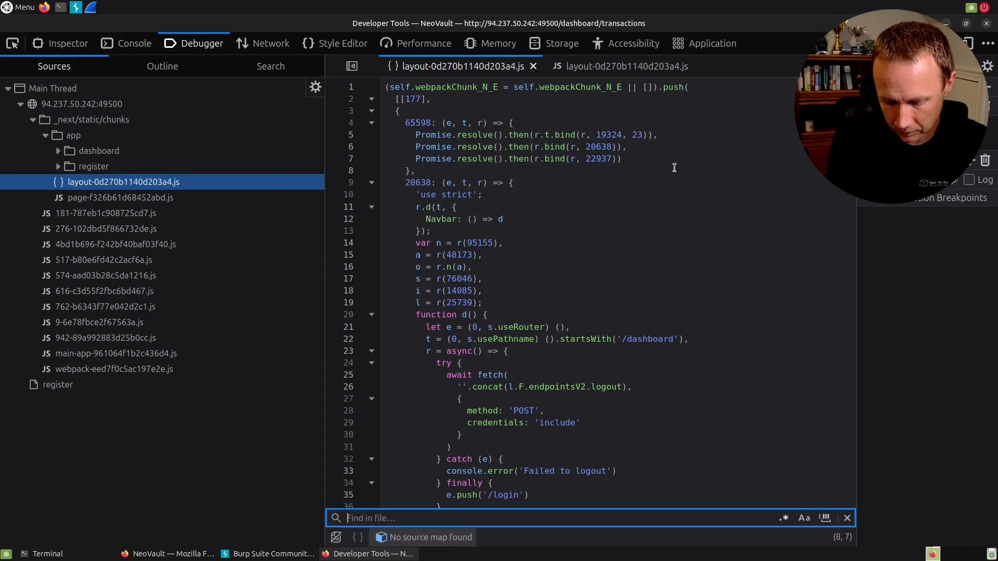
type("apt")
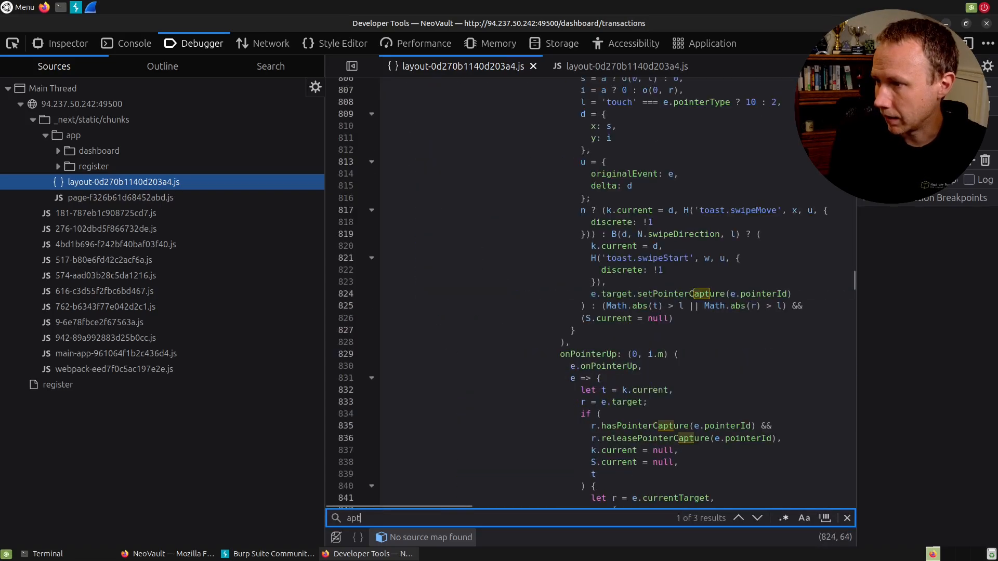
type("api/v")
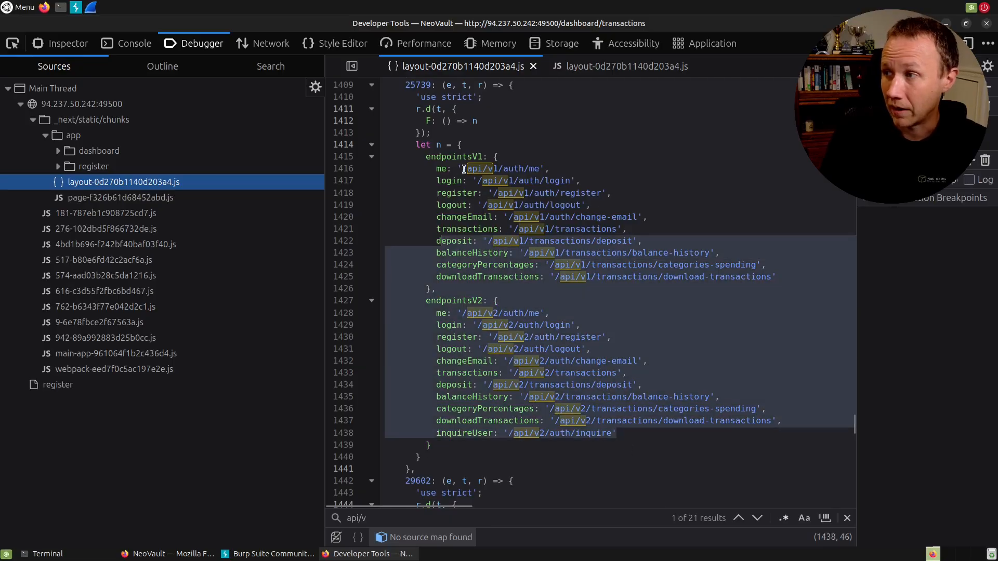
left_click(474, 312)
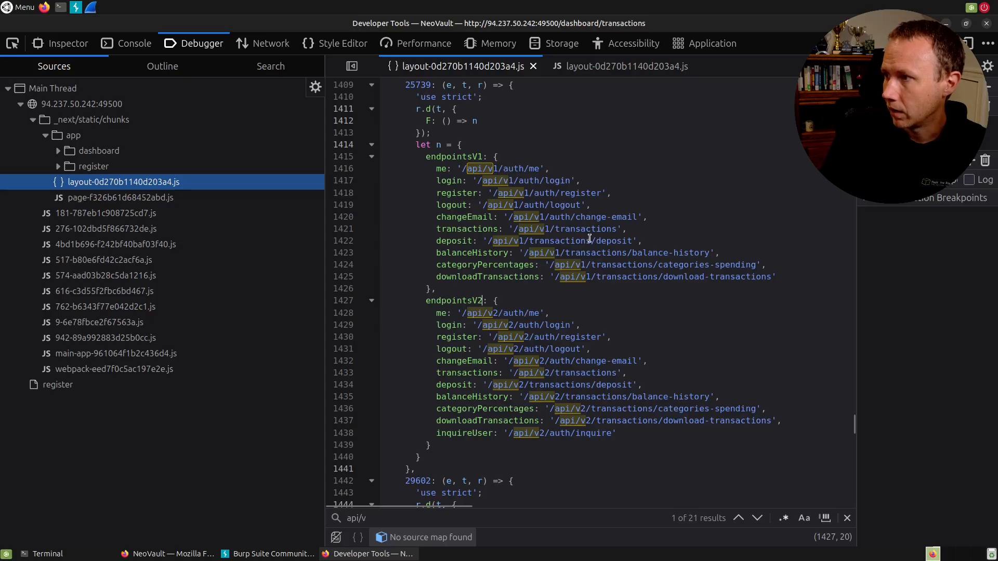
mouse_move(633, 270)
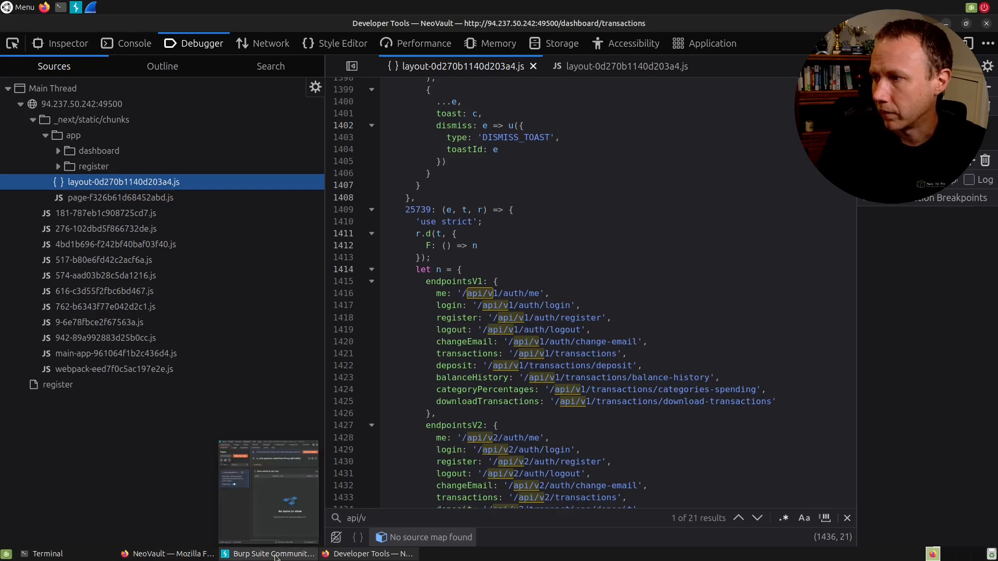
left_click(268, 554)
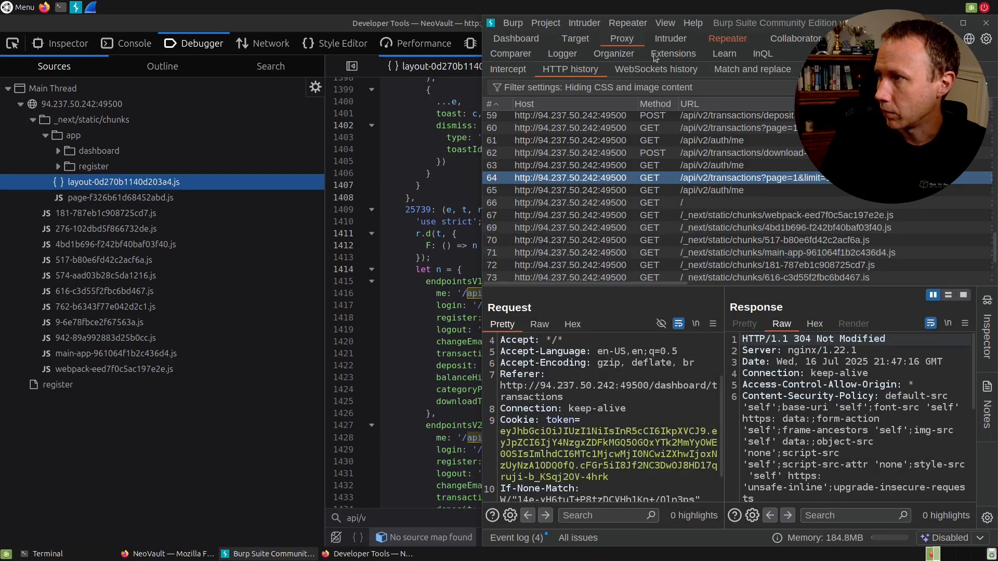
- Resend the transactions request against /api/v1 in Repeater and mark the 'API v1 is deprecated' response message
left_click(727, 38)
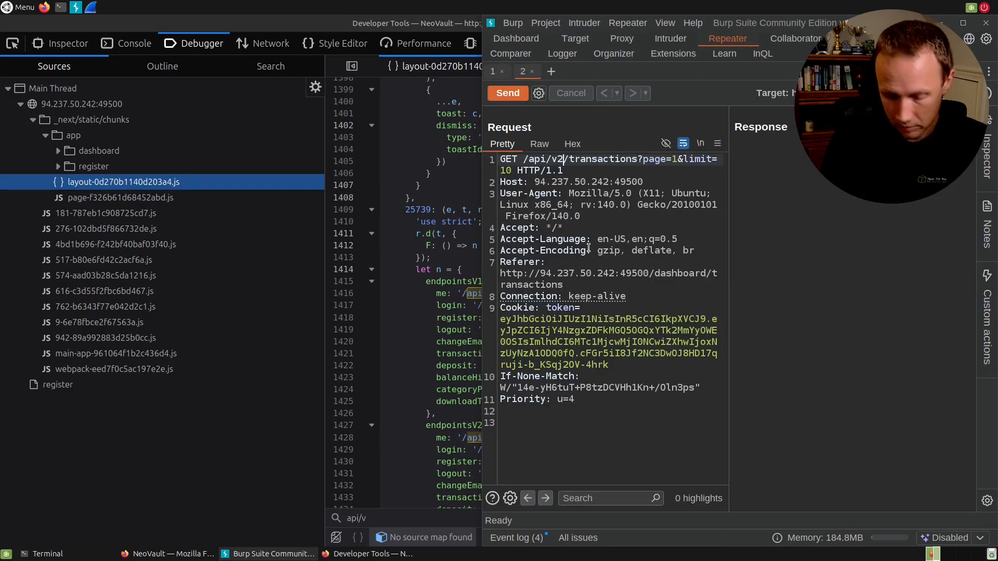
left_click(508, 93)
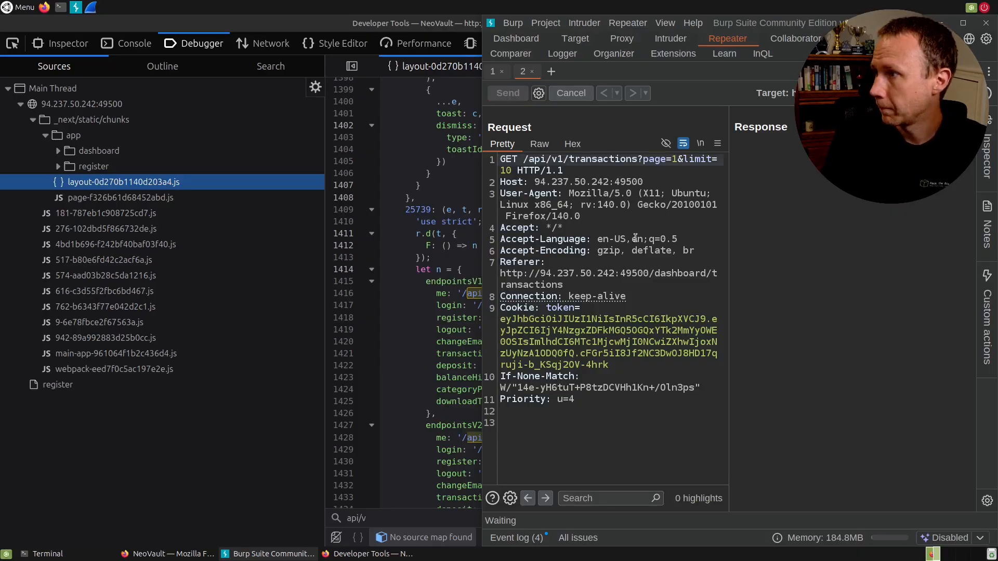
left_click(507, 92)
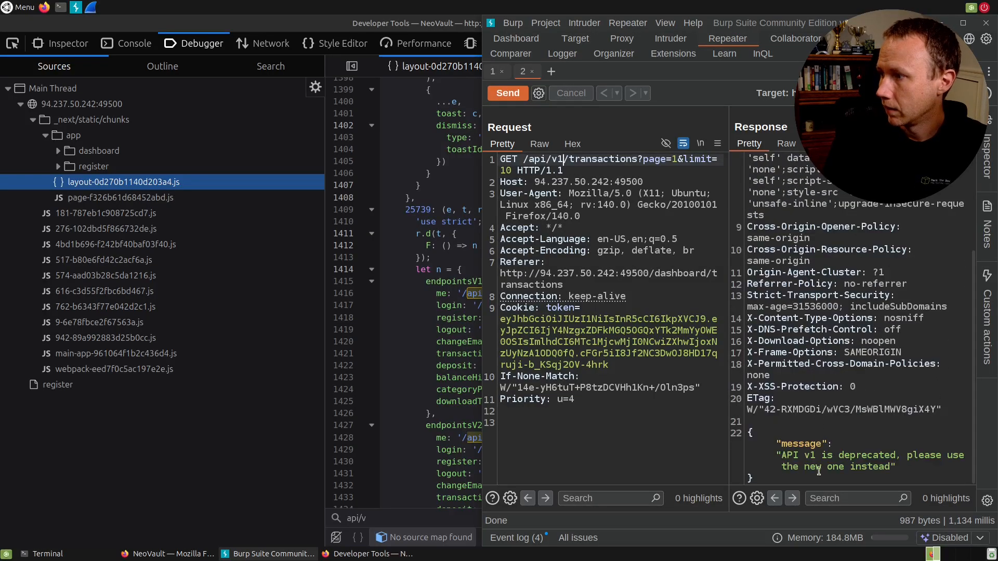
left_click_drag(778, 454, 894, 467)
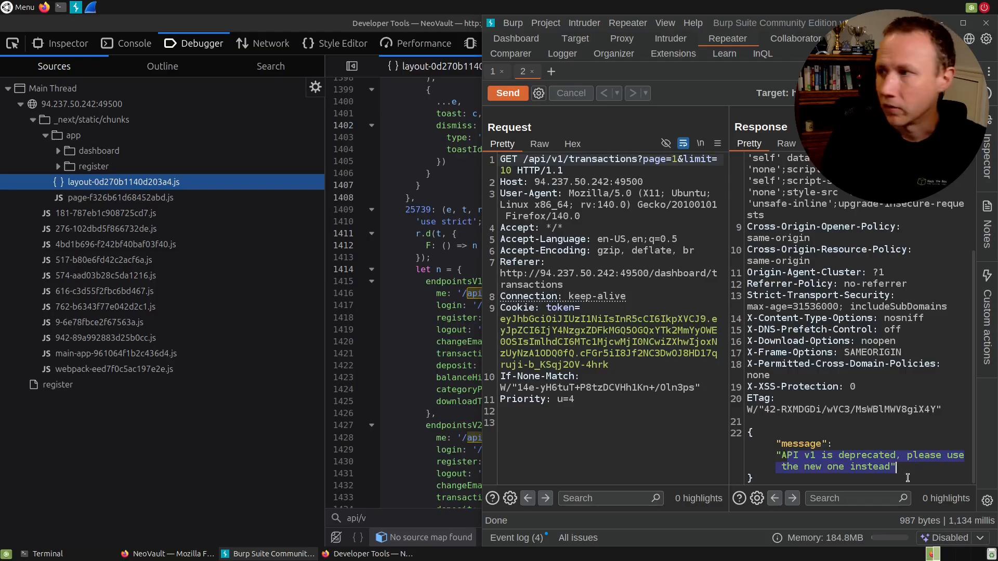
left_click(620, 39)
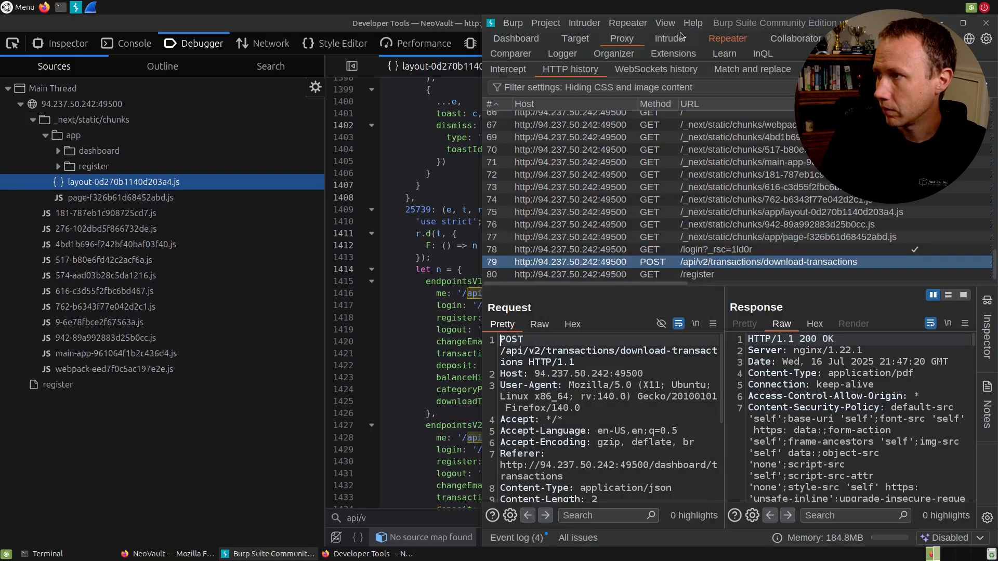
- Resend the download-transactions request against /api/v1, which asks for an _id in the body
left_click(727, 38)
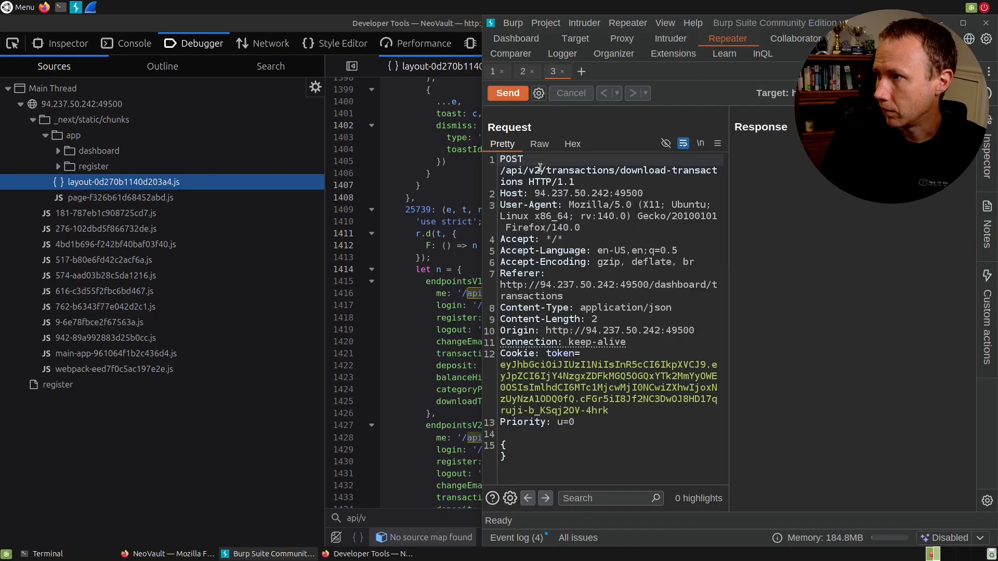
left_click(508, 92)
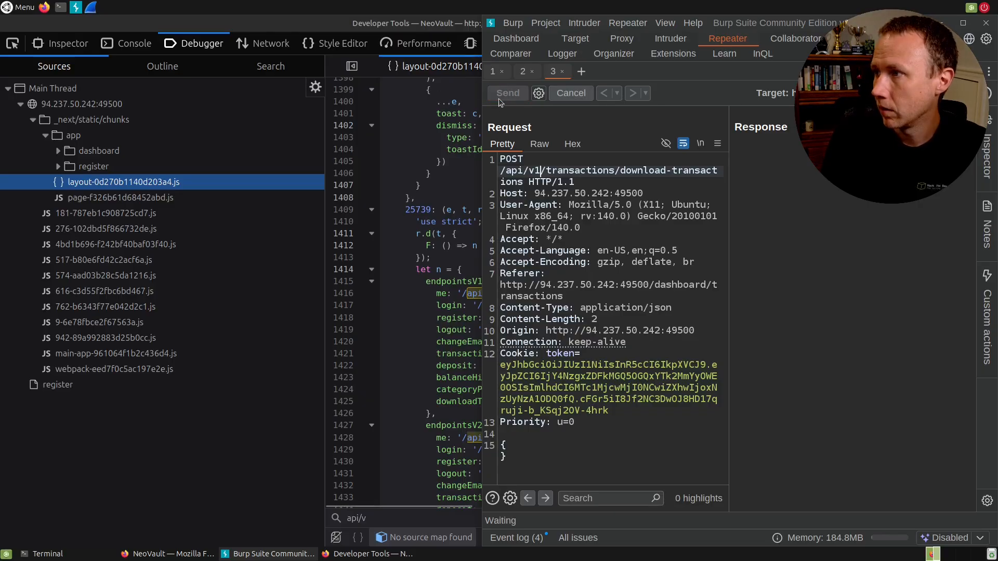
left_click(507, 93)
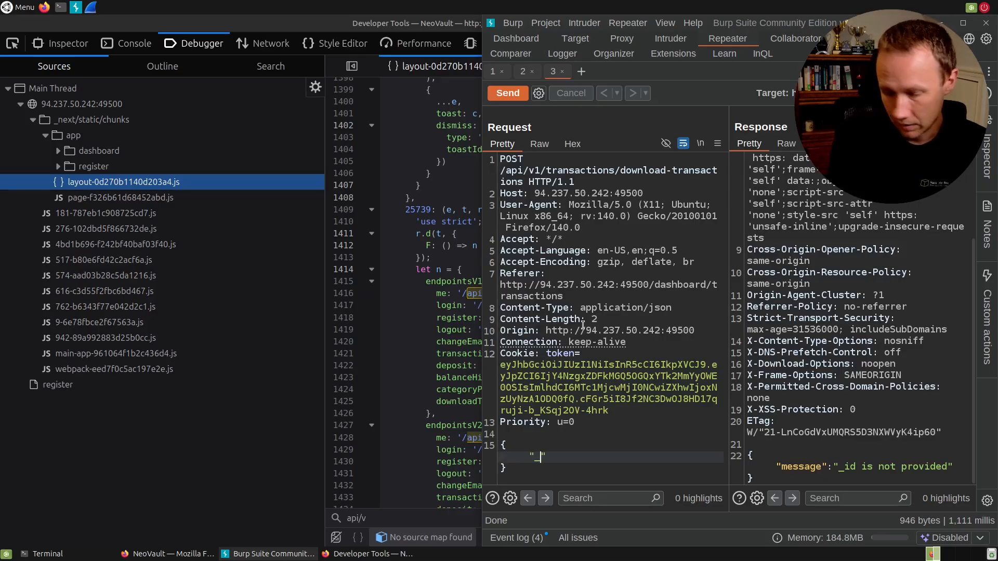
- Send the v1 download request with a bogus body "_id":"asdasdasd", getting an ObjectId cast error for the User model
type("\"_id\":\"\"")
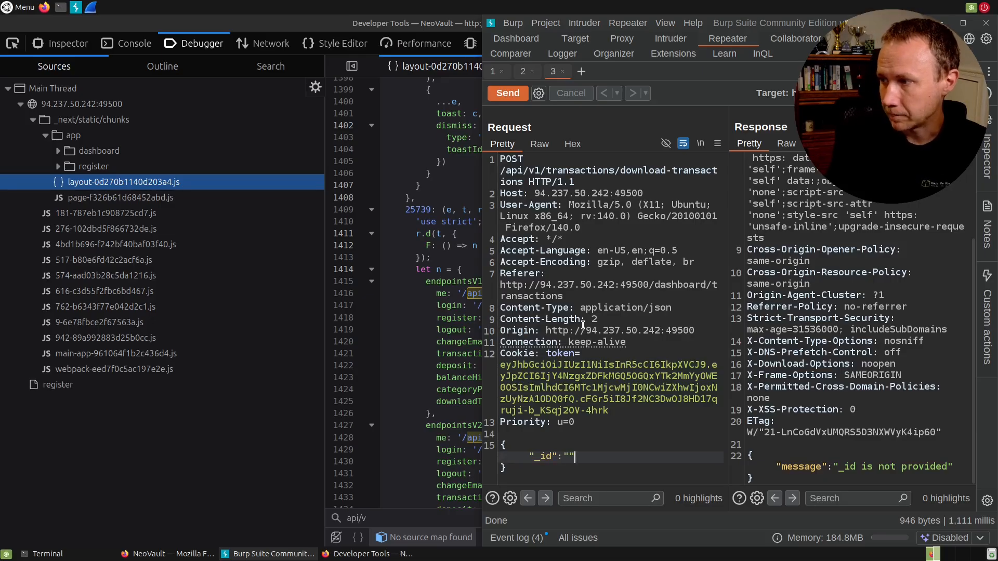
type("asdasdasd")
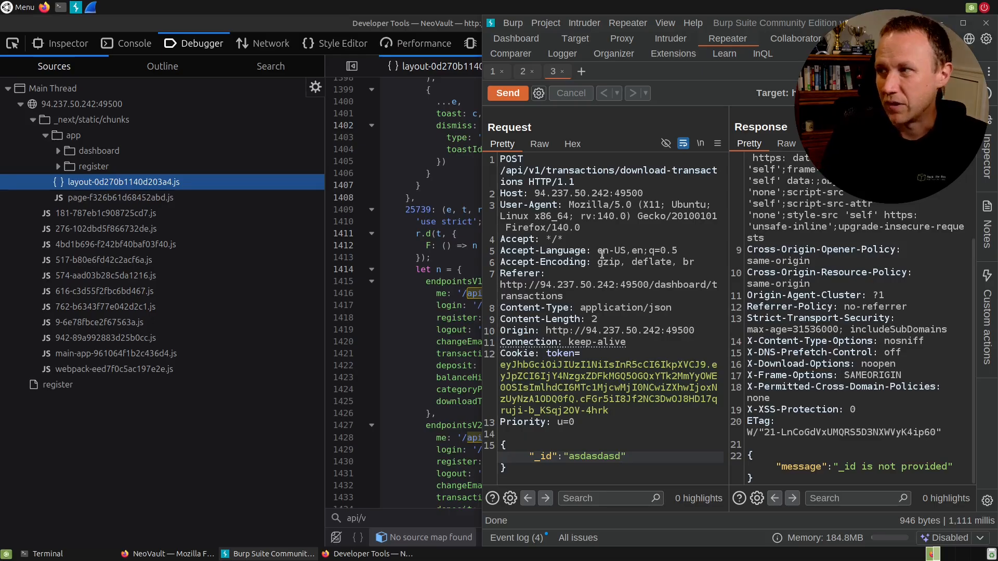
left_click(507, 92)
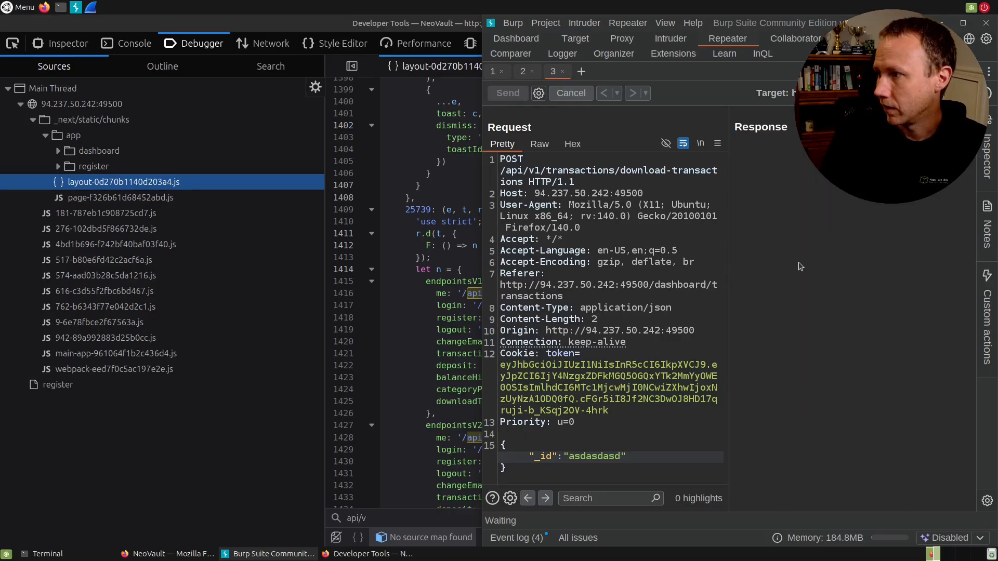
left_click(507, 93)
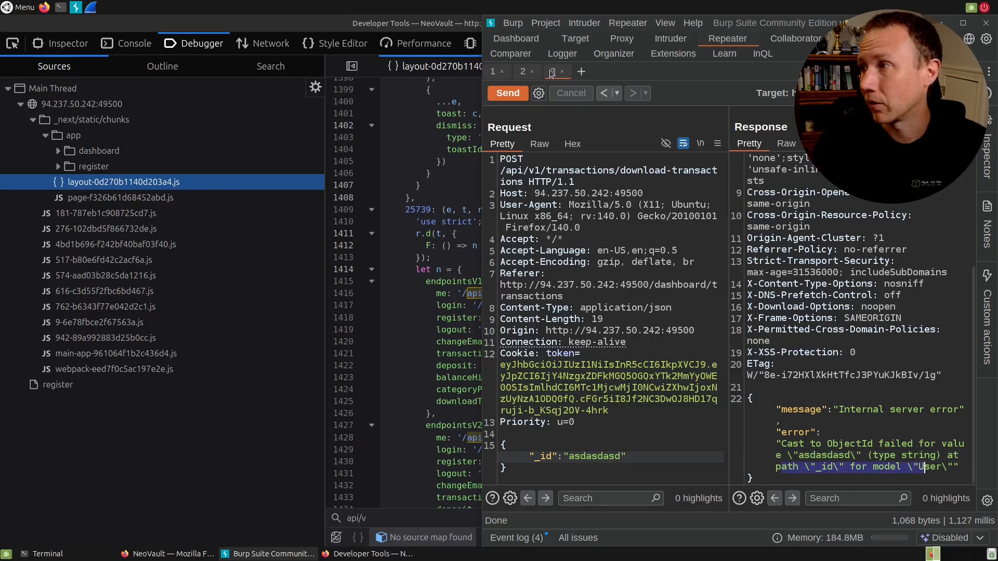
left_click(620, 38)
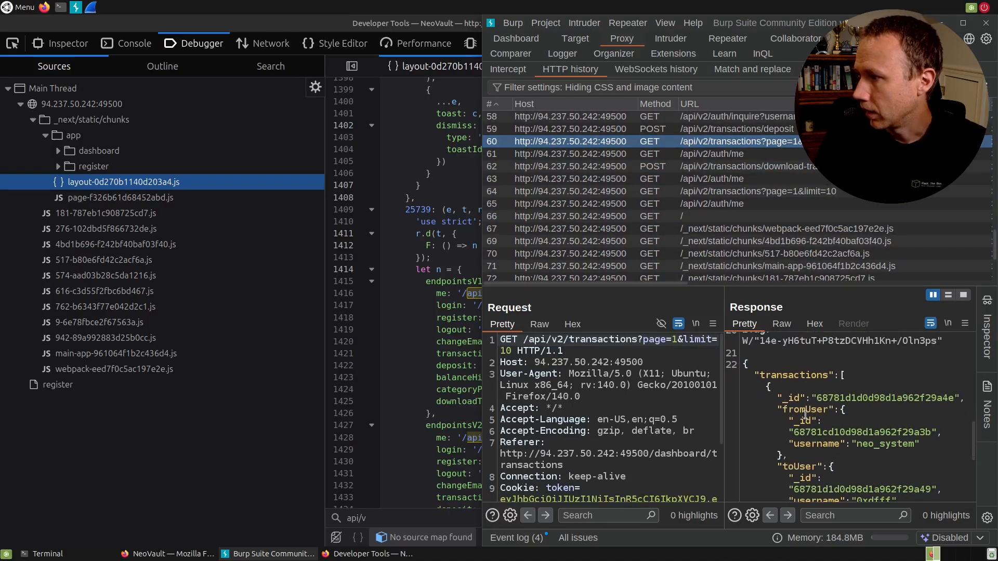
- Resend the v1 download-transactions request with neo_system's user _id and receive a PDF statement back
double_click(878, 433)
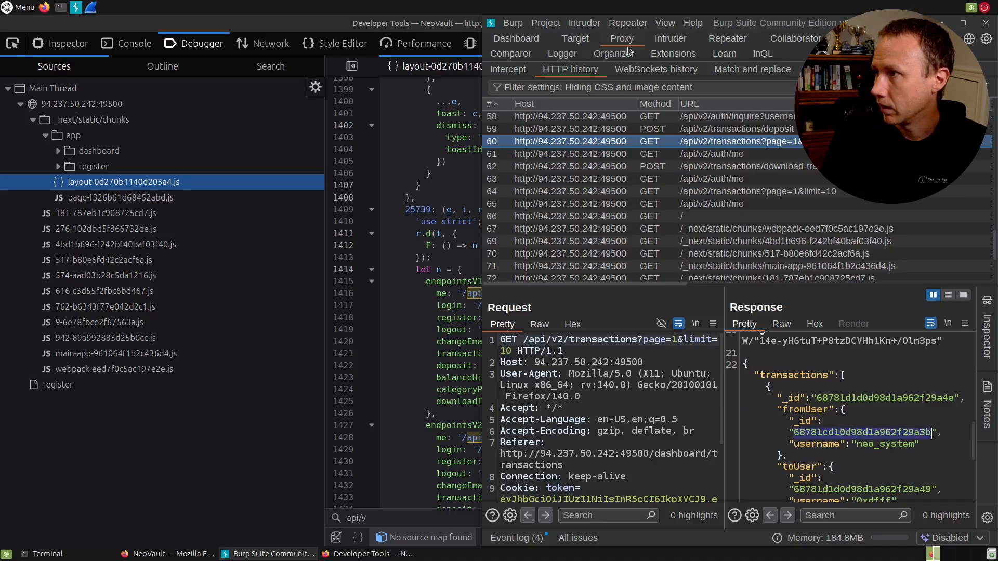
left_click(727, 38)
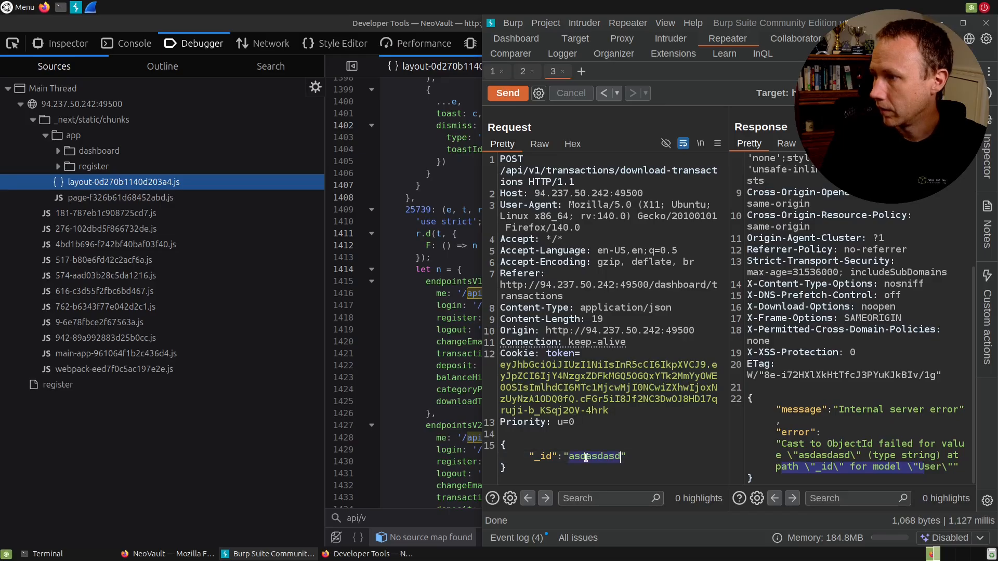
left_click(508, 93)
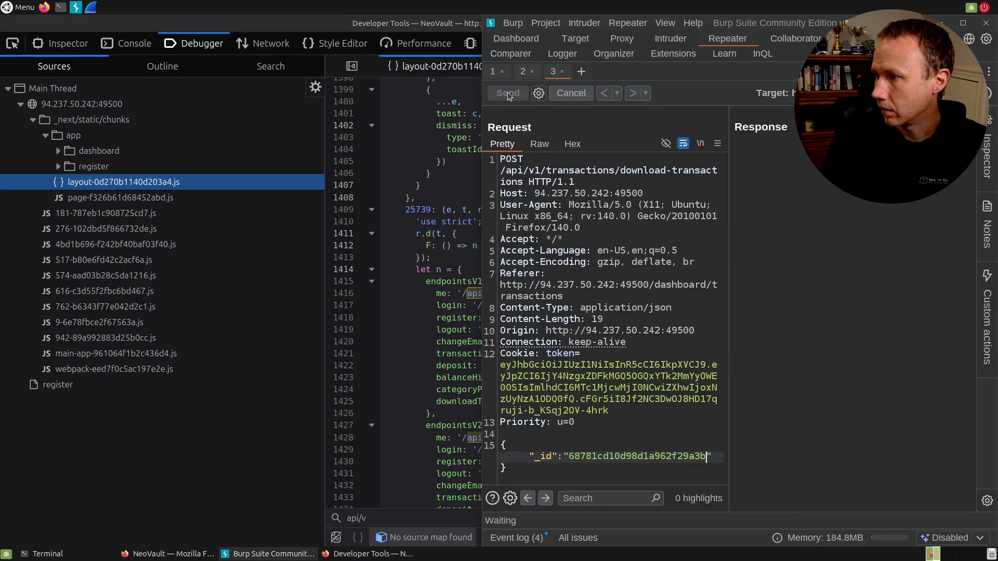
left_click(507, 93)
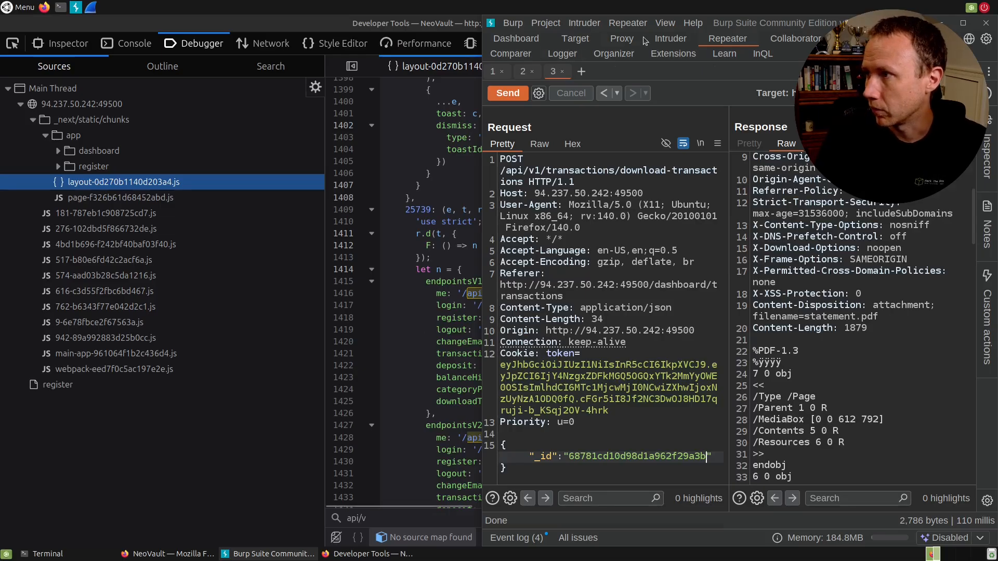
left_click(621, 39)
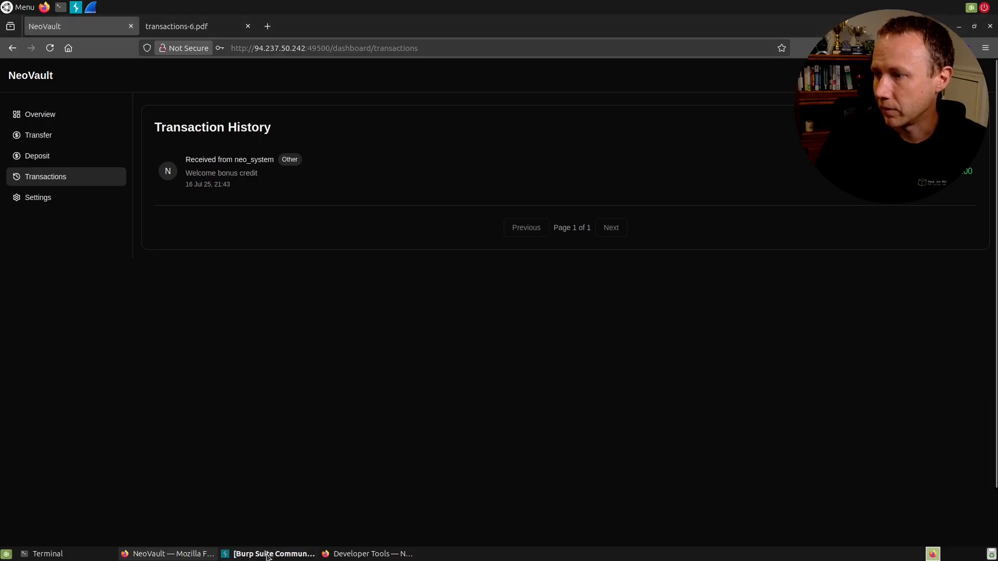
- Add "_id":"68781cd10d98d1a962f29a3b" to the intercepted download request body and forward it to the server
left_click(273, 554)
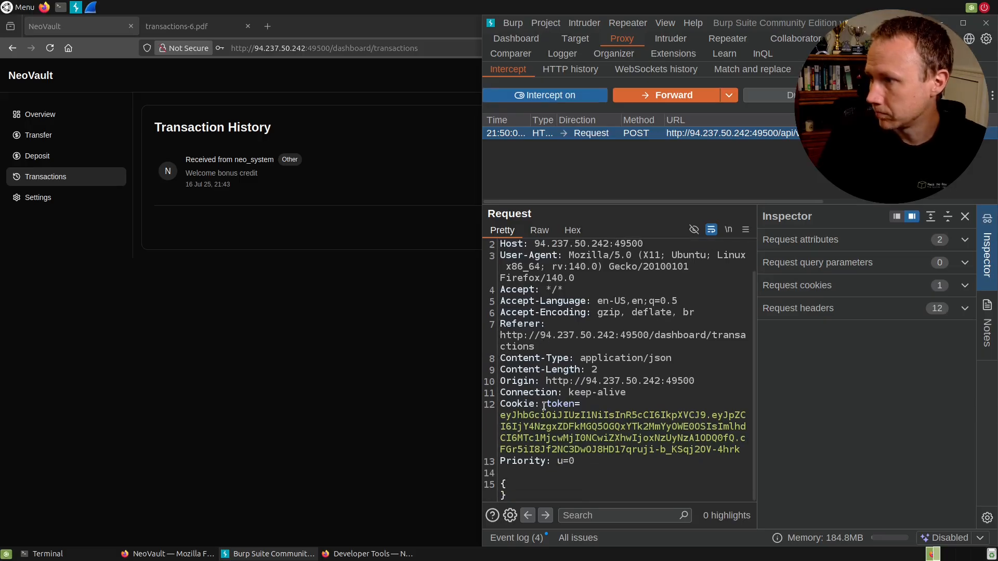
type("\"_id\"")
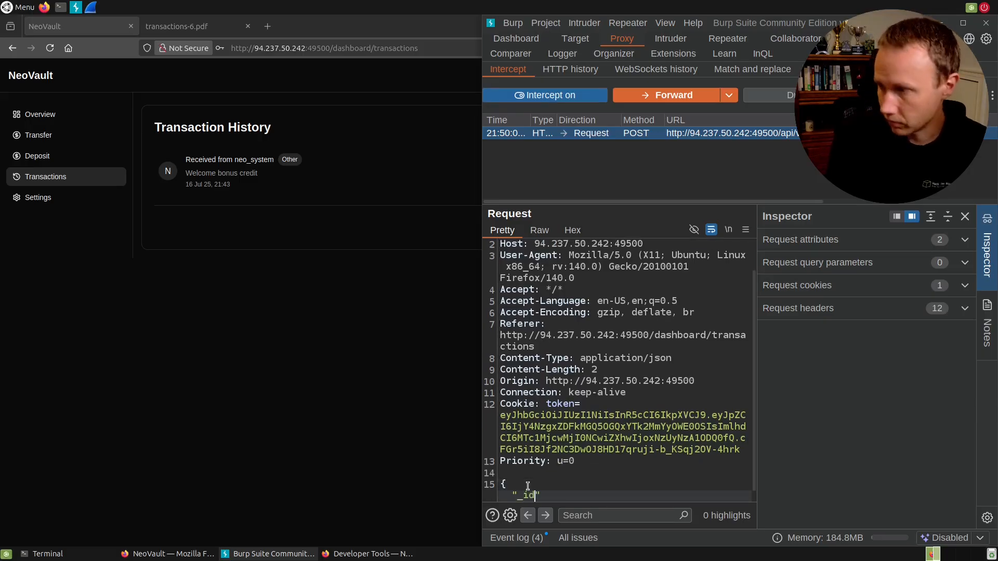
type(":\"68781cd10d98d1a962f29a3b\"")
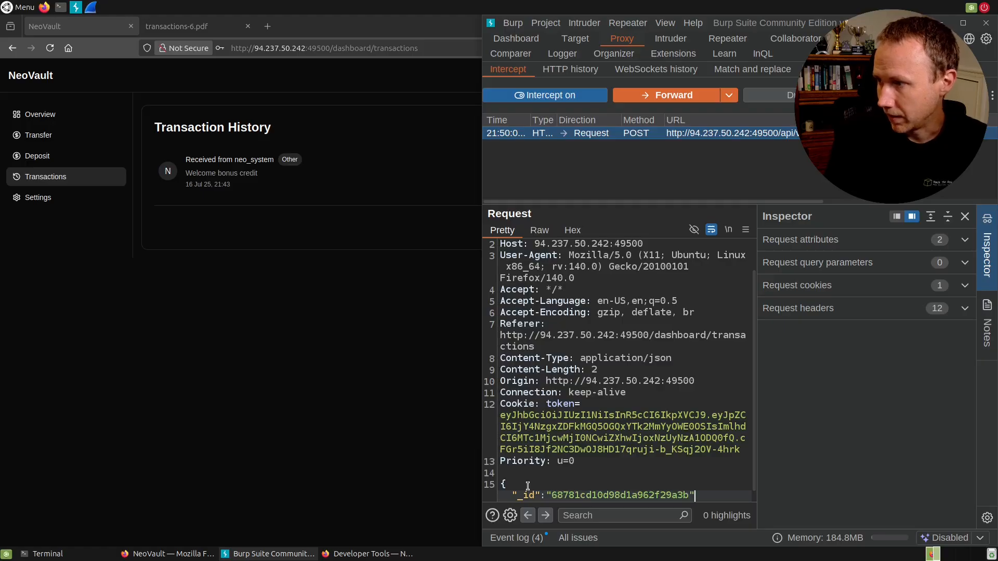
mouse_move(510, 127)
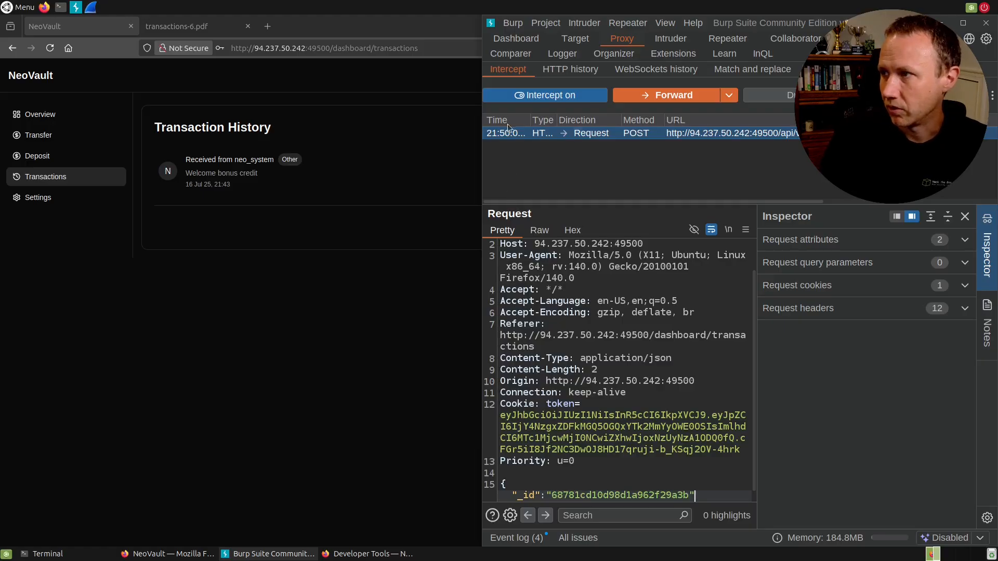
left_click(673, 94)
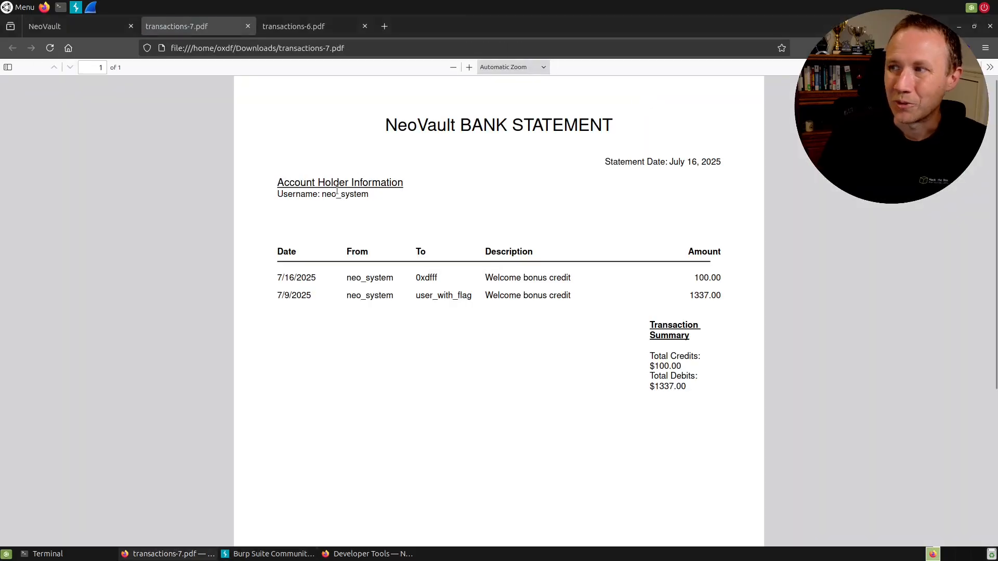
- Pick out user_with_flag from neo_system's statement, stop intercepting, and enter user_with_flag as the transfer recipient
double_click(344, 194)
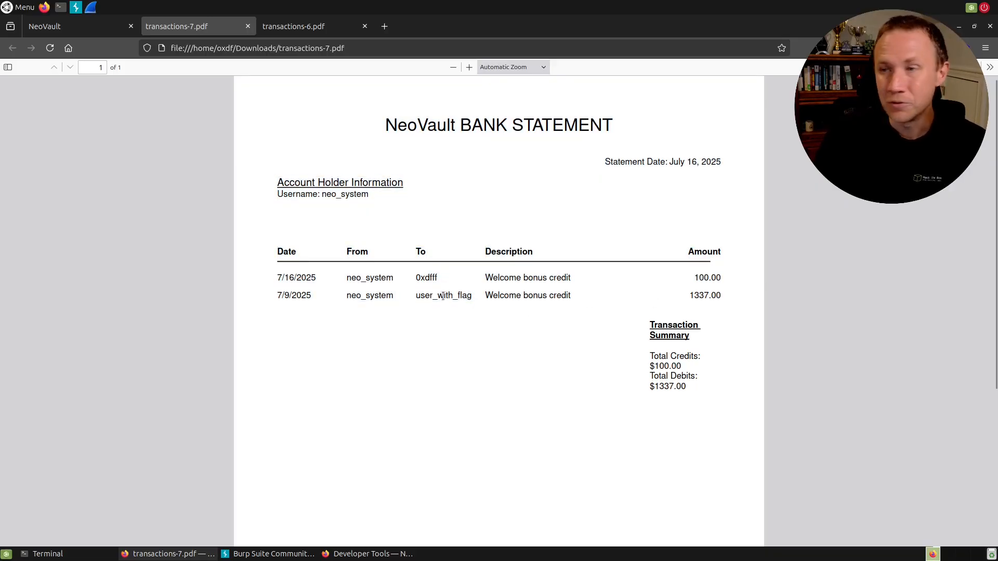
double_click(443, 295)
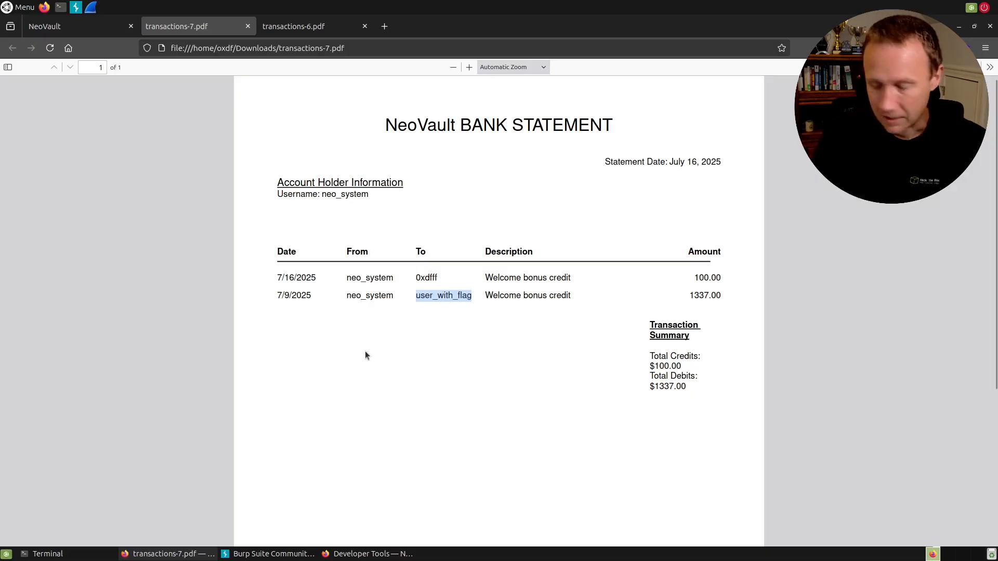
left_click(270, 554)
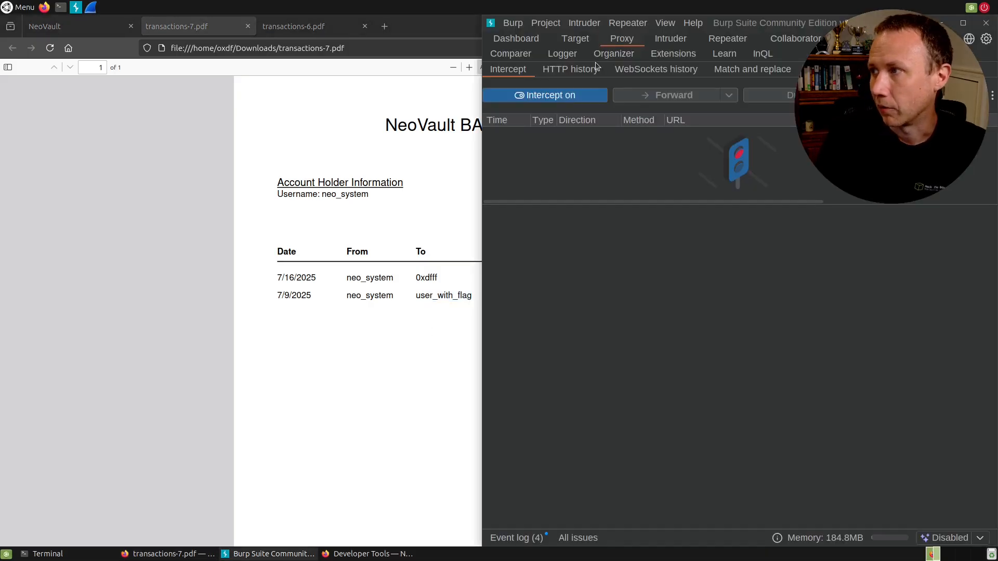
left_click(569, 69)
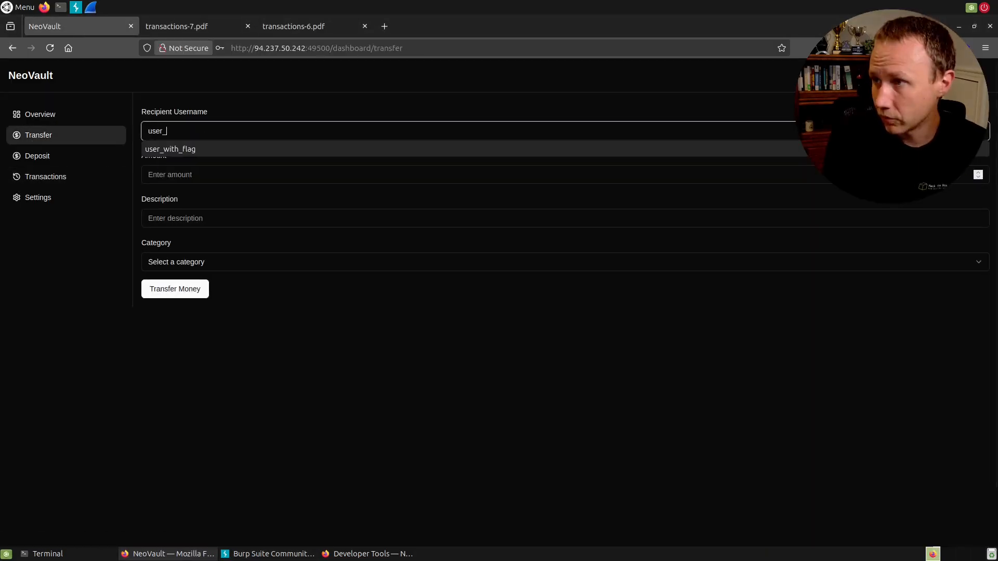
left_click(169, 149)
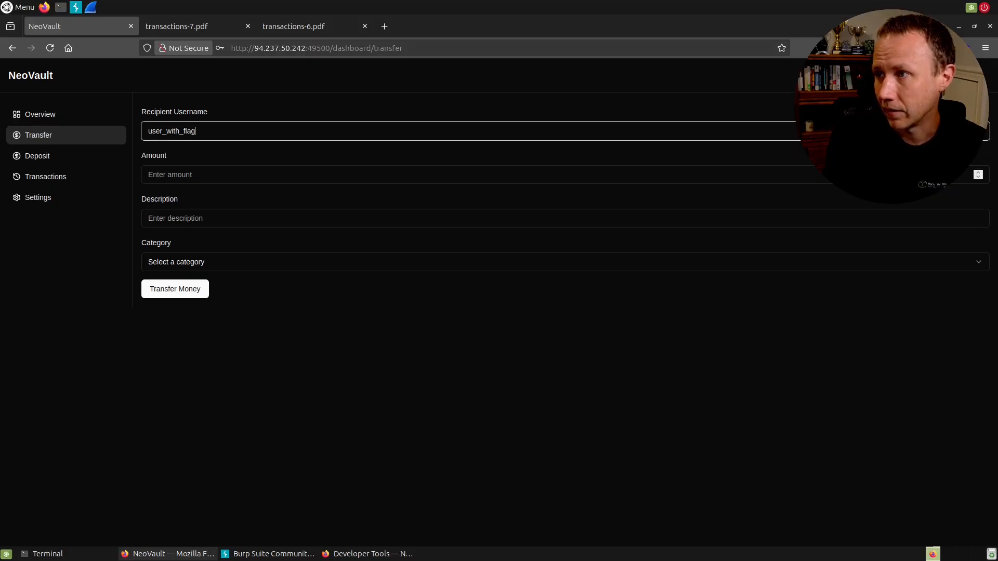
- Transfer amount 1 to user_with_flag with description 'for the flag', then bring up the proxy history
type("1")
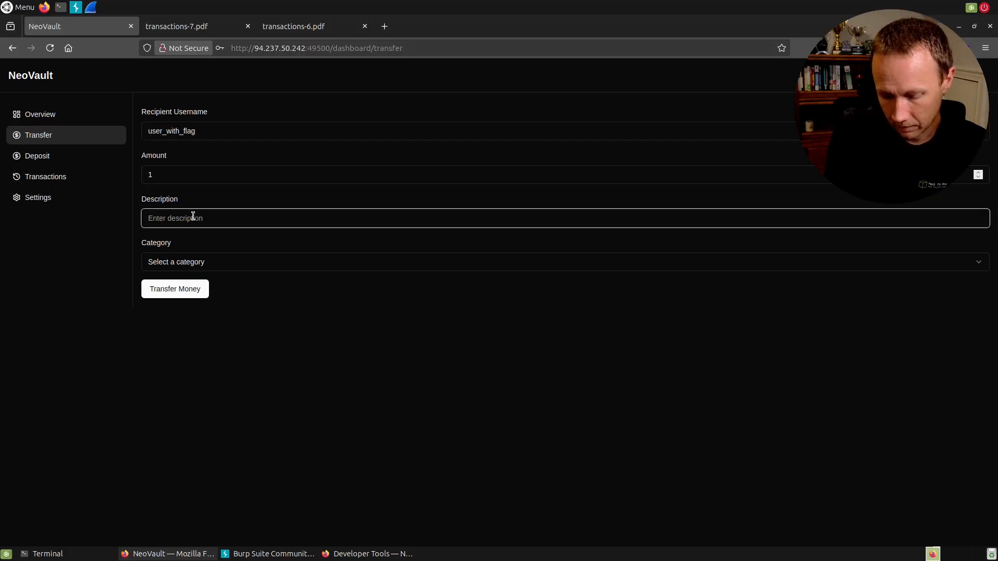
type("for the flag")
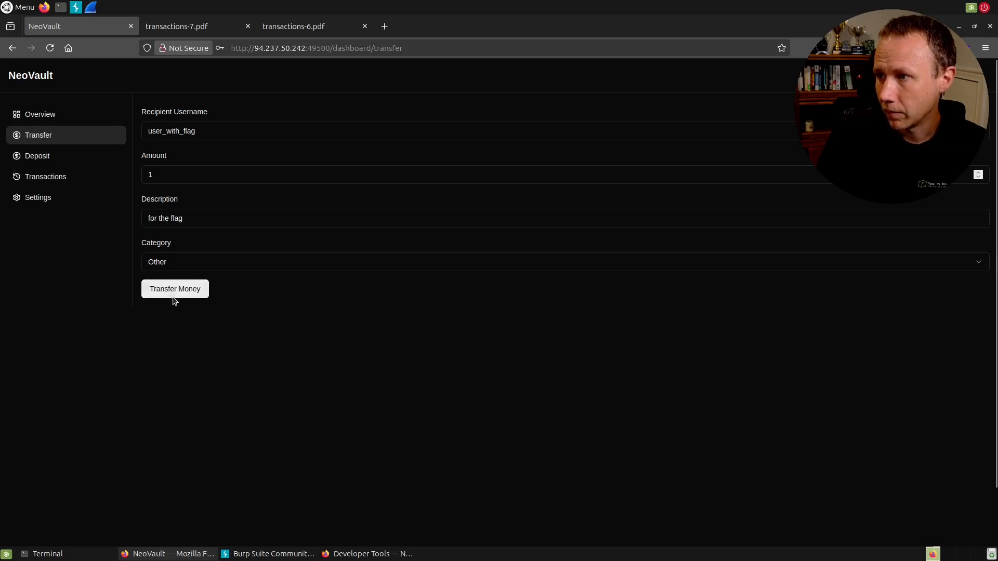
left_click(175, 288)
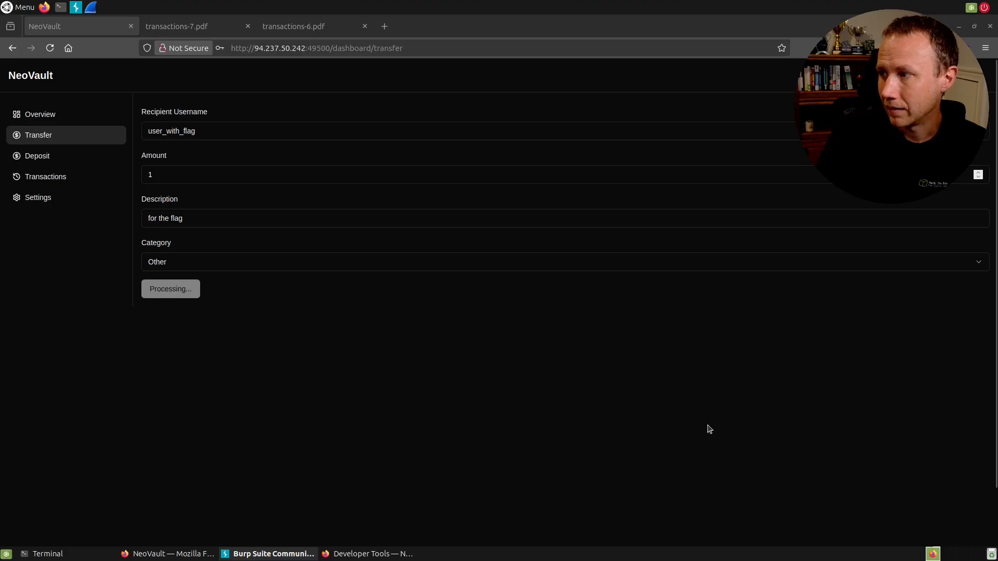
mouse_move(889, 501)
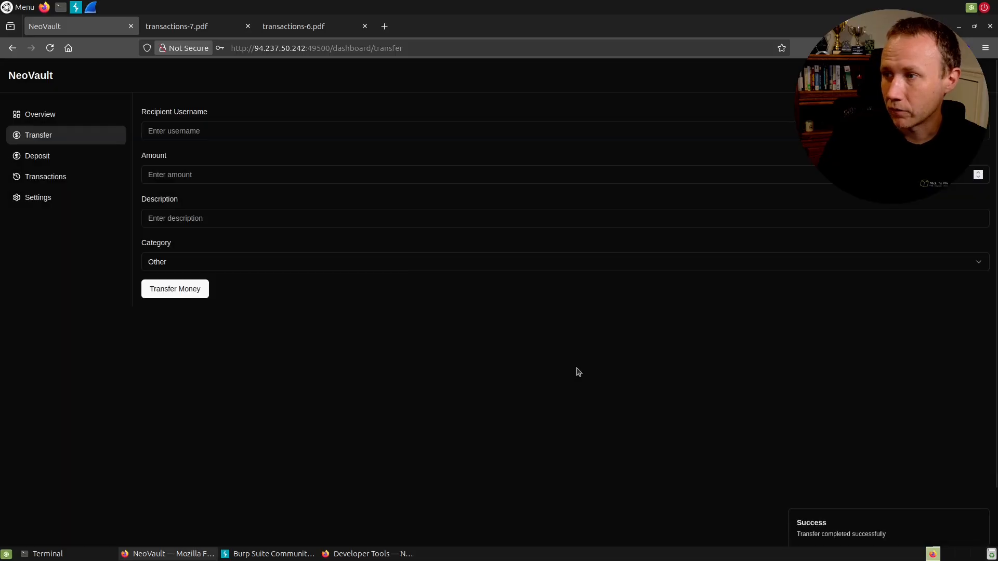
left_click(270, 554)
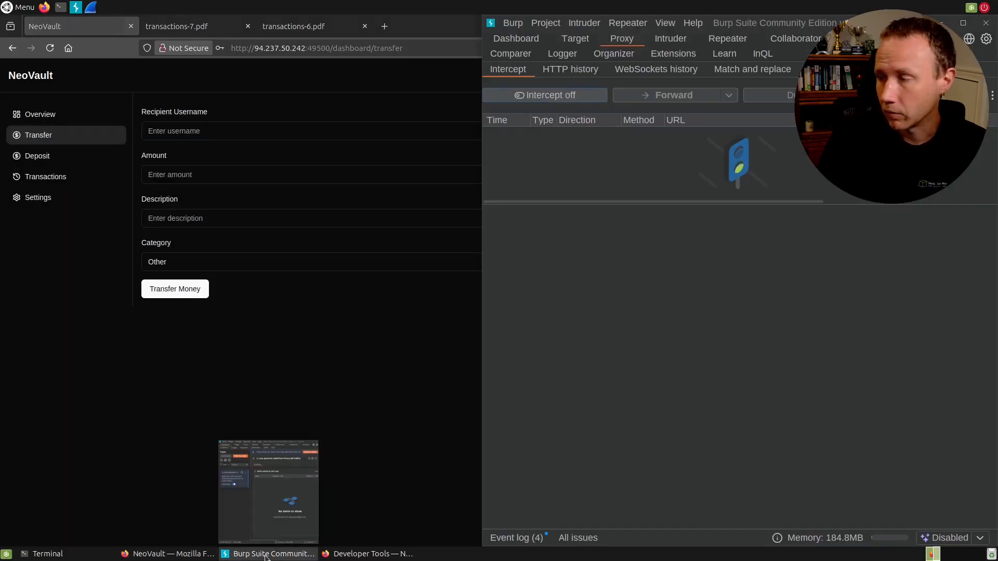
left_click(569, 68)
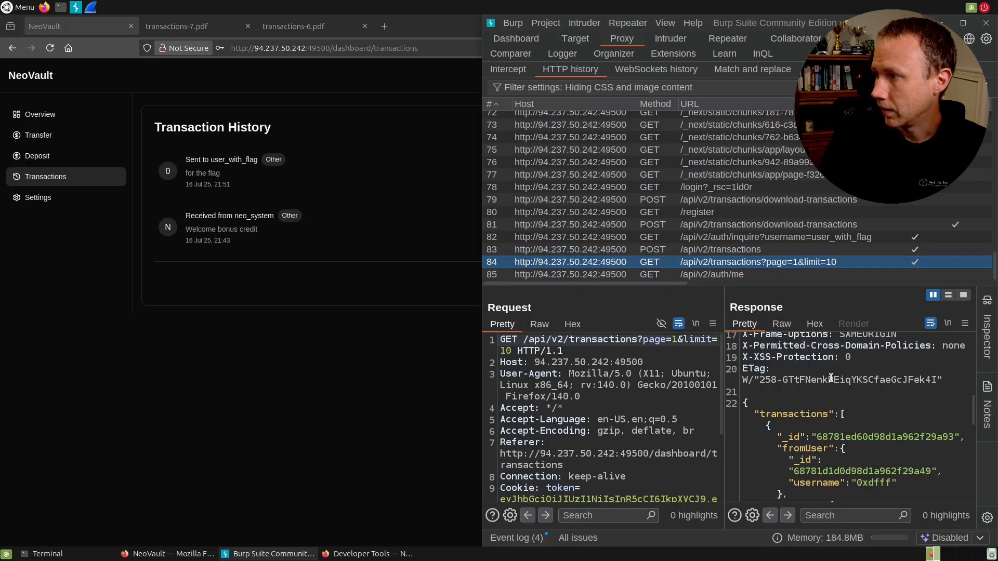
- Select user_with_flag's toUser _id in the captured transactions response
scroll("down", 3)
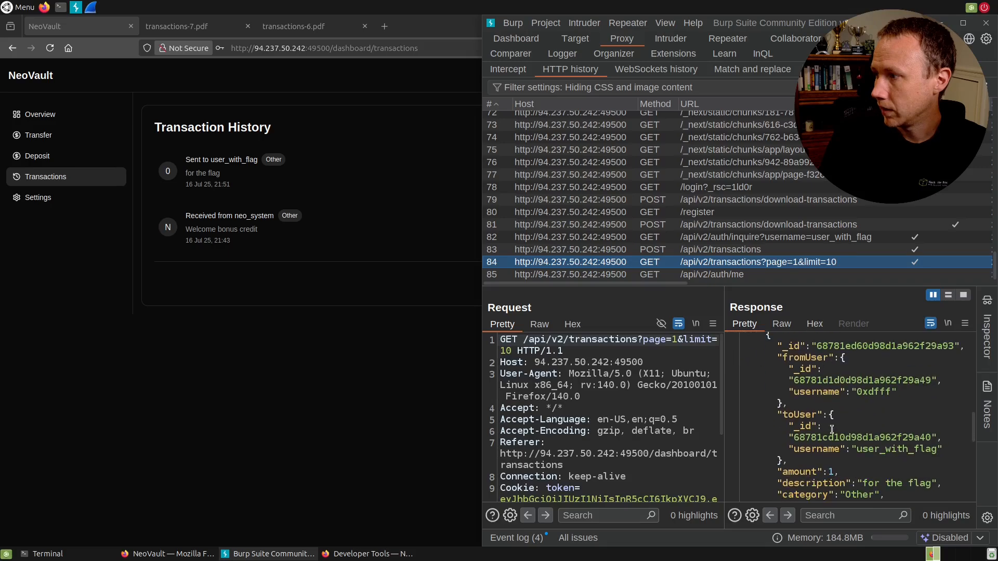
double_click(863, 437)
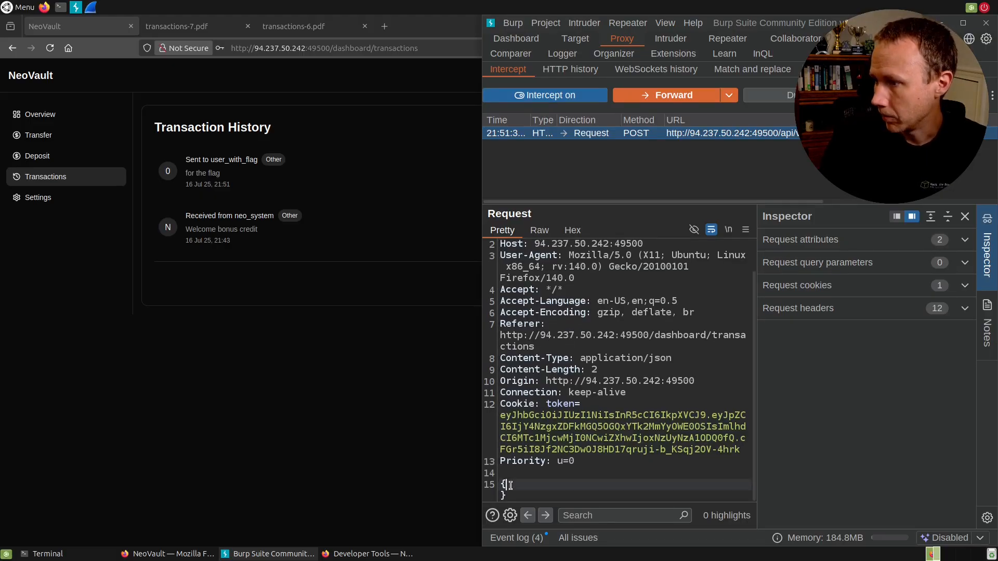
- Forward the statement request with "_id":"68781cd10d98d1a962f29a40" and highlight user_with_flag on the resulting flag PDF
type("\"_id\":")
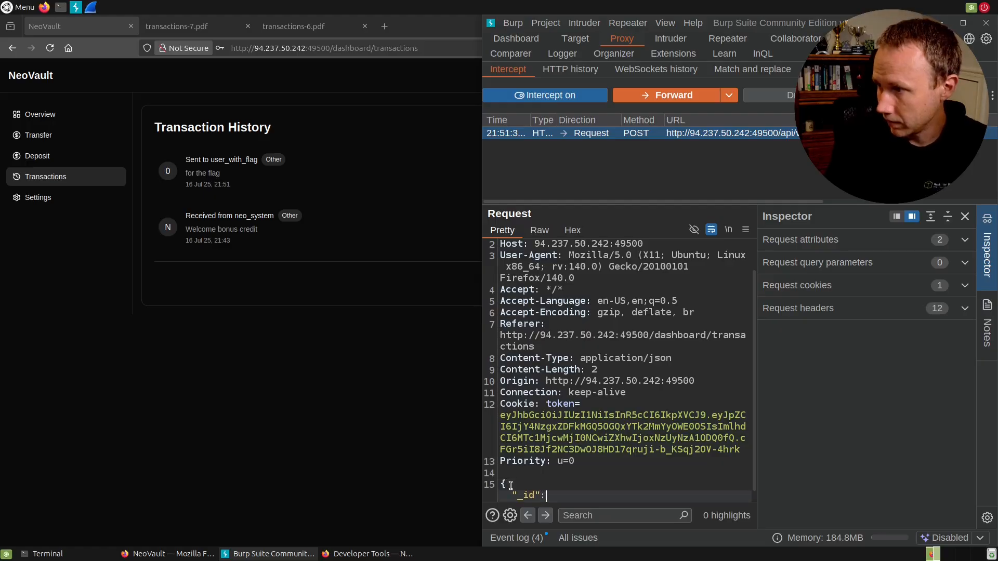
type("\"68781cd10d98d1a962f29a40\"")
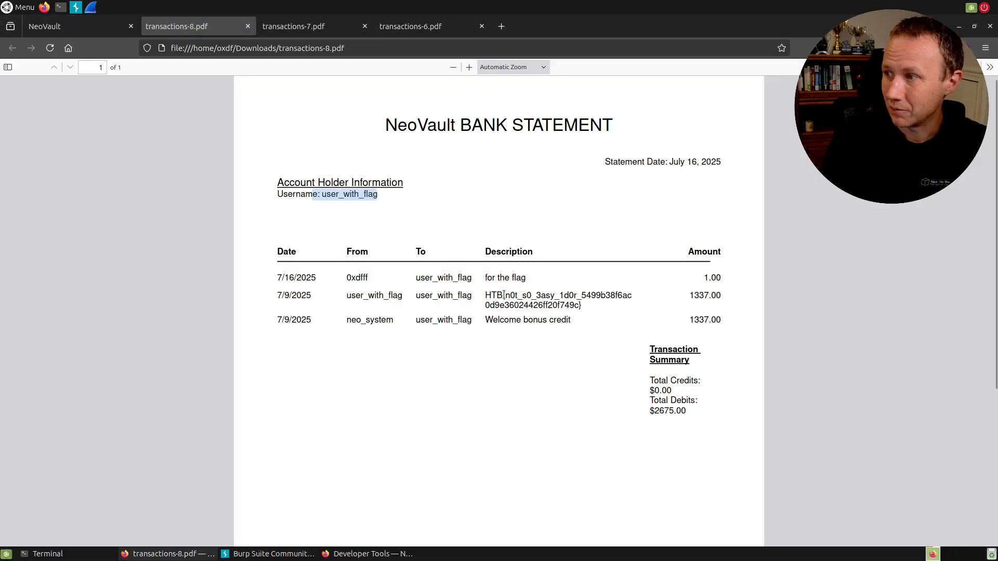
left_click_drag(486, 295, 581, 305)
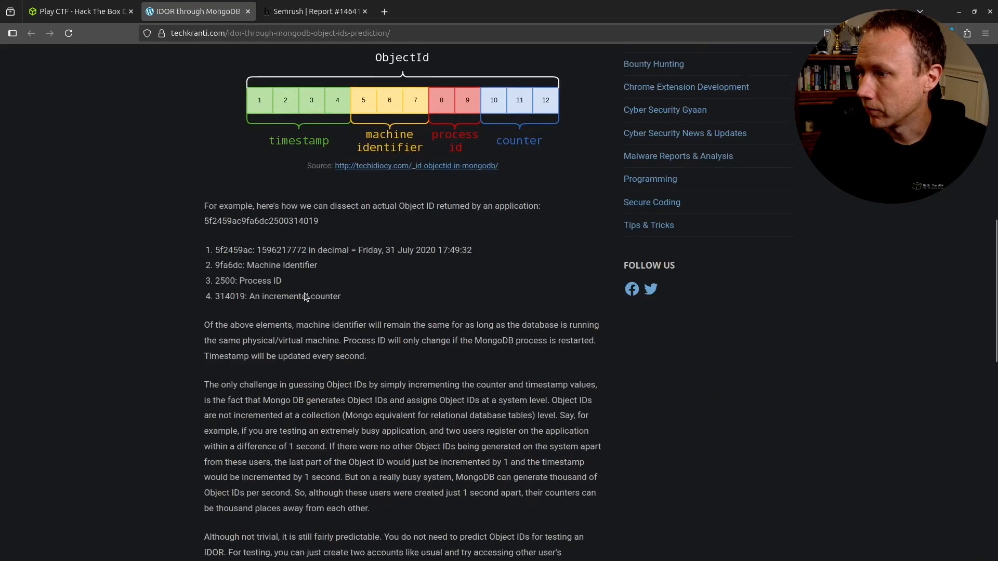
- Browse the mongo-objectid-predict repository, its Python3 compatibility pull request and the fork's commits
scroll("down", 3)
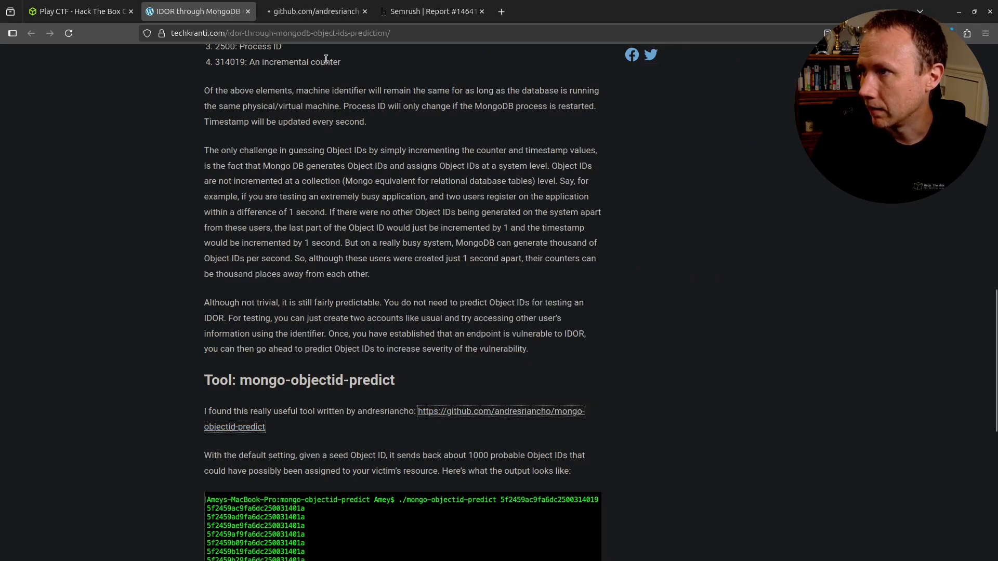
left_click(500, 412)
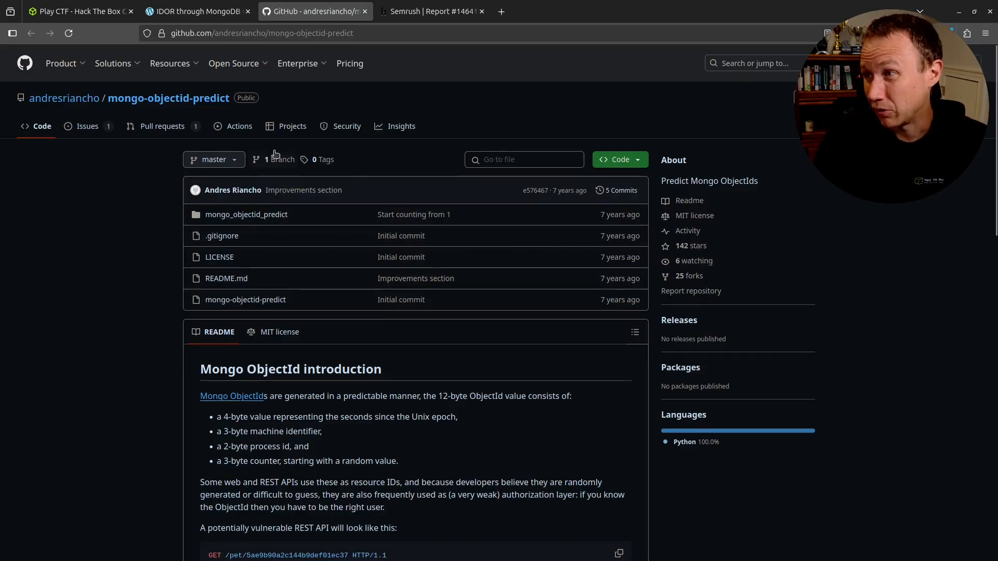
left_click(162, 125)
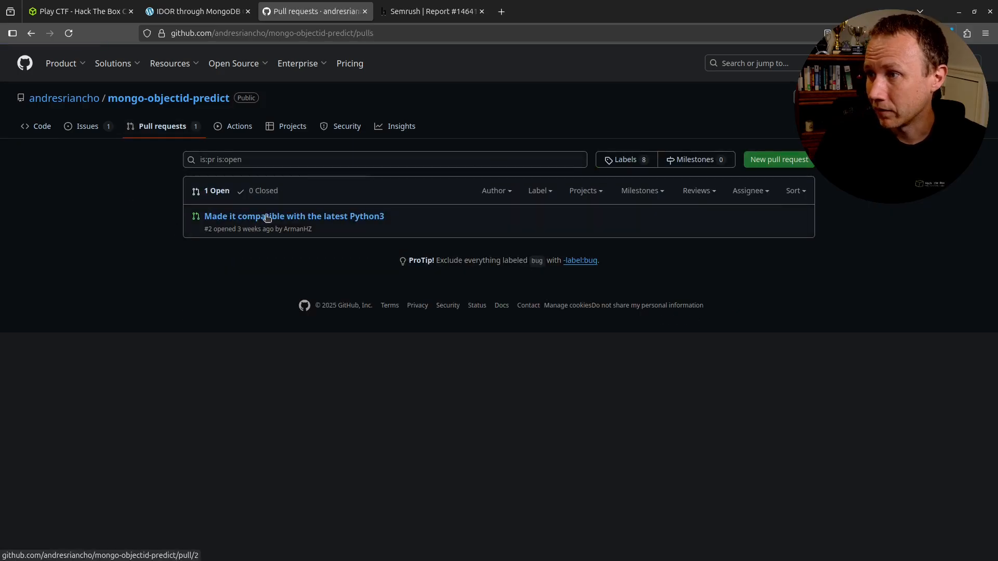
left_click(293, 216)
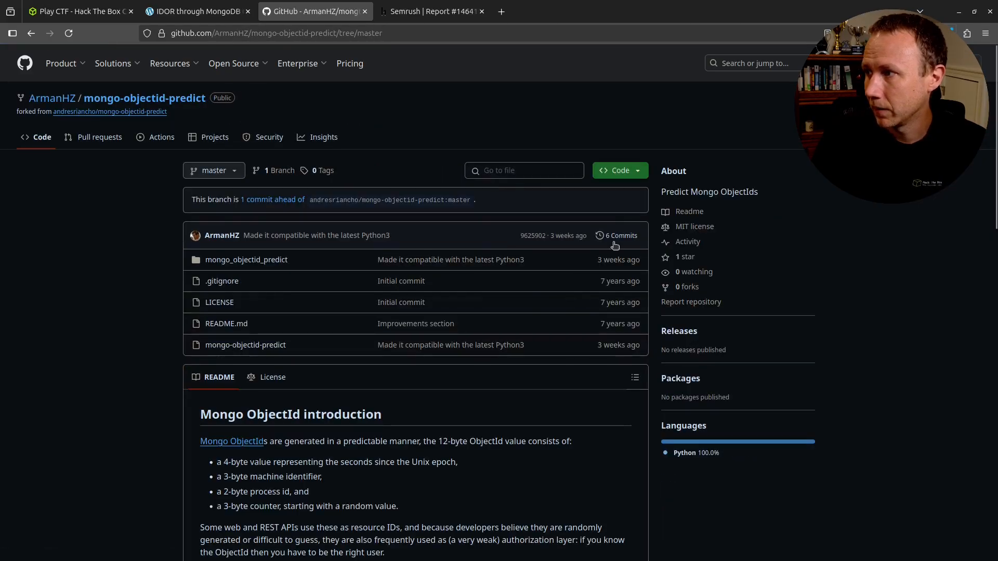
left_click(614, 169)
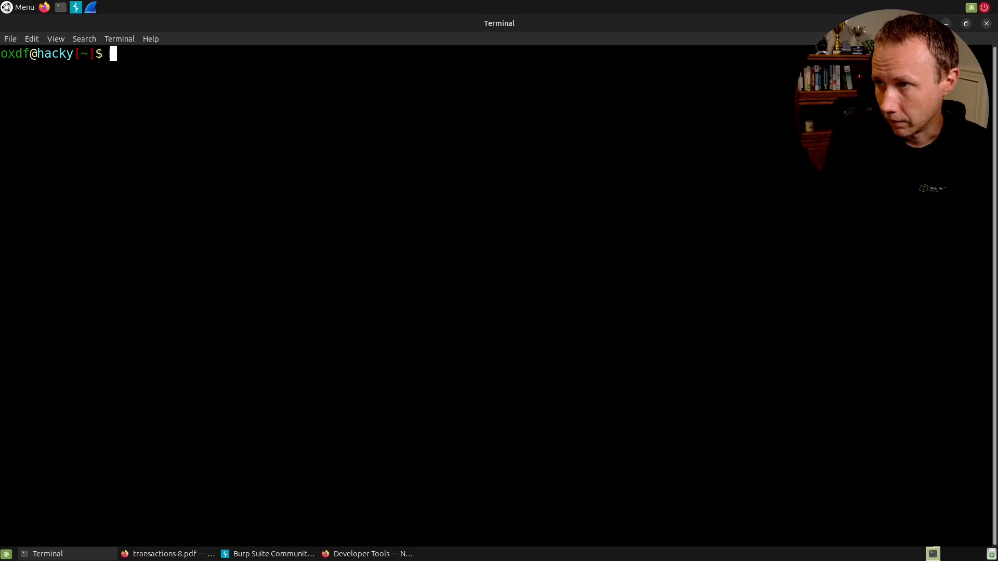
- Create a neovault directory with mkdir and cd into it
type("mkdir neovault")
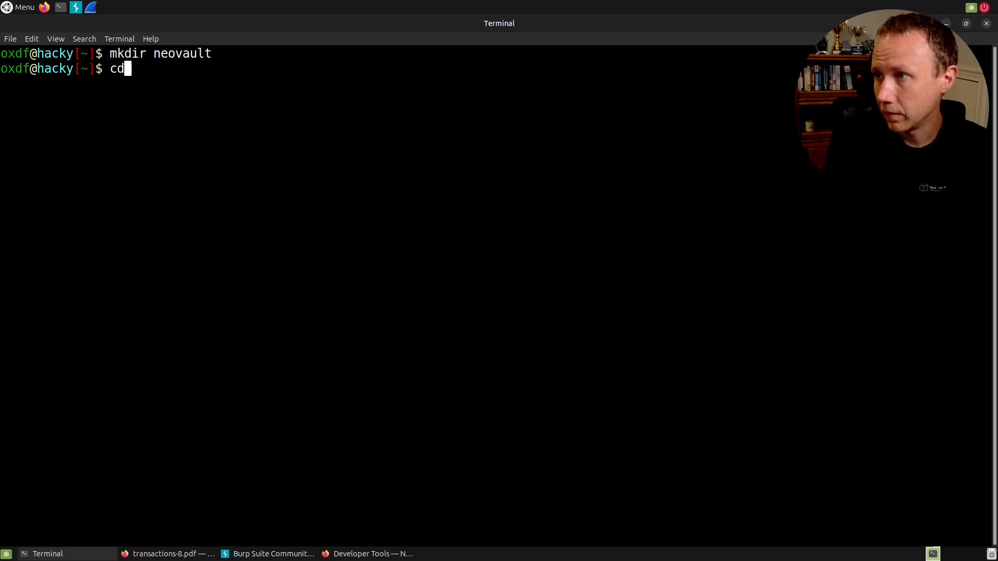
type("neovault")
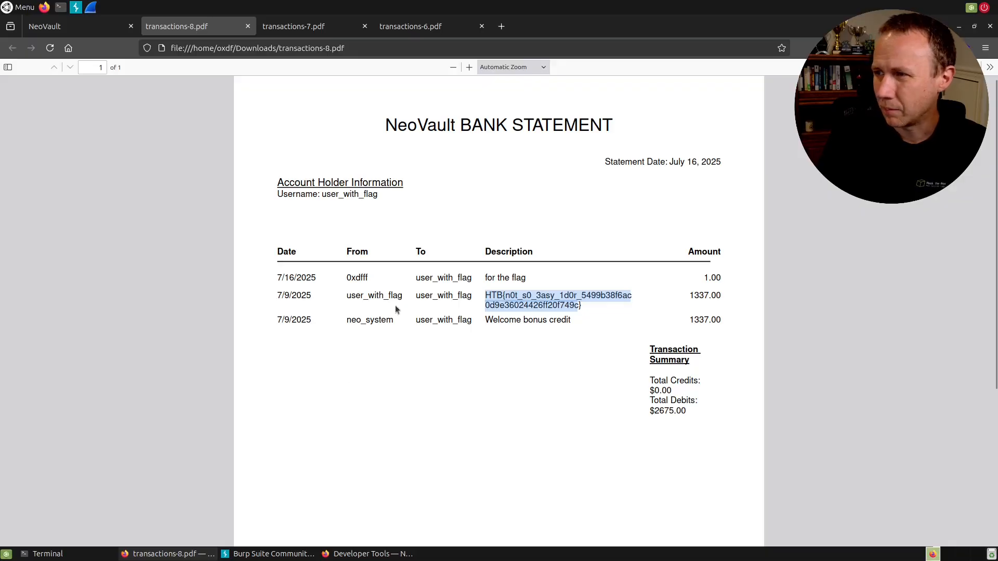
mouse_move(253, 321)
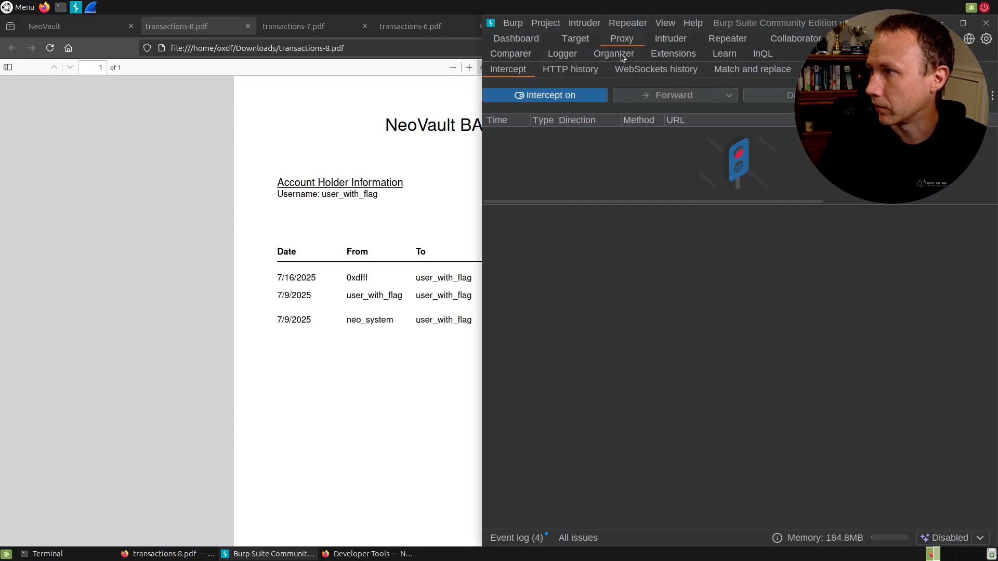
- Run mongo-objectid-predict on neo_system id 68781cd10d98d1a962f29a3b, writing forward predictions to the ids file
left_click(570, 69)
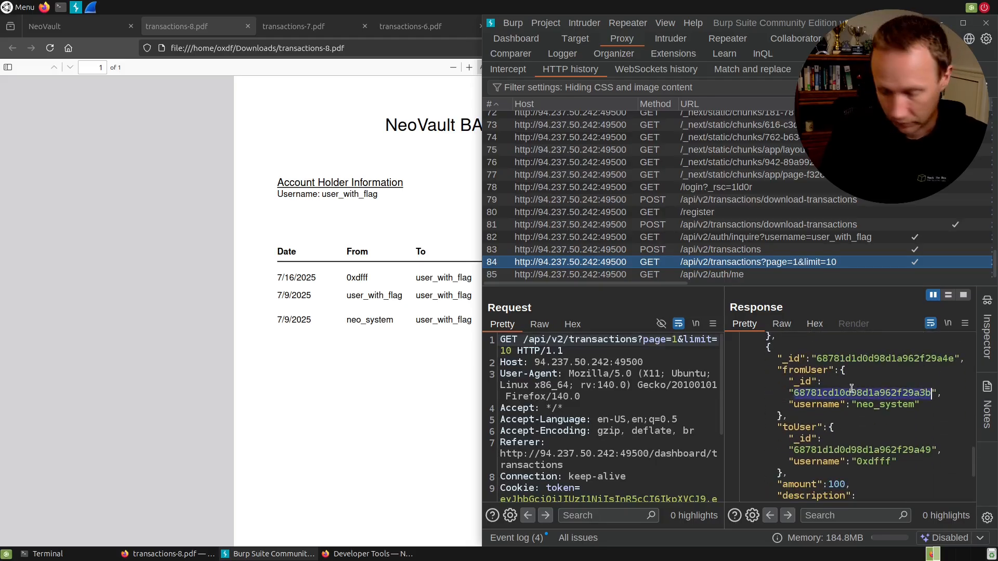
left_click(47, 553)
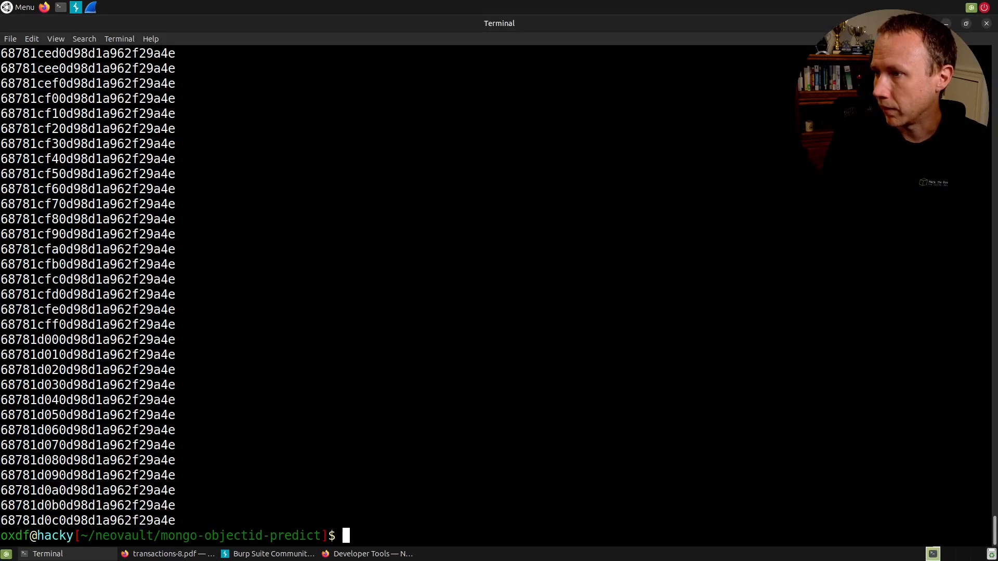
type("./mongo-objectid-predict 68781cd10d98d1a962f29a3b")
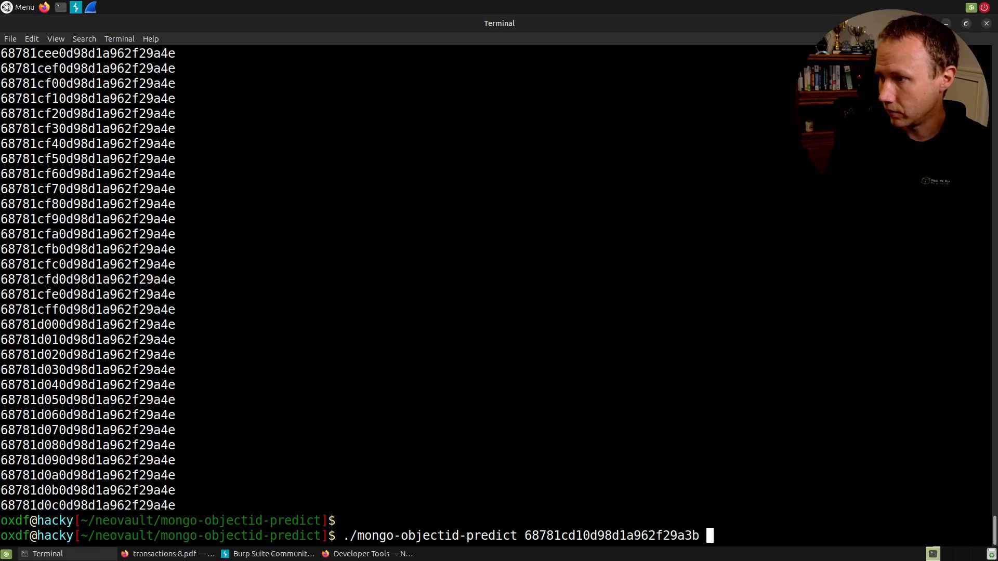
type("> ids")
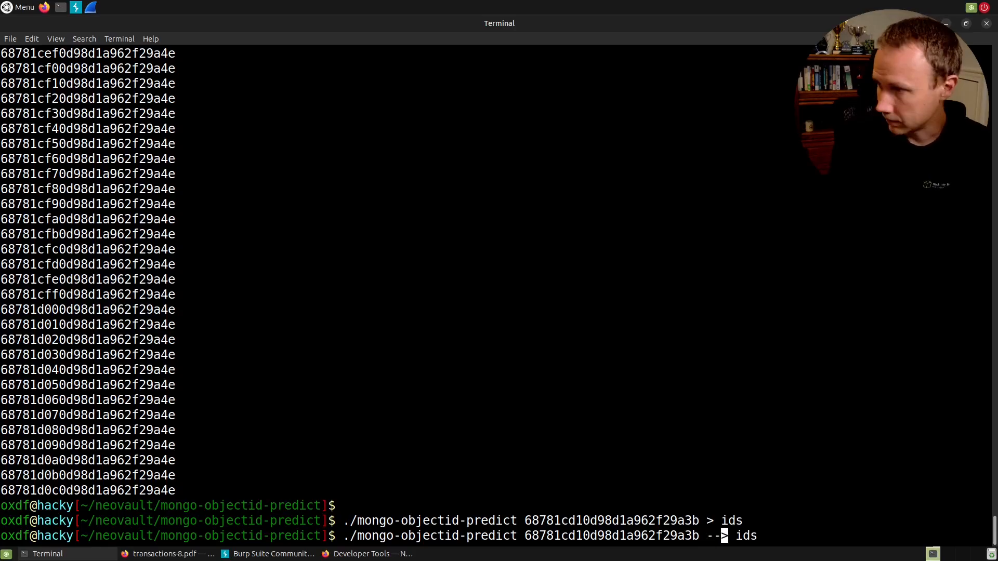
- Append backward predictions to ids and confirm 2280 lines with wc -l
type("backward")
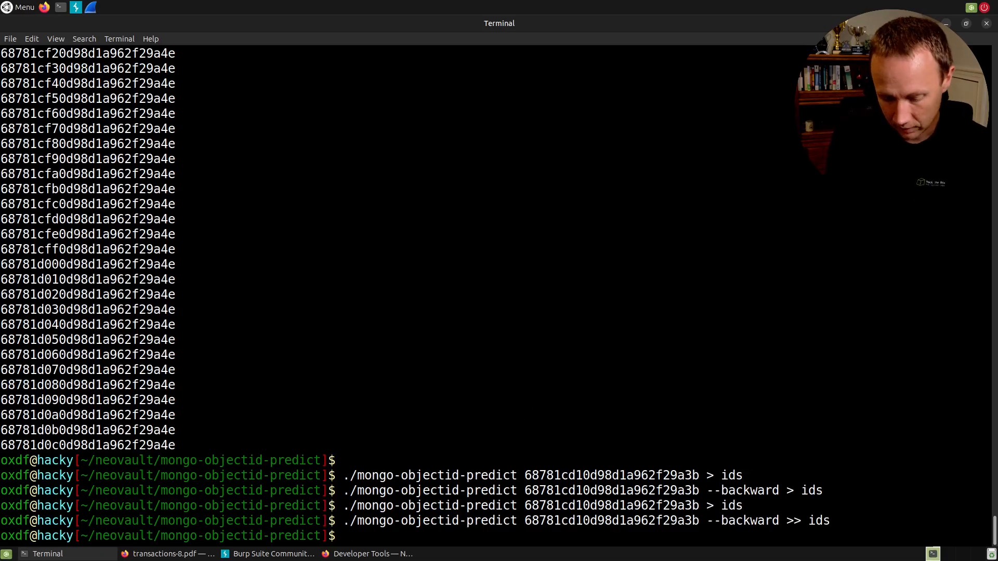
type("wc -l ids")
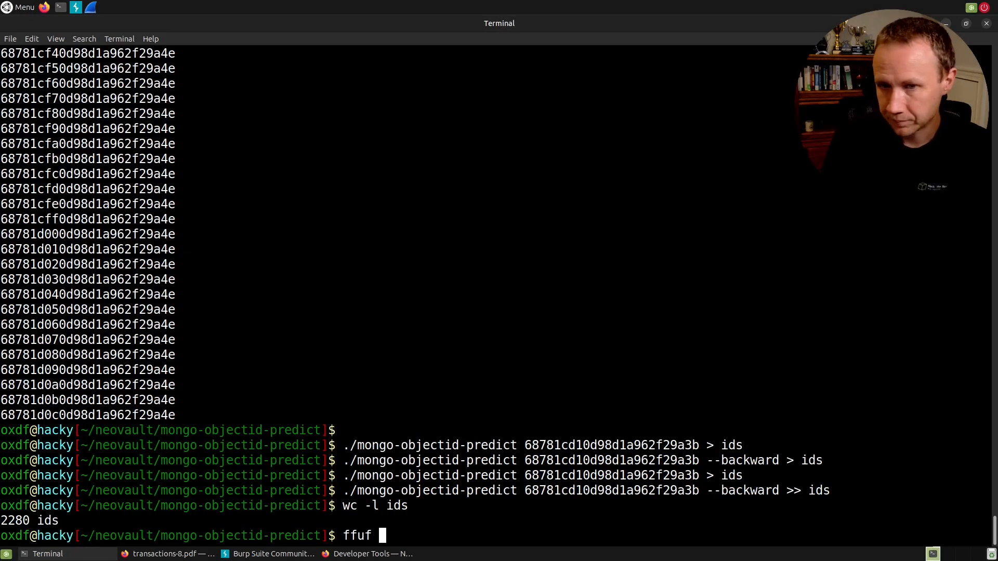
- Abort the first attempt and start ffuf against the /api/v1/transactions/download-transactions path taken from Burp
type("-u http://")
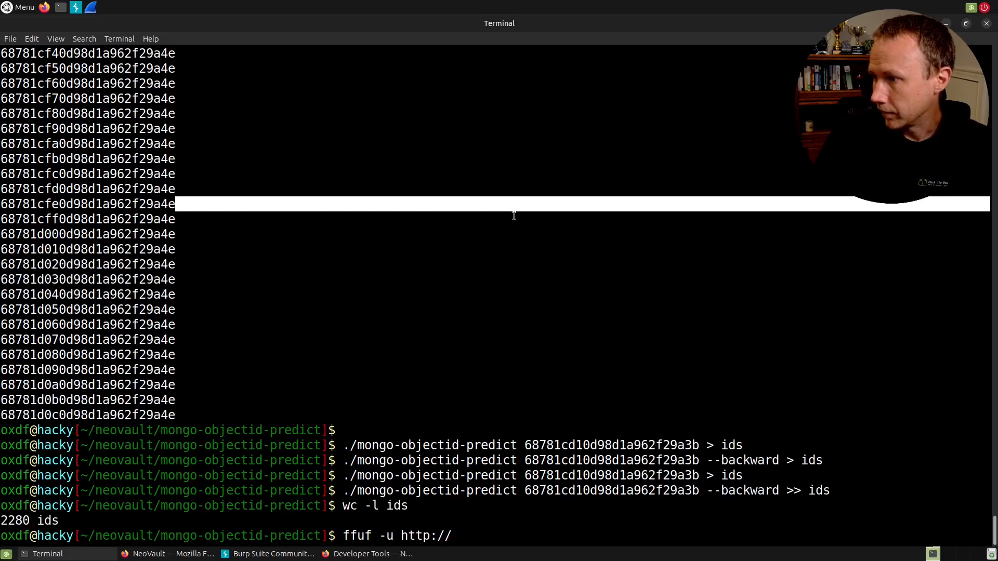
key("ctrl+c")
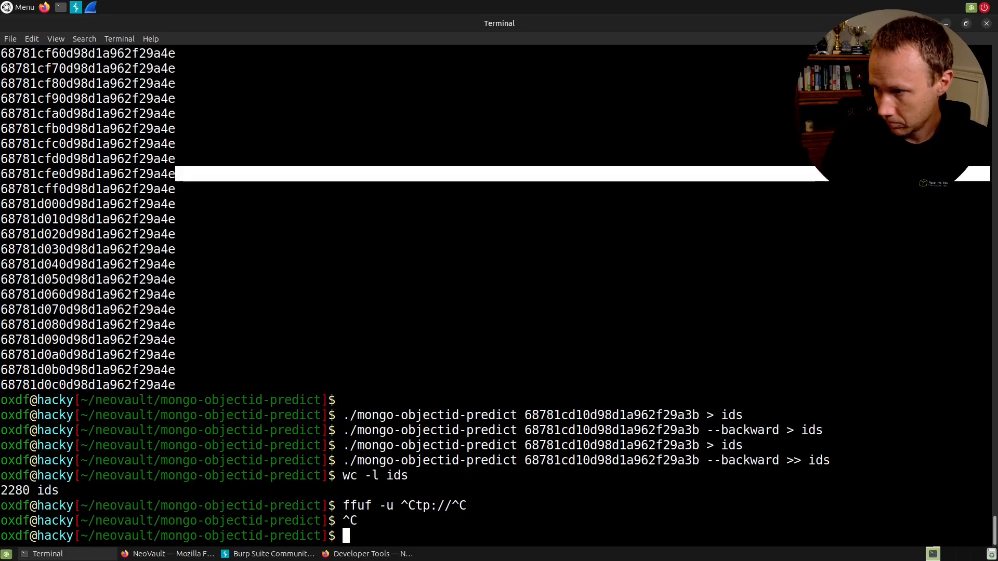
type("fff")
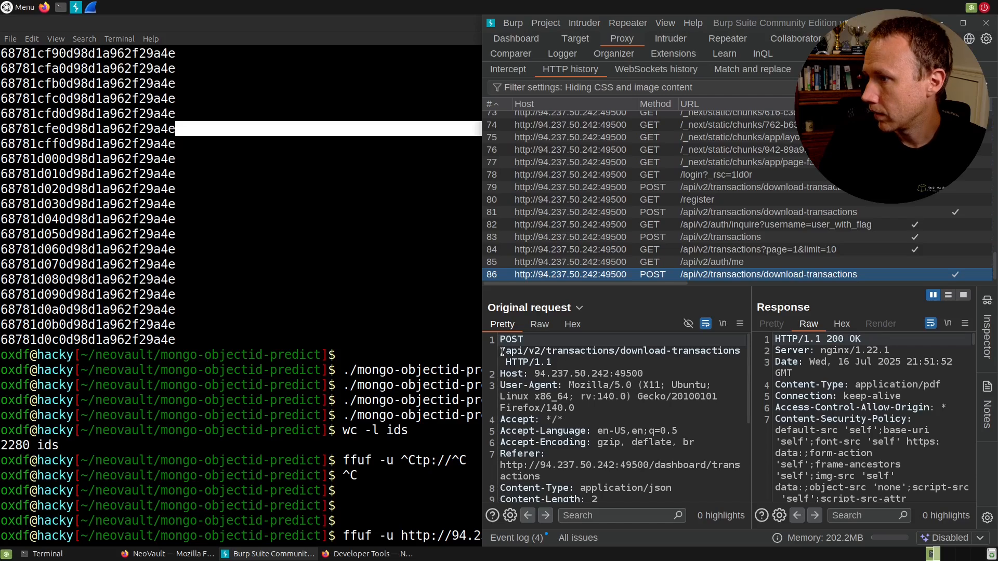
double_click(621, 350)
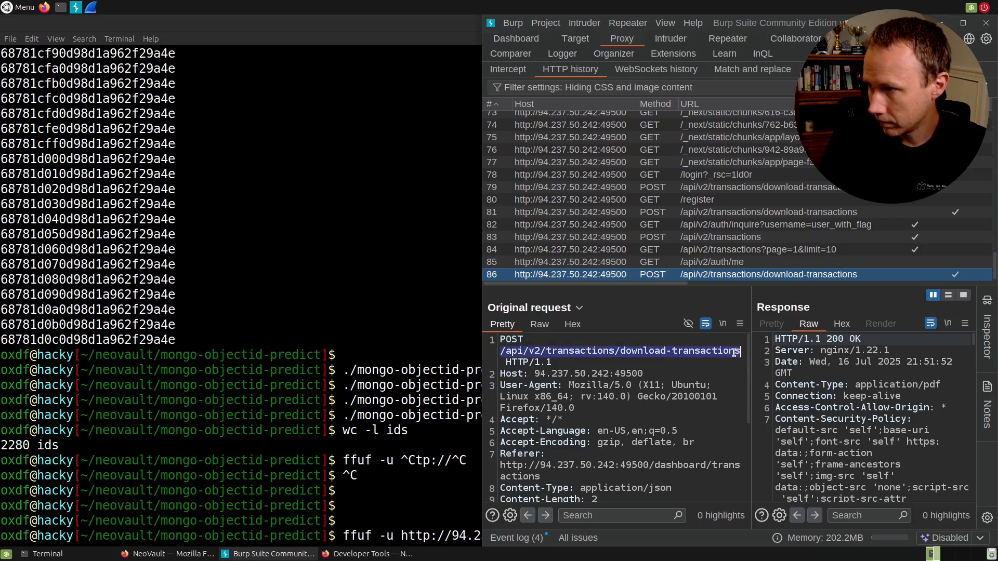
left_click(46, 554)
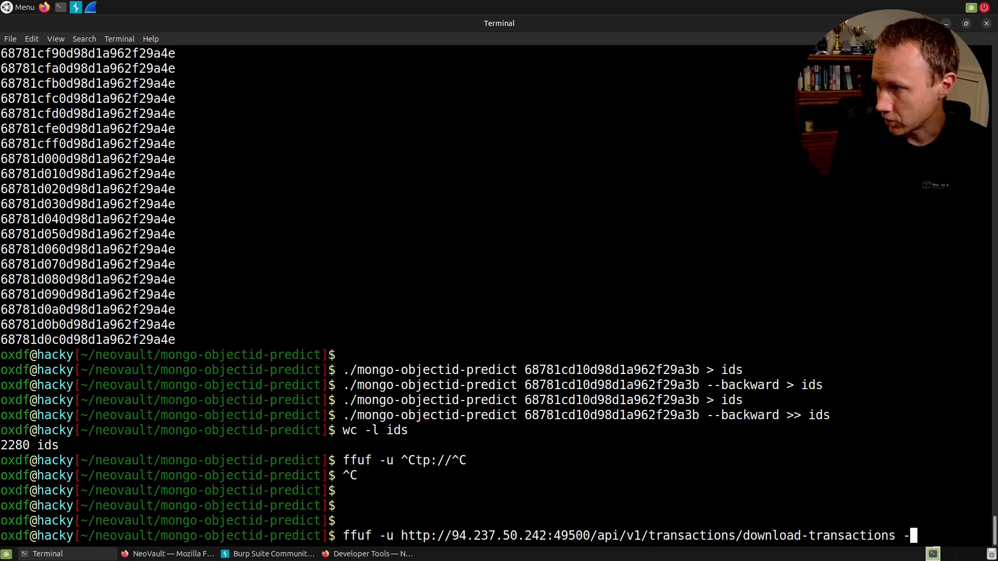
- Add the ids wordlist, the '{"_id":"FUZZ"}' POST body and a Cookie token header to the ffuf command
type("-w ids -d")
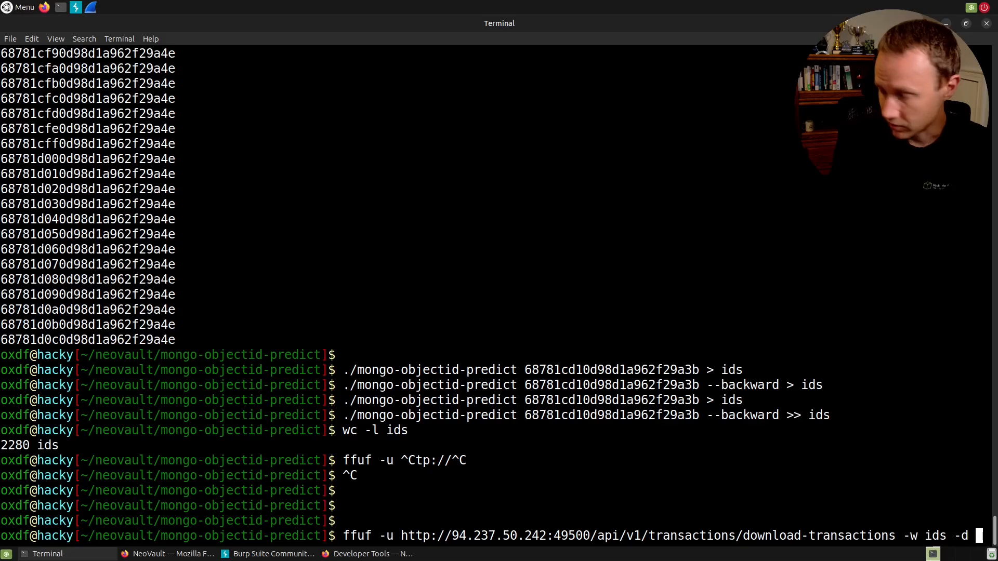
left_click(273, 554)
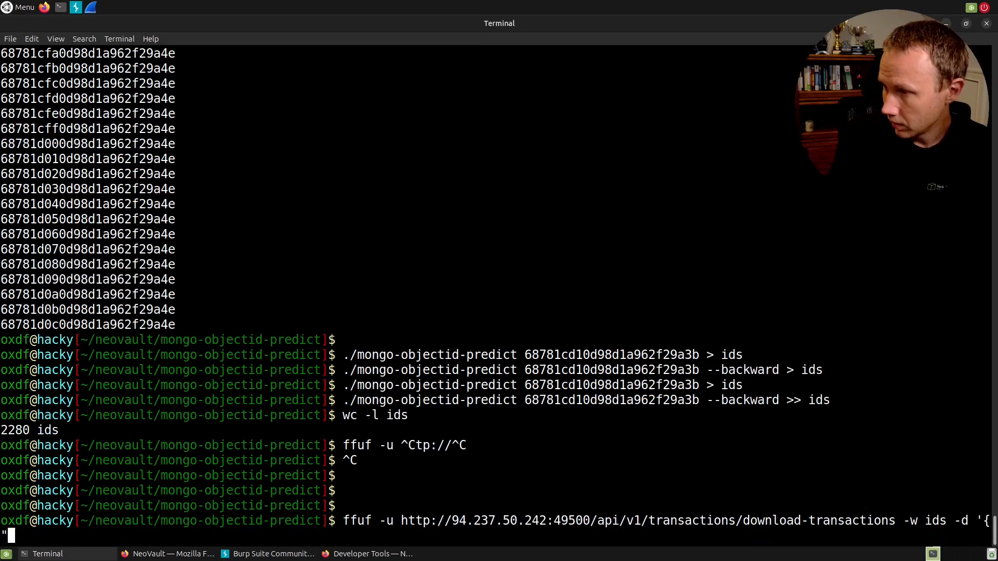
type("_id\":\"")
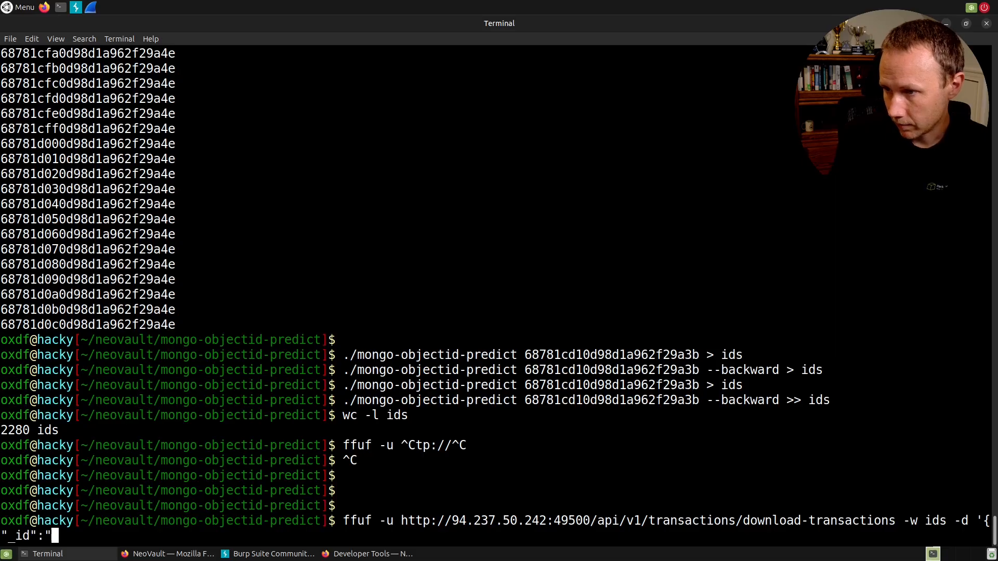
type("FUZZ\"")
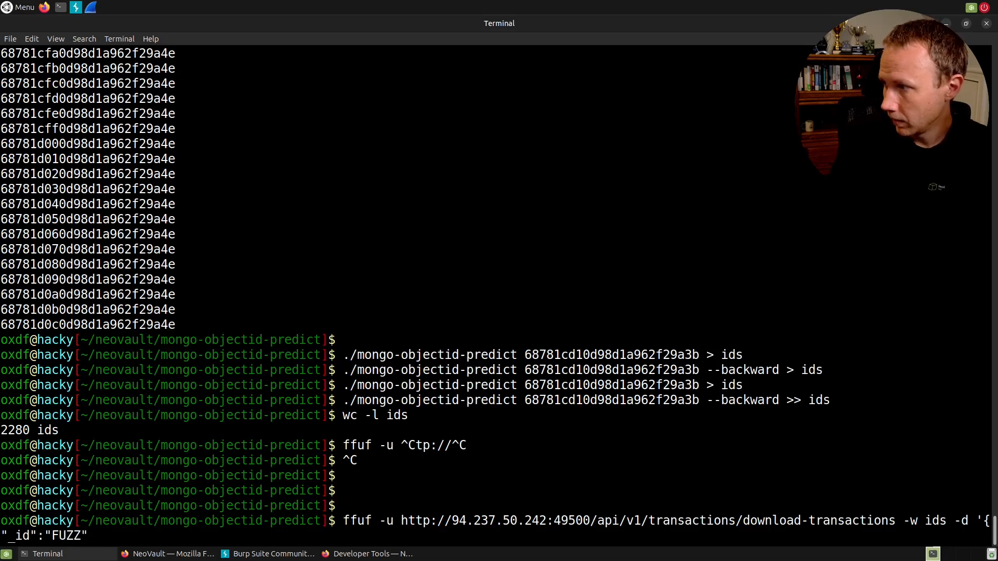
type("}'")
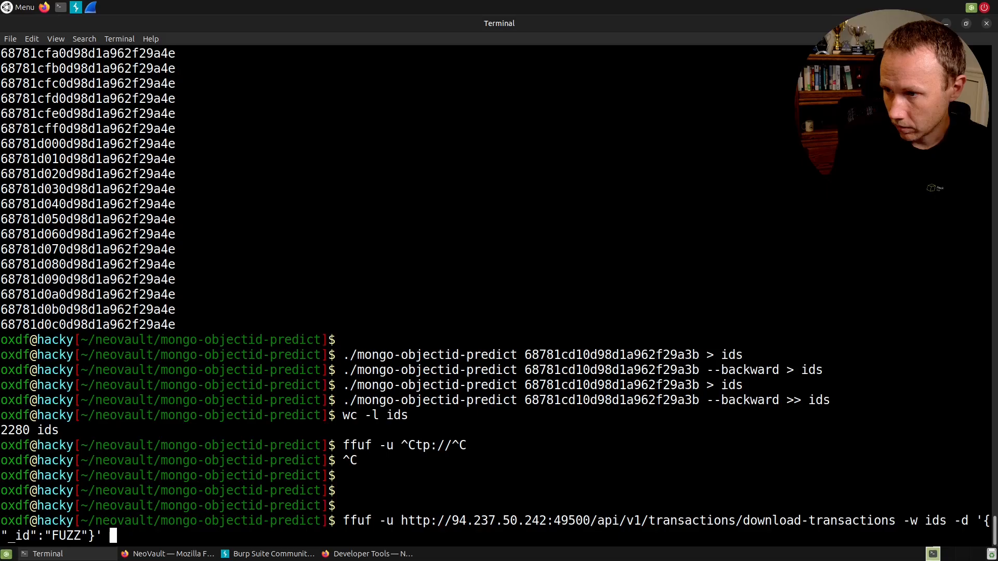
type("-H \"")
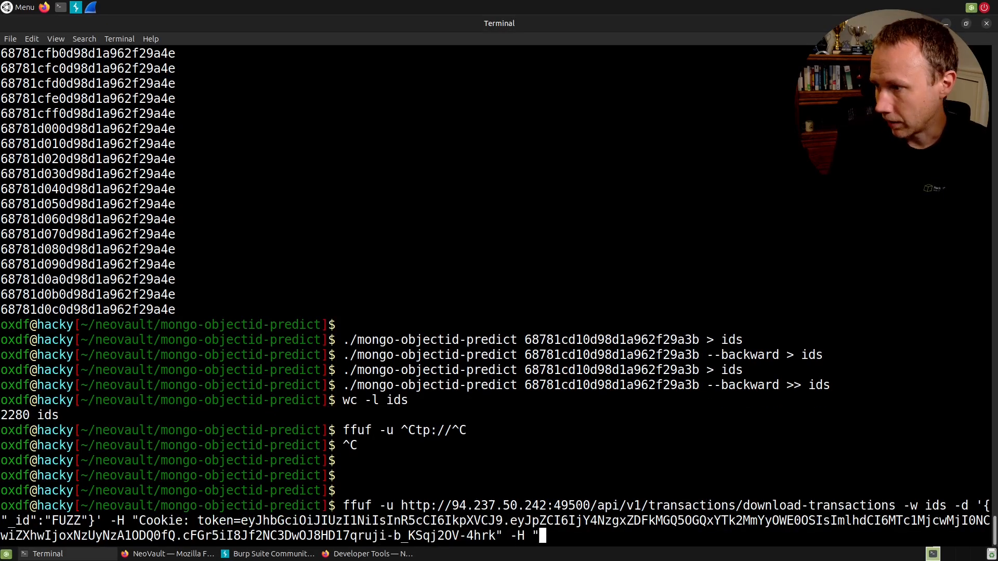
- Copy the Content-Type: application/json header from the Burp request to finish and run ffuf over all 2280 ids
left_click(271, 553)
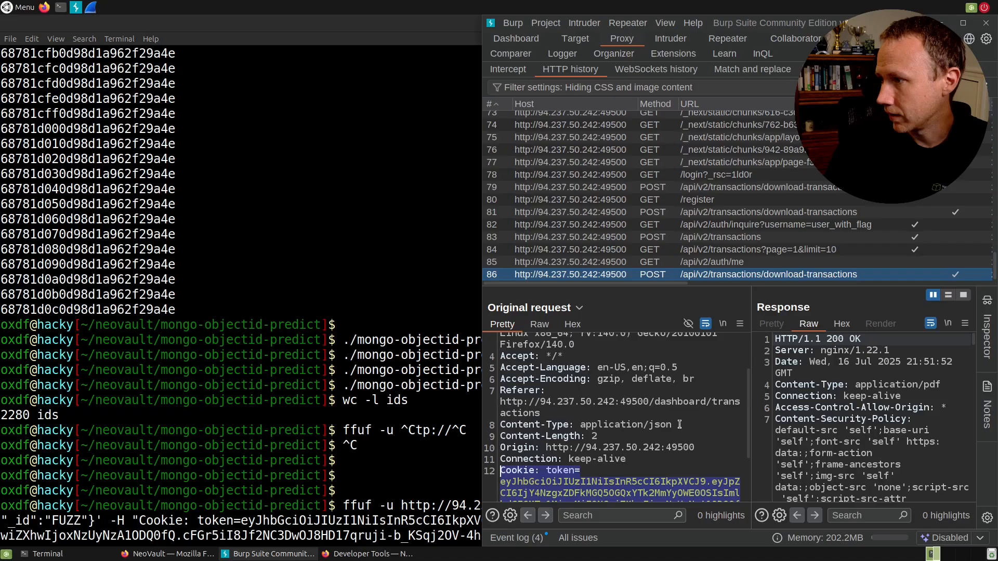
double_click(623, 424)
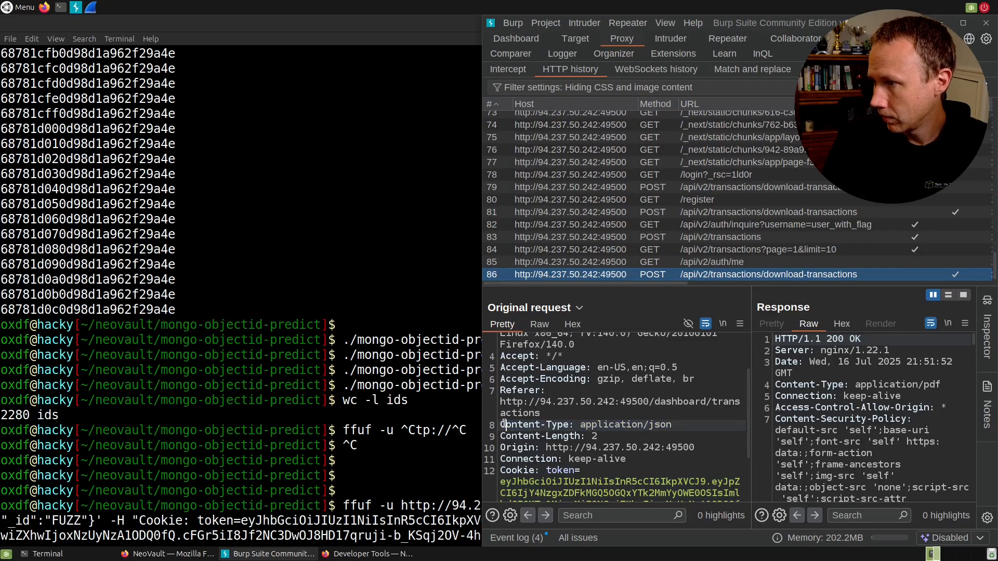
double_click(585, 424)
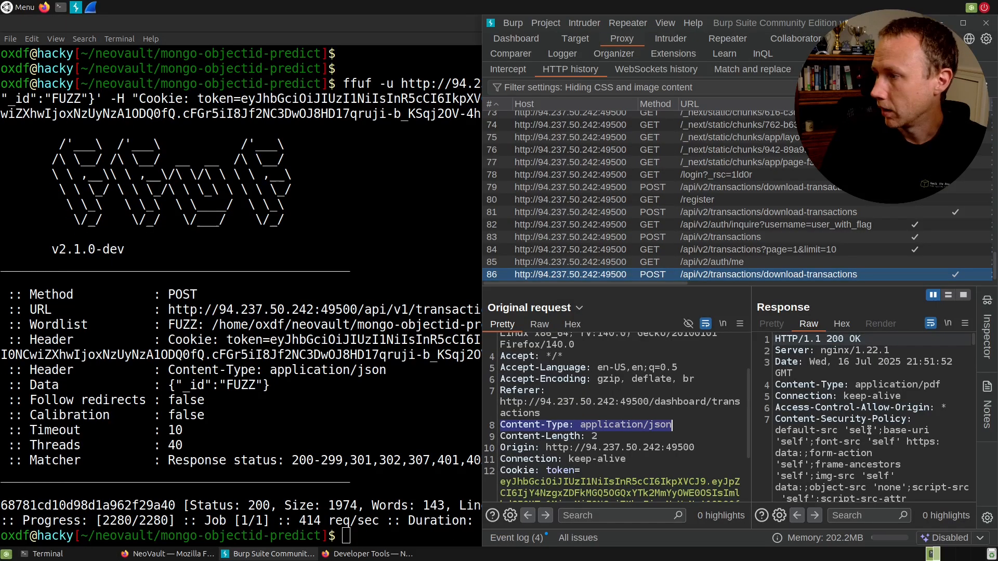
- Reopen the captured v2 transactions listing request in Burp HTTP history
left_click(731, 249)
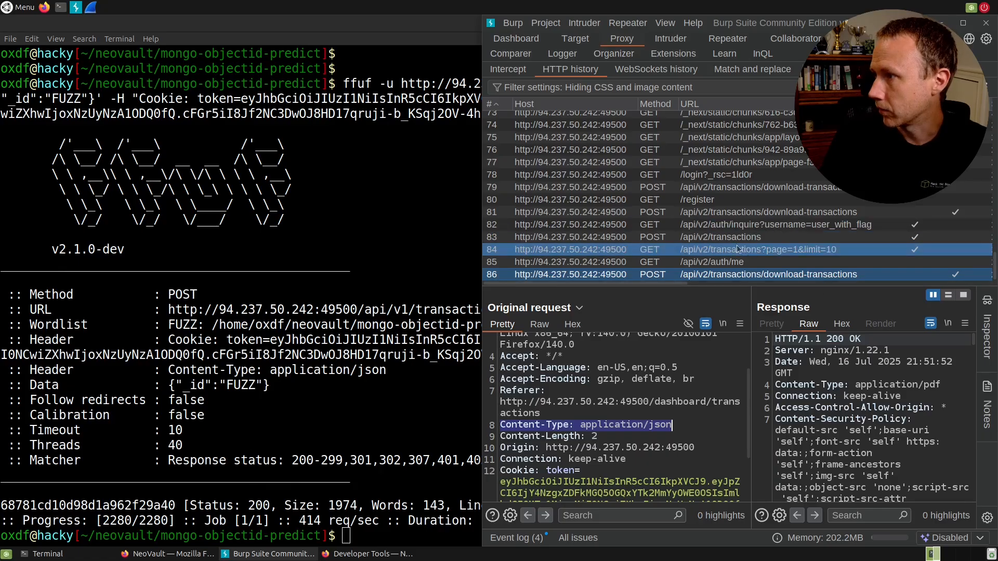
left_click(731, 249)
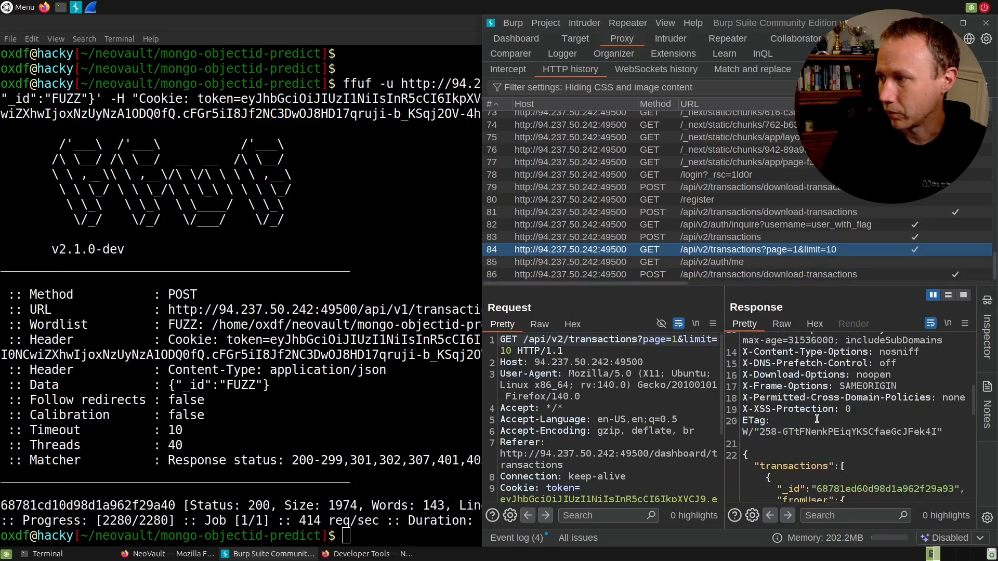